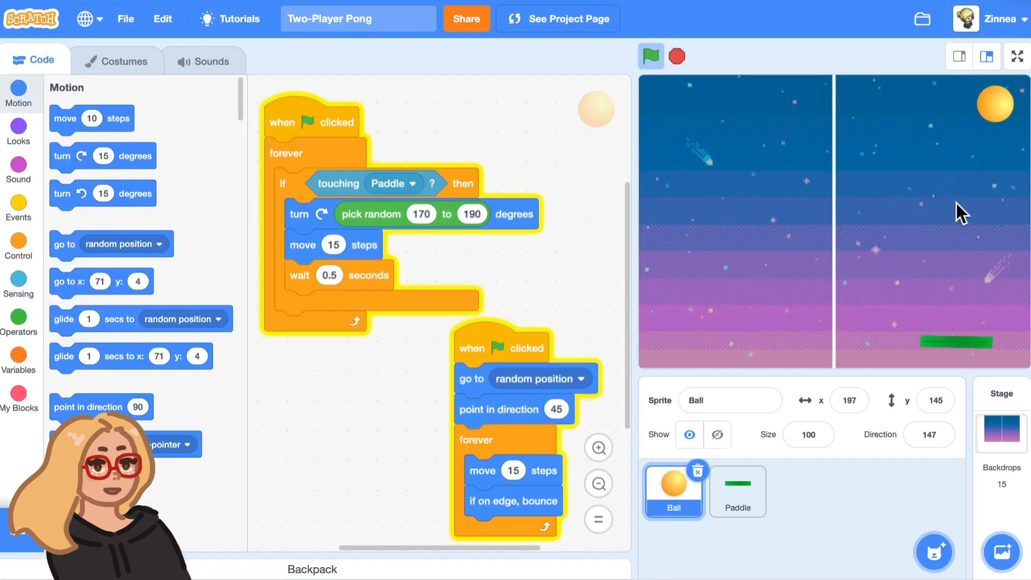
- Test-run the game twice to watch the ball bounce, then stop it
{"action": "left_click", "coordinate": [651, 56]}
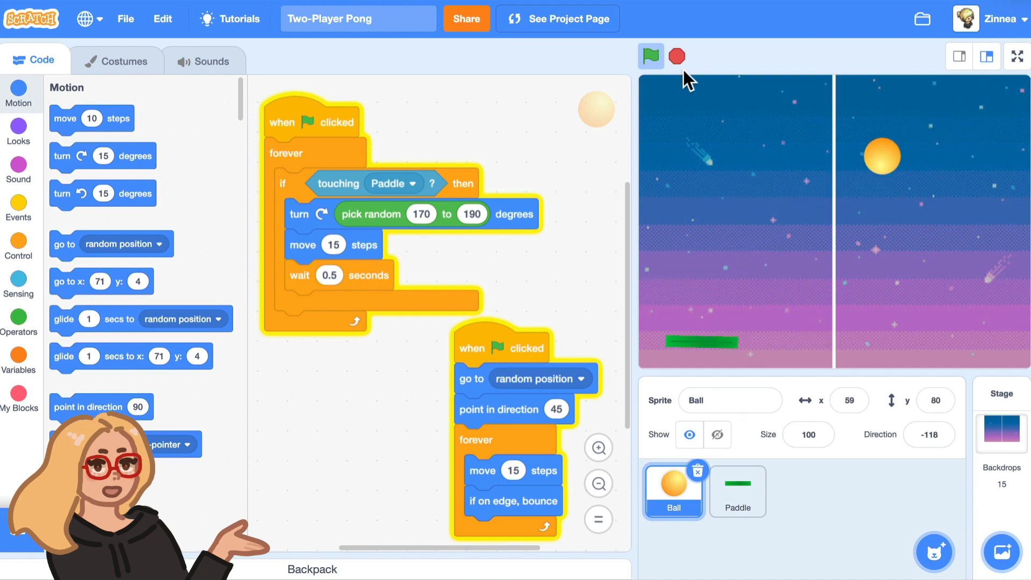
{"action": "left_click", "coordinate": [651, 56]}
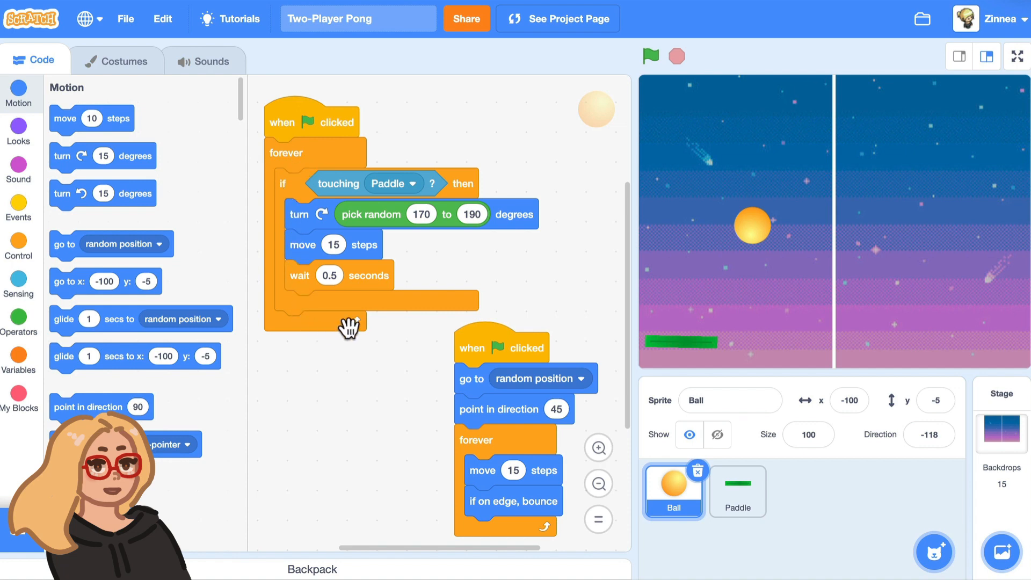
{"action": "mouse_move", "coordinate": [437, 384]}
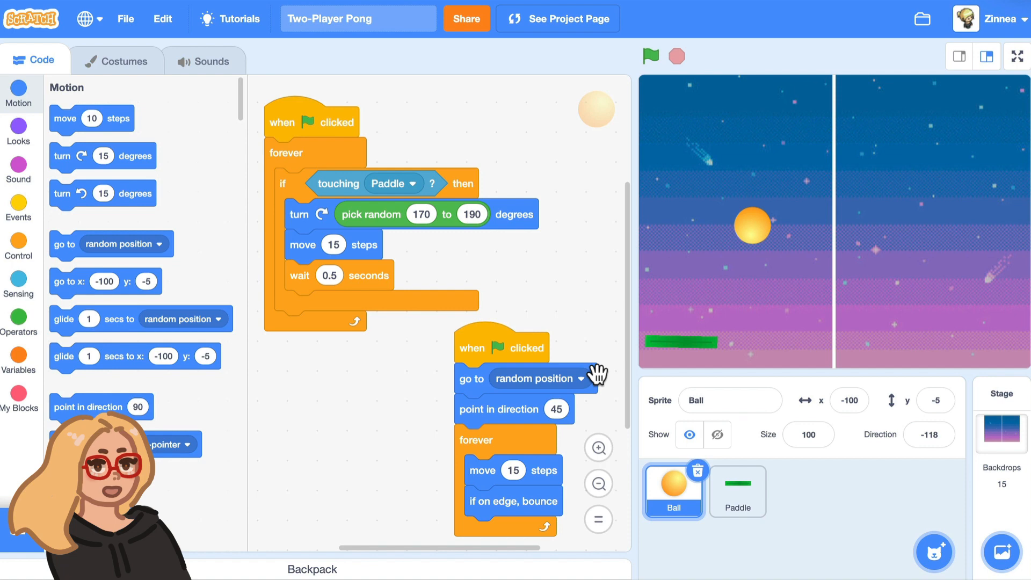
{"action": "mouse_move", "coordinate": [540, 417]}
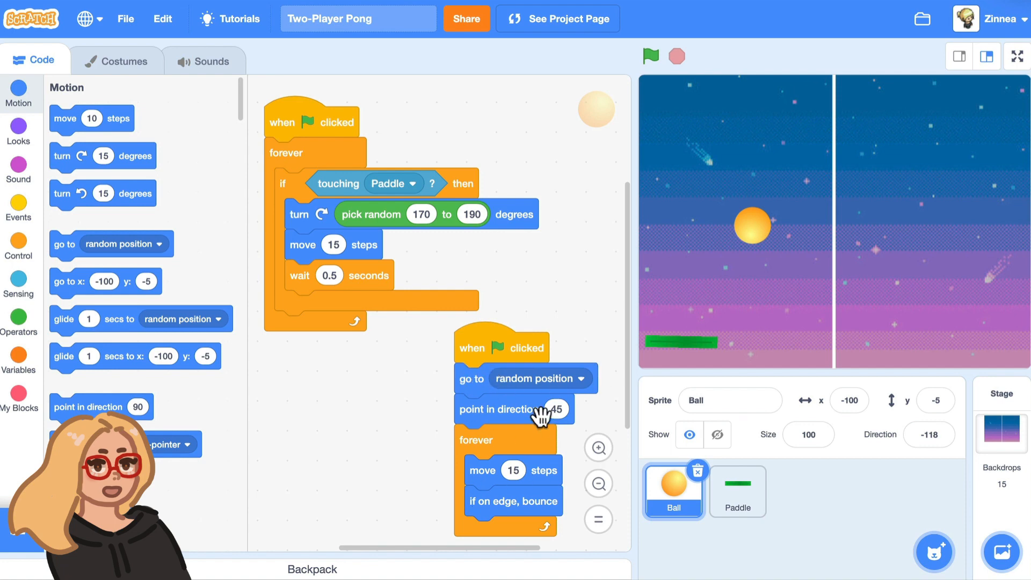
{"action": "mouse_move", "coordinate": [671, 303]}
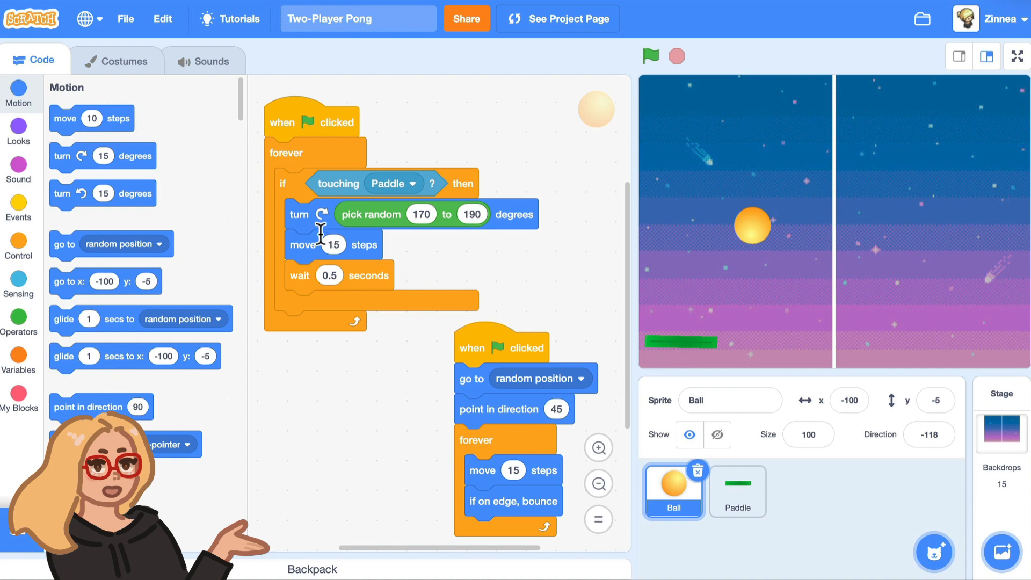
{"action": "left_click", "coordinate": [650, 56]}
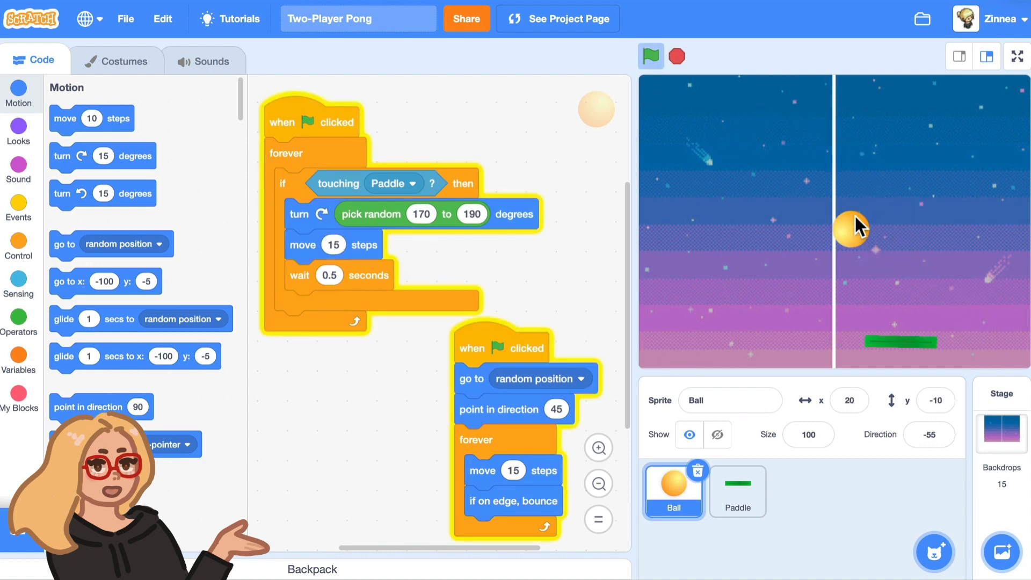
{"action": "left_click", "coordinate": [652, 56]}
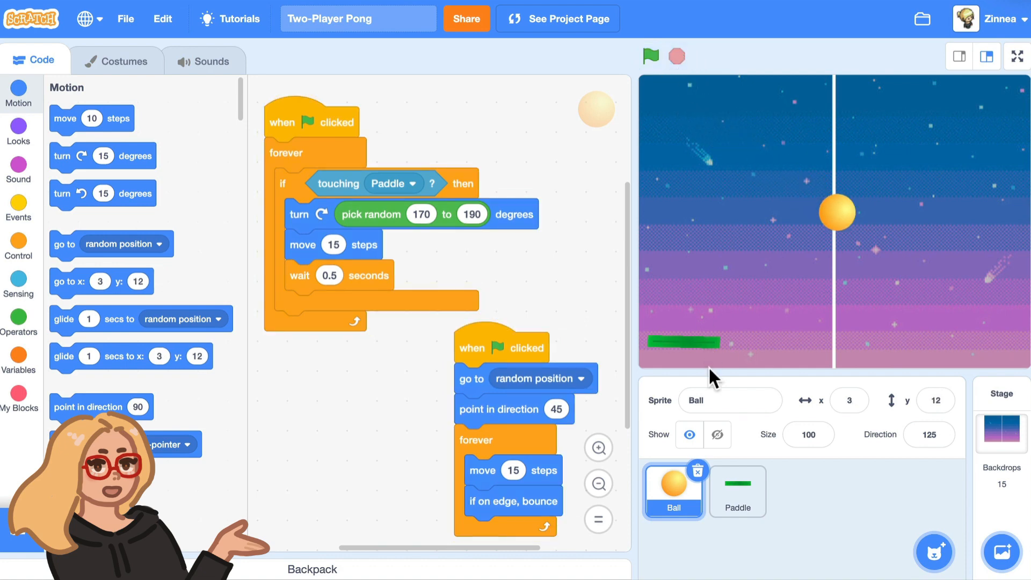
- Show the Paddle sprite's mouse-following script and give it a quick test run
{"action": "left_click", "coordinate": [738, 492]}
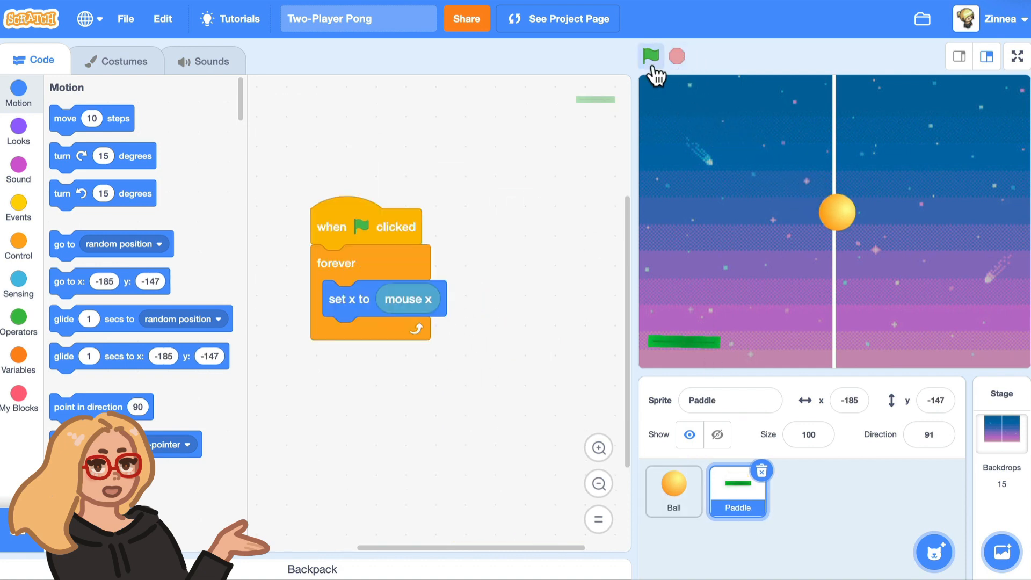
{"action": "left_click", "coordinate": [650, 54]}
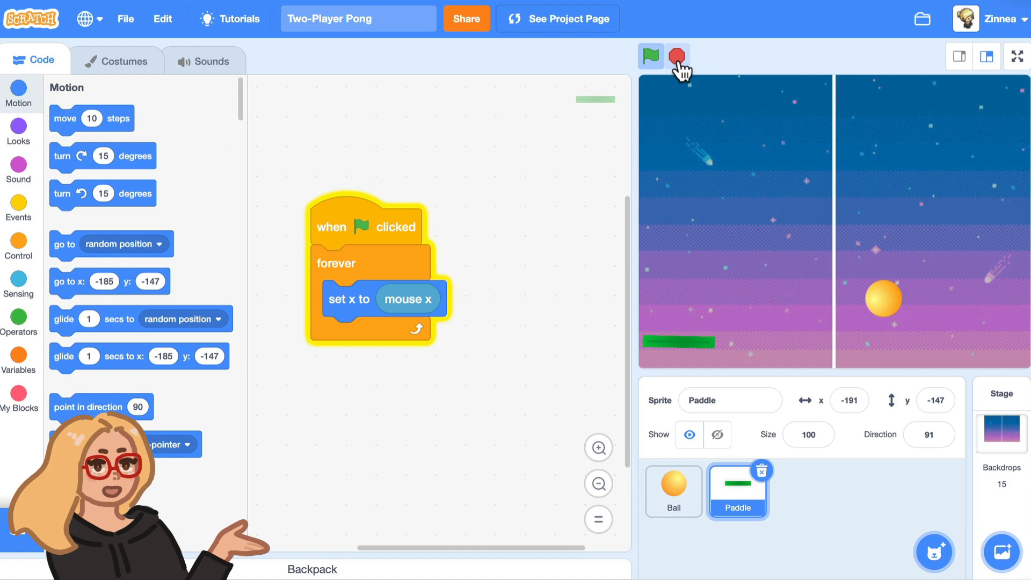
{"action": "left_click", "coordinate": [679, 54]}
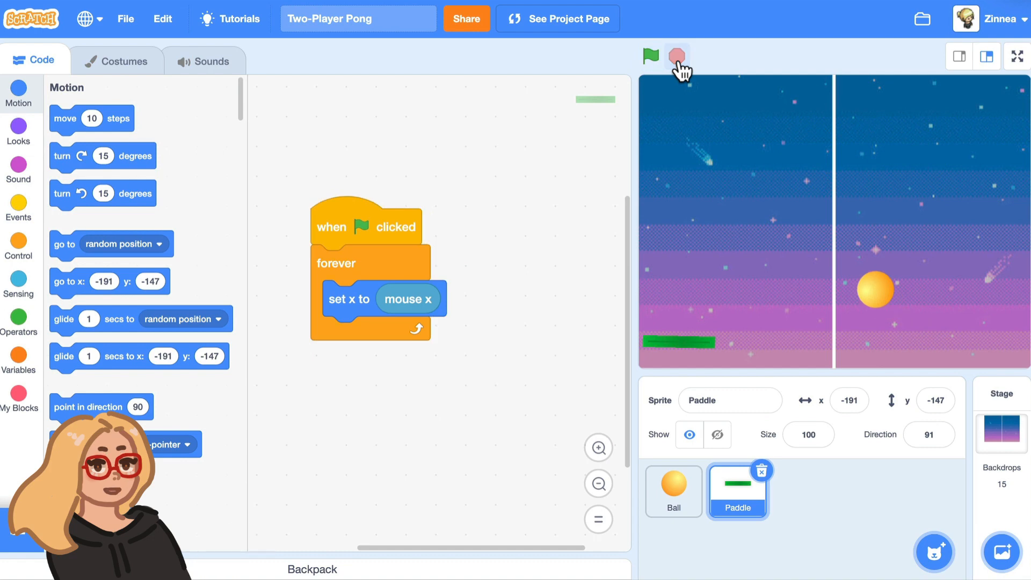
{"action": "mouse_move", "coordinate": [827, 481]}
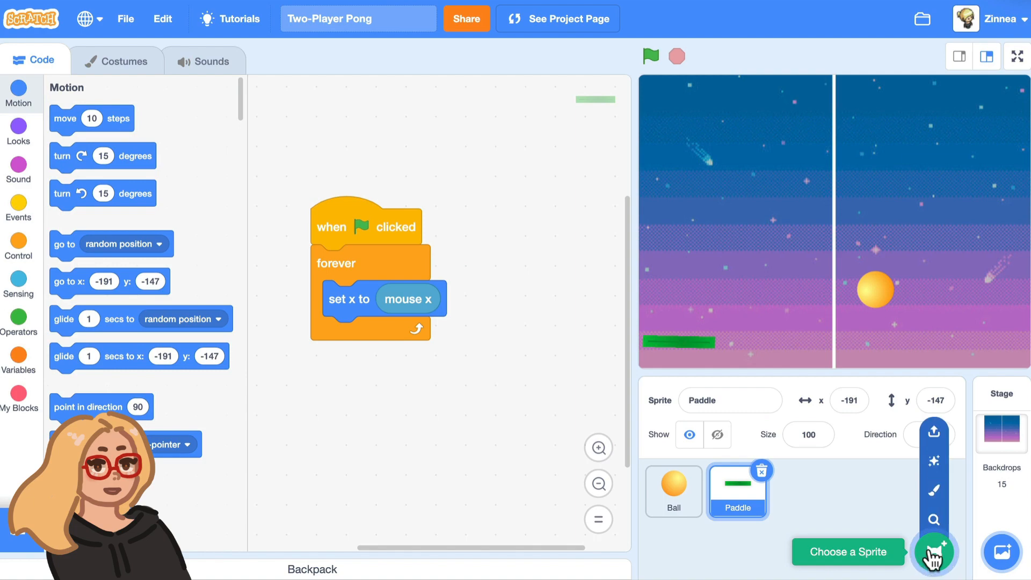
- Add a second Paddle sprite from the library at the bottom right and name the paddles Paddle 1 and Paddle 2
{"action": "left_click", "coordinate": [935, 552]}
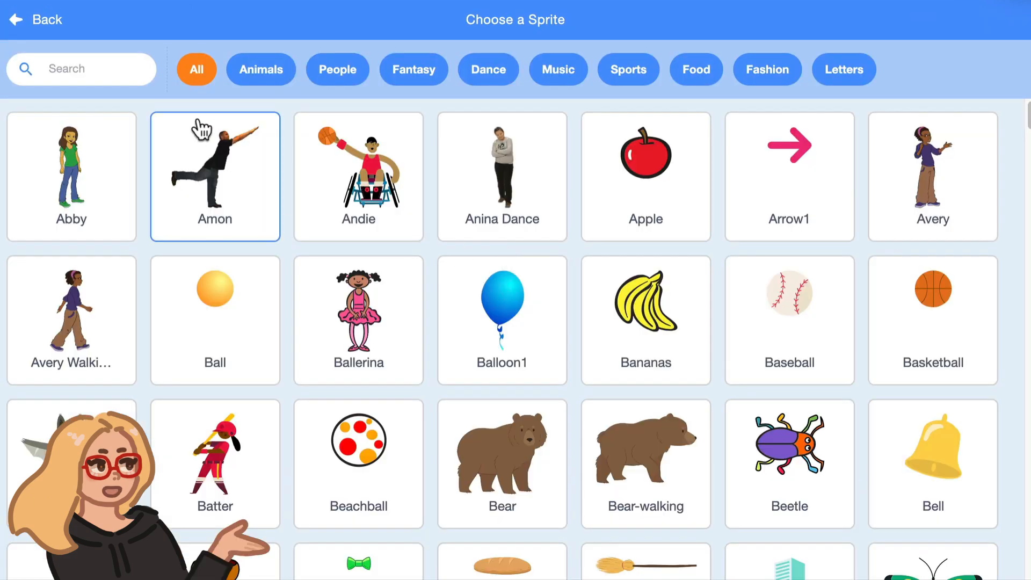
{"action": "type", "text": "padd"}
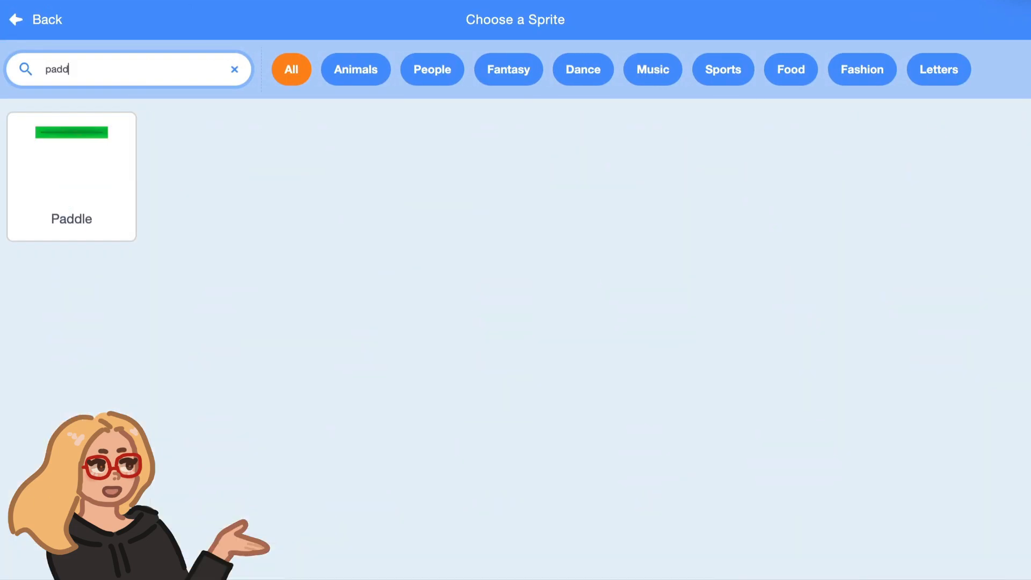
{"action": "left_click", "coordinate": [71, 177]}
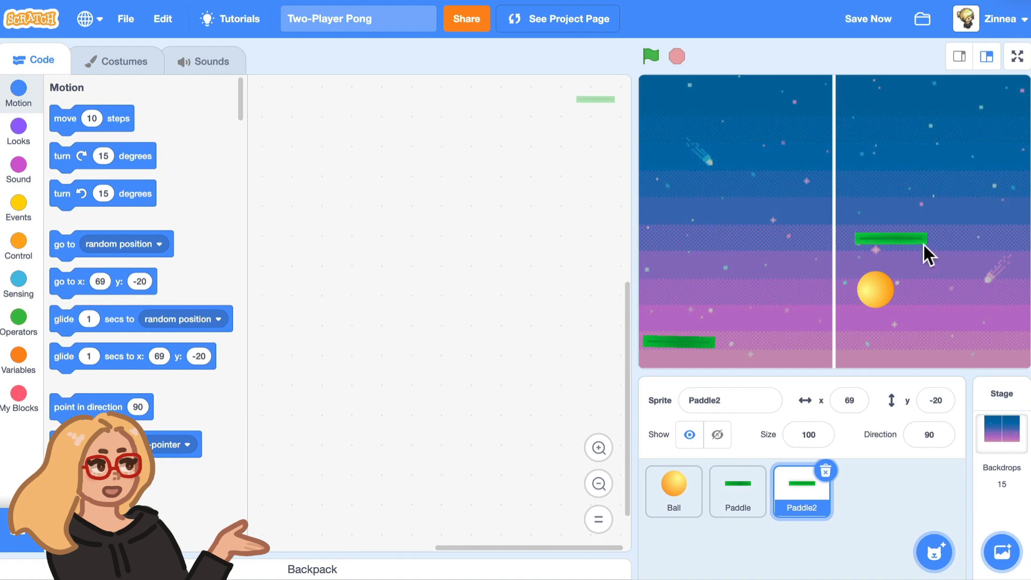
{"action": "left_click_drag", "start_coordinate": [872, 239], "coordinate": [927, 341]}
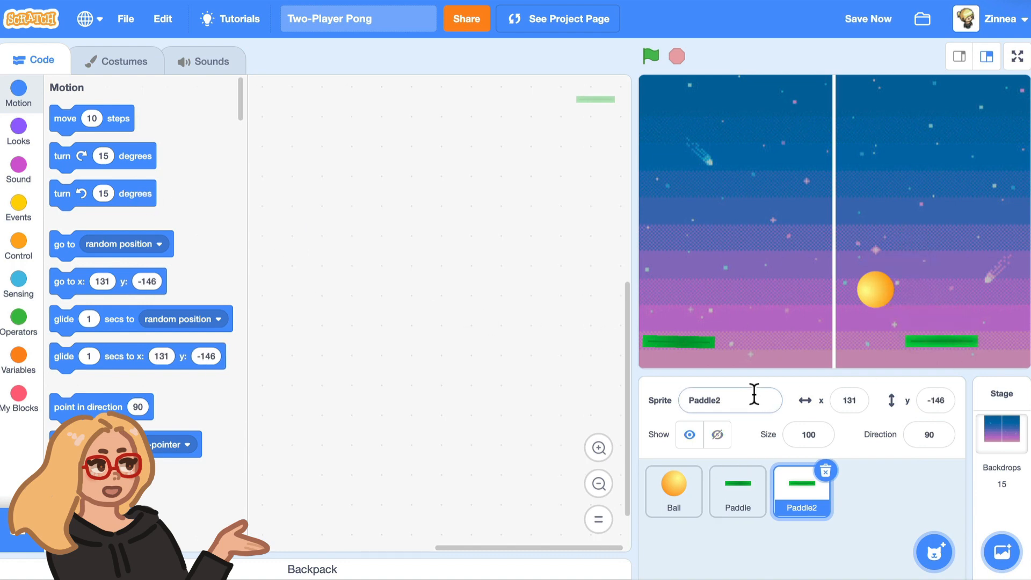
{"action": "left_click", "coordinate": [738, 492]}
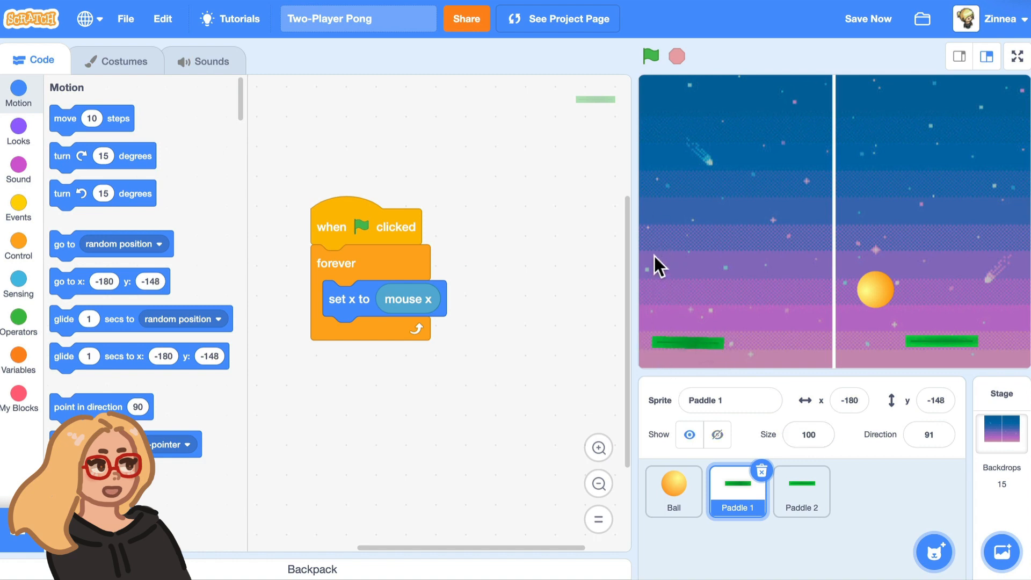
{"action": "mouse_move", "coordinate": [722, 379]}
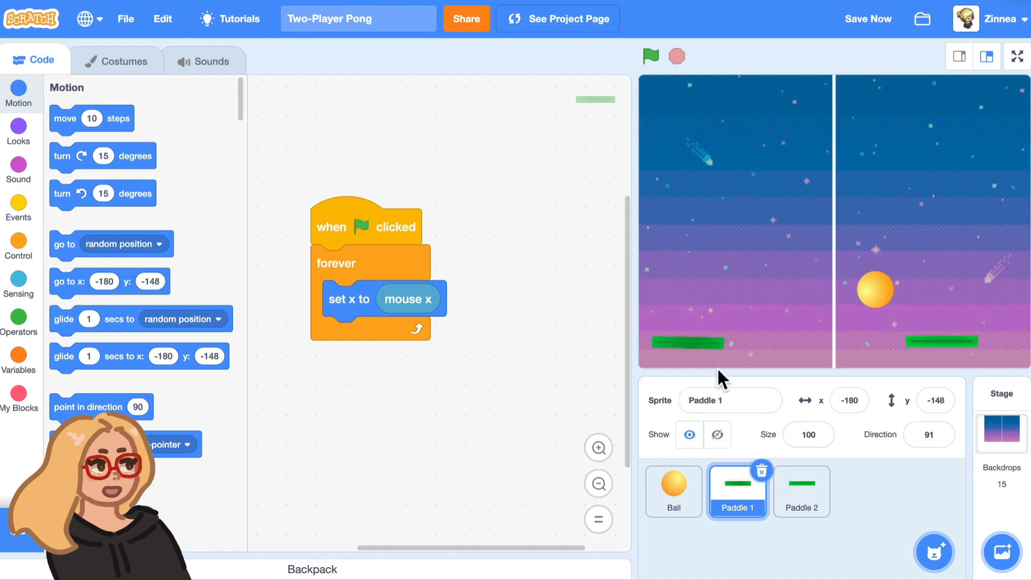
- Turn Paddle 1 upright to direction 180 and move it toward the left edge
{"action": "left_click", "coordinate": [929, 434]}
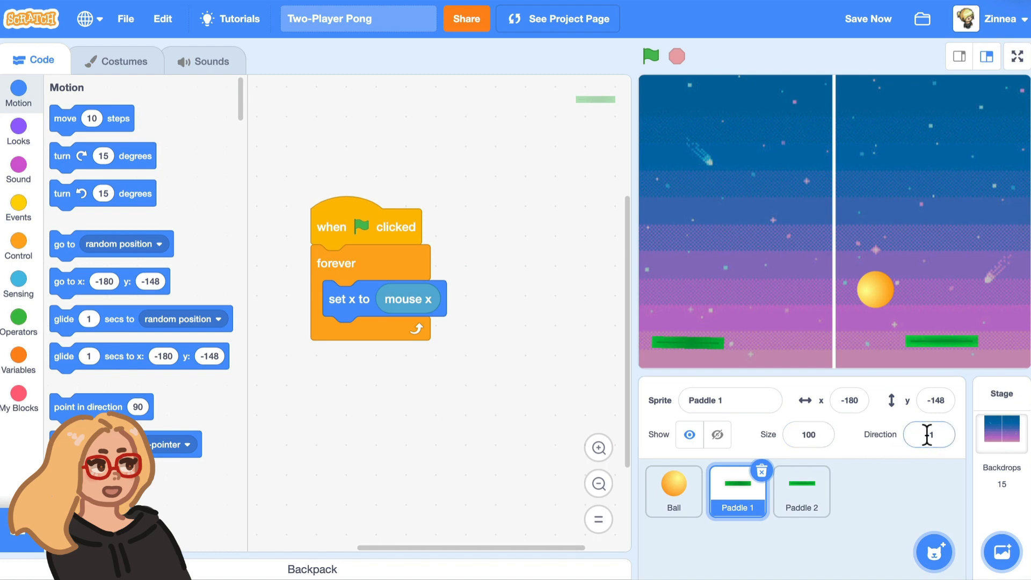
{"action": "left_click", "coordinate": [929, 434]}
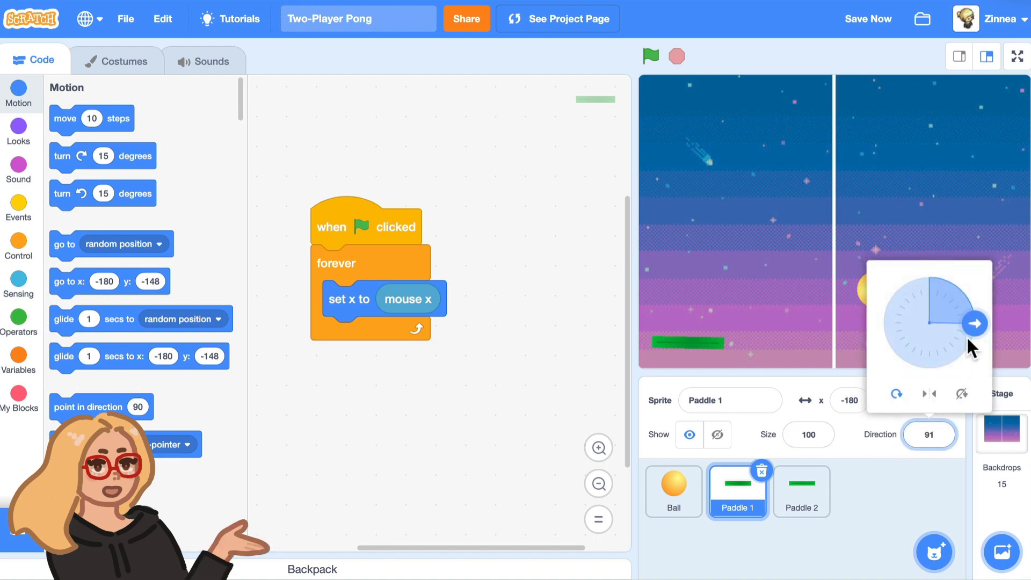
{"action": "left_click_drag", "start_coordinate": [977, 323], "coordinate": [967, 352]}
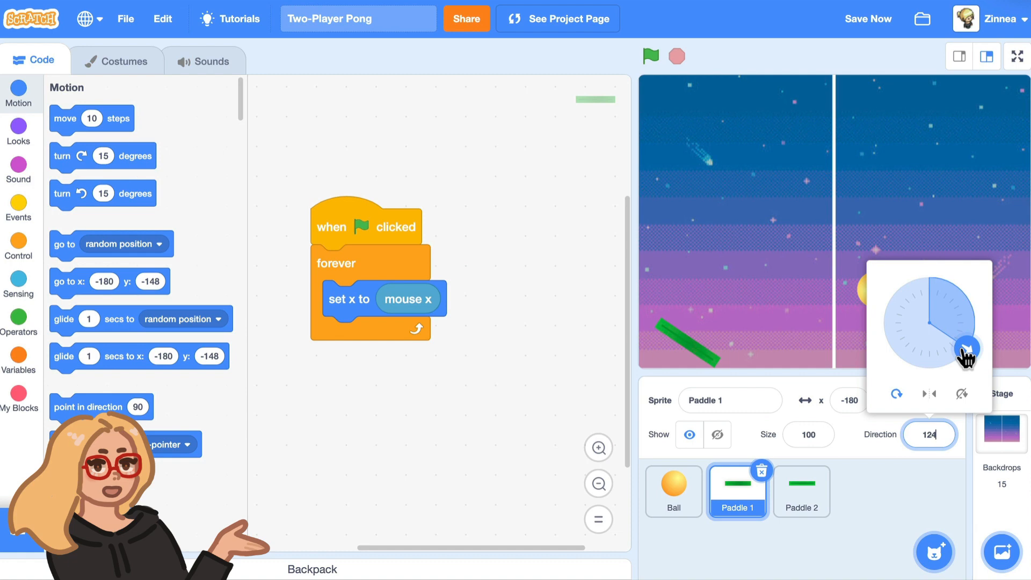
{"action": "left_click_drag", "start_coordinate": [967, 355], "coordinate": [933, 370]}
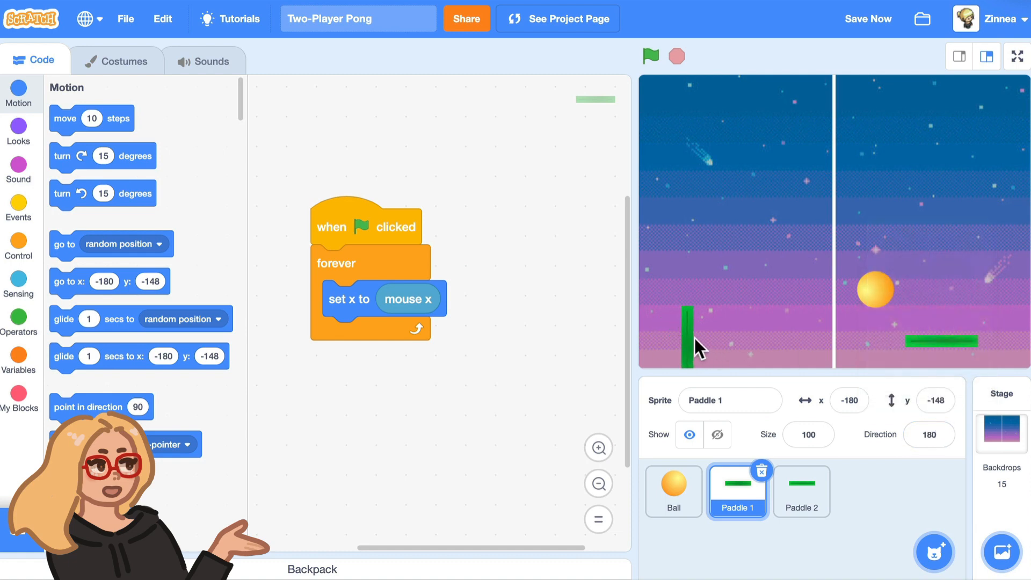
{"action": "left_click_drag", "start_coordinate": [694, 332], "coordinate": [661, 309]}
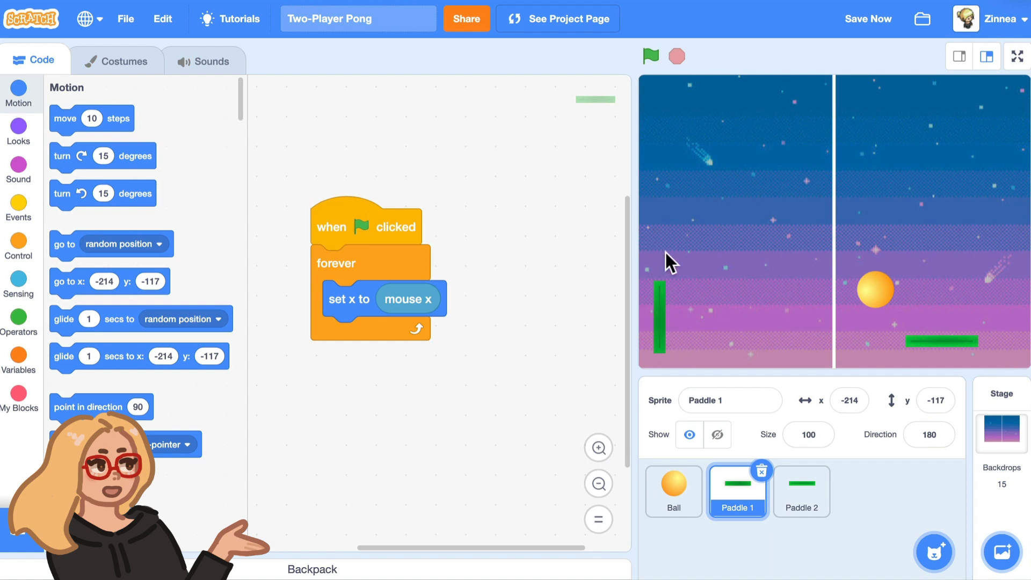
- Turn Paddle 2 upright to direction 180 as well
{"action": "left_click", "coordinate": [802, 492]}
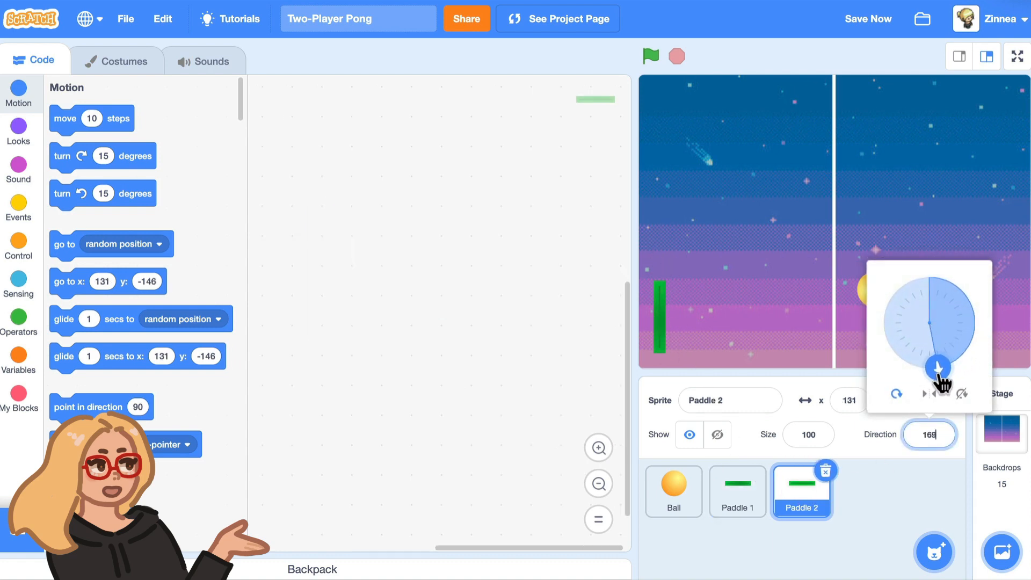
{"action": "left_click_drag", "start_coordinate": [936, 366], "coordinate": [928, 352]}
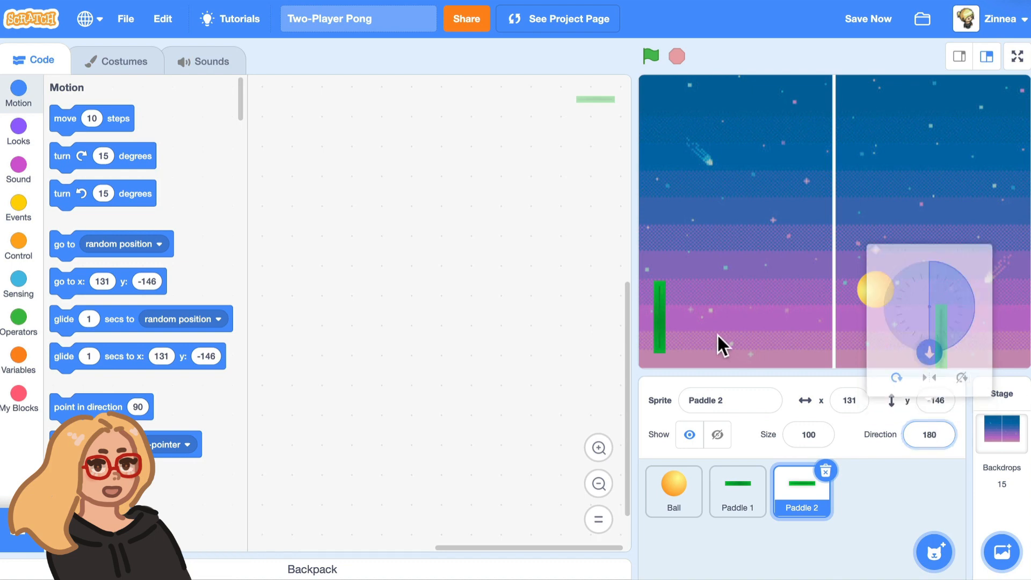
{"action": "left_click", "coordinate": [738, 492]}
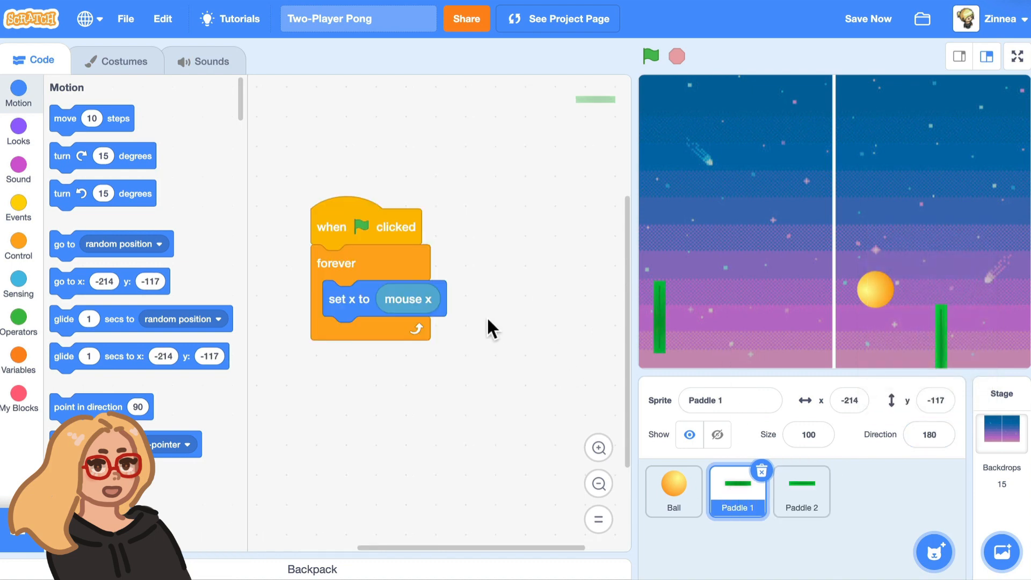
{"action": "mouse_move", "coordinate": [512, 286]}
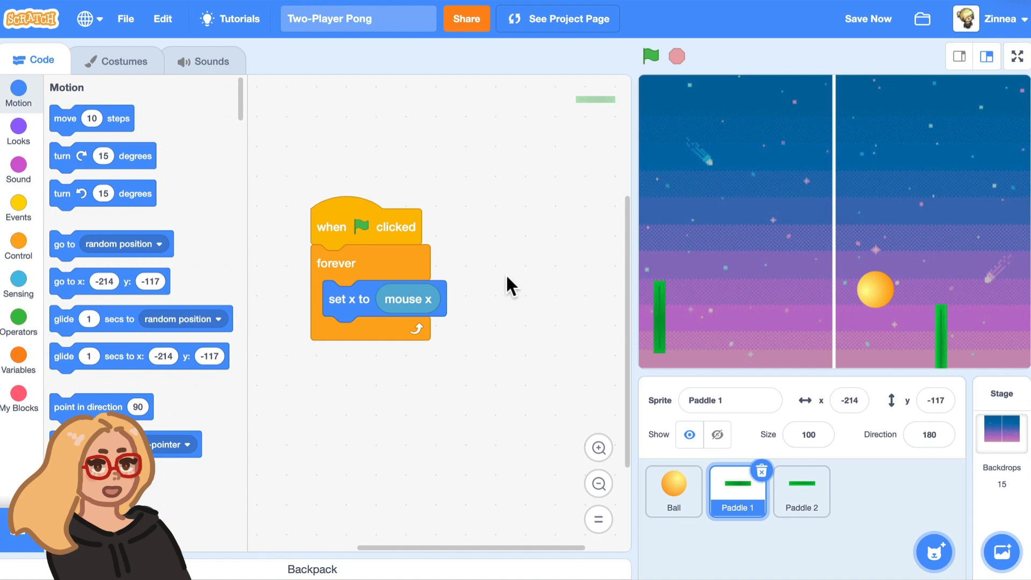
{"action": "mouse_move", "coordinate": [521, 293]}
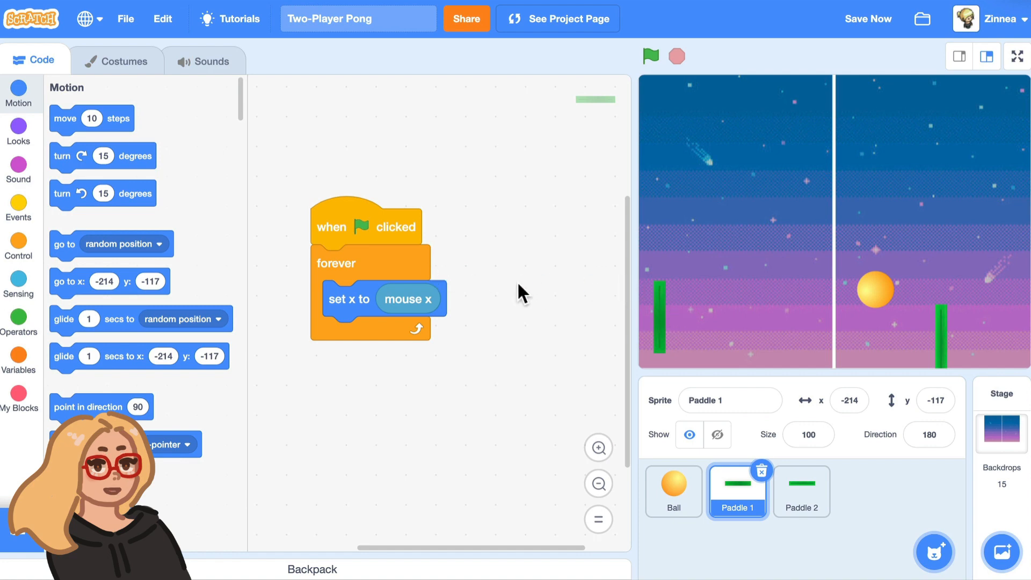
- Remove Paddle 1's mouse-following script and place Paddle 2 near the right edge
{"action": "left_click_drag", "start_coordinate": [365, 227], "coordinate": [236, 263]}
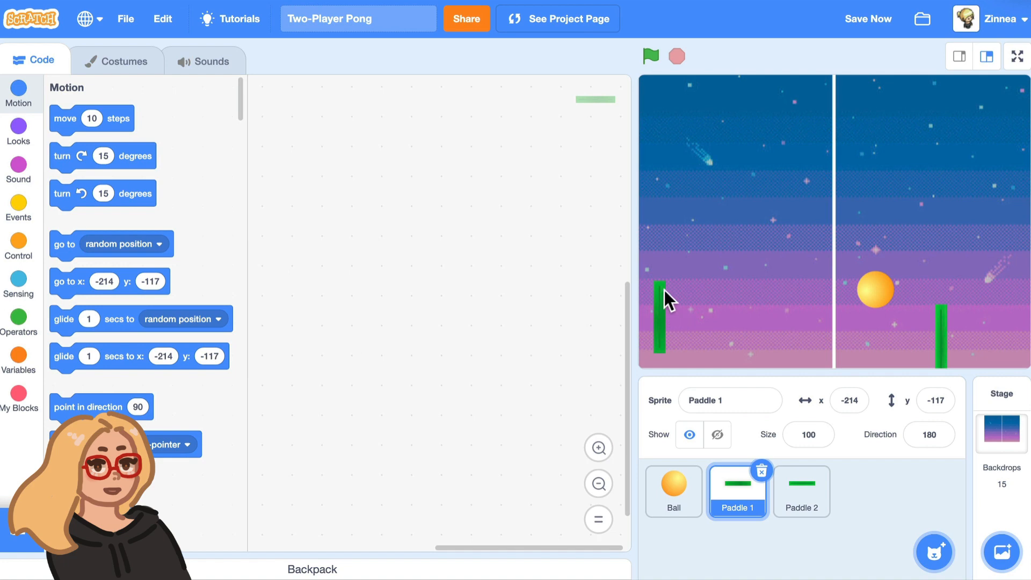
{"action": "left_click", "coordinate": [868, 18]}
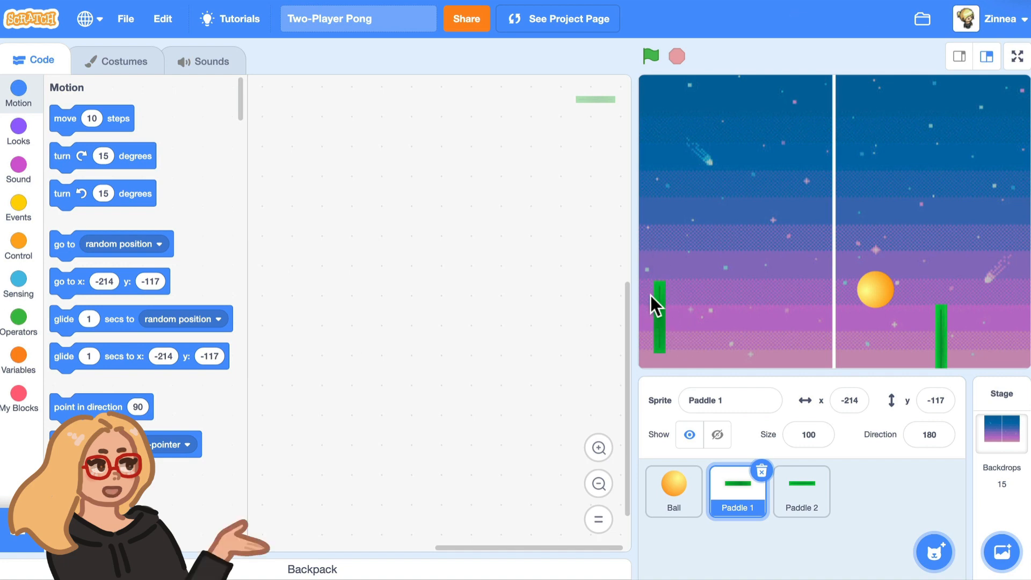
{"action": "mouse_move", "coordinate": [664, 302]}
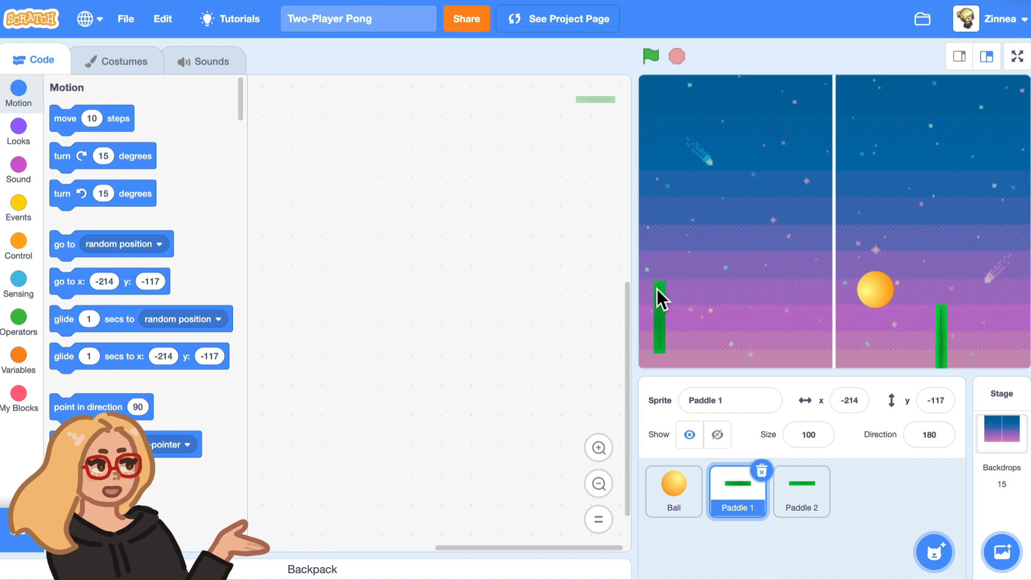
{"action": "left_click", "coordinate": [802, 492]}
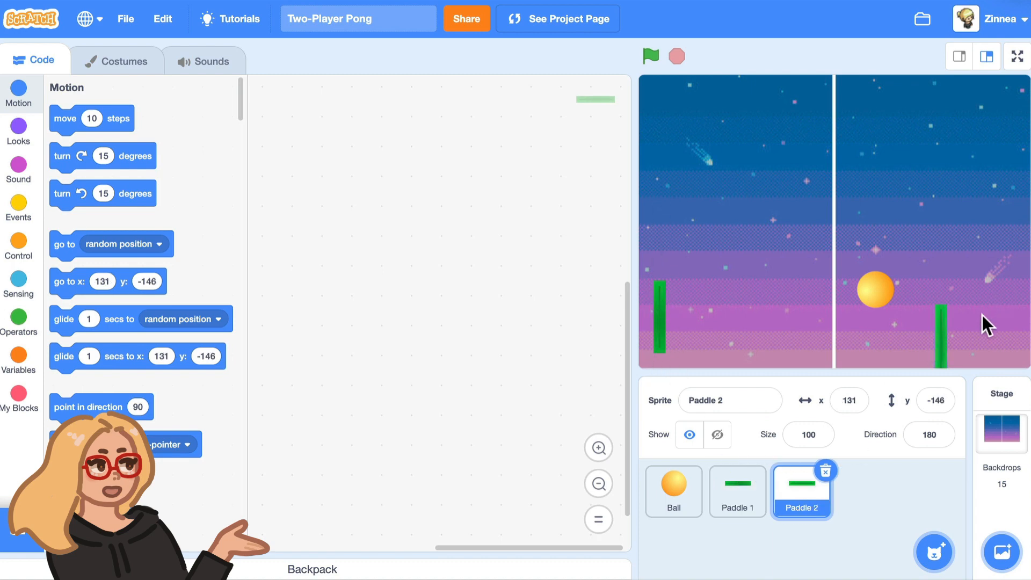
{"action": "left_click_drag", "start_coordinate": [947, 322], "coordinate": [997, 313]}
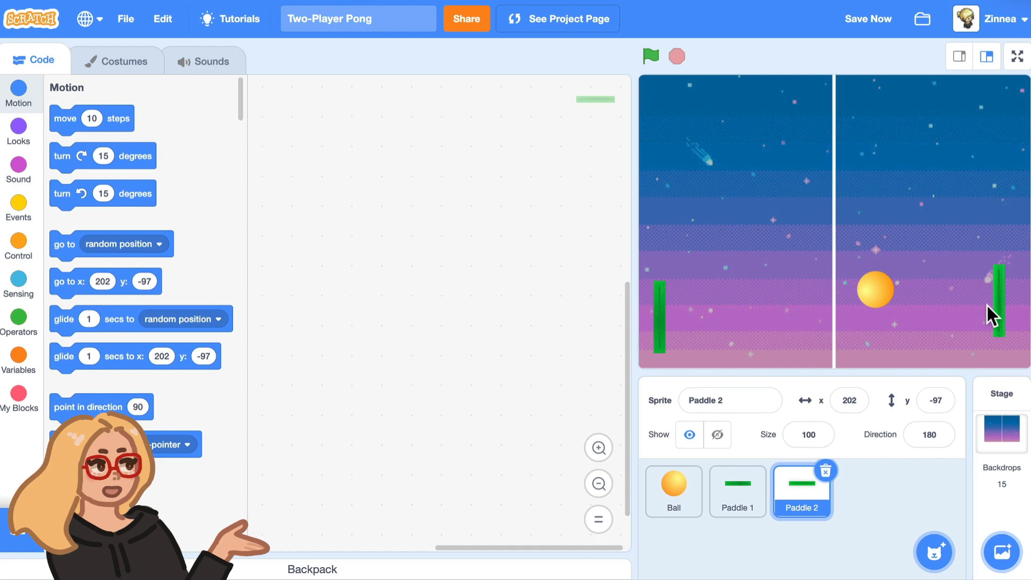
{"action": "mouse_move", "coordinate": [999, 321]}
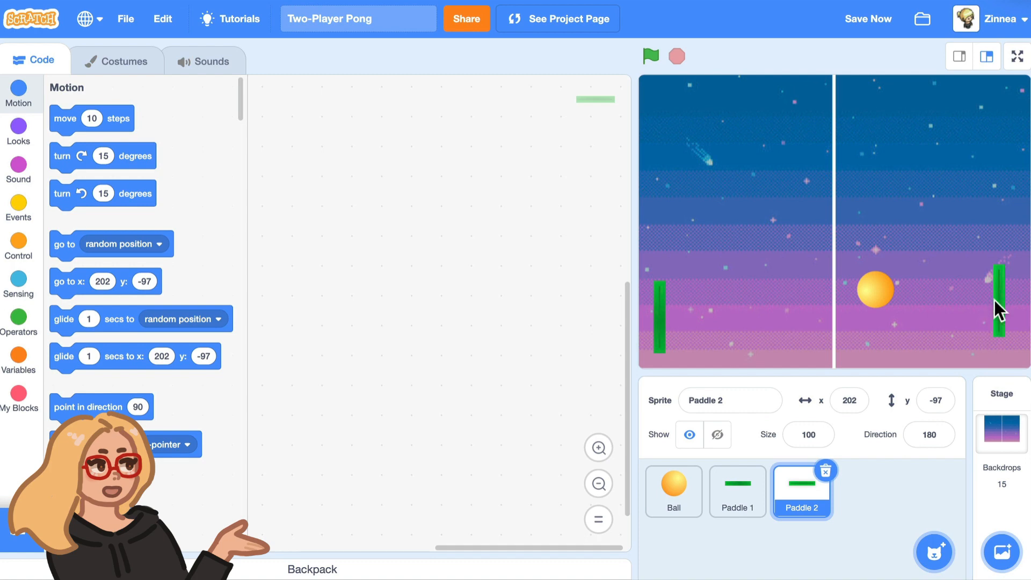
{"action": "left_click", "coordinate": [738, 492]}
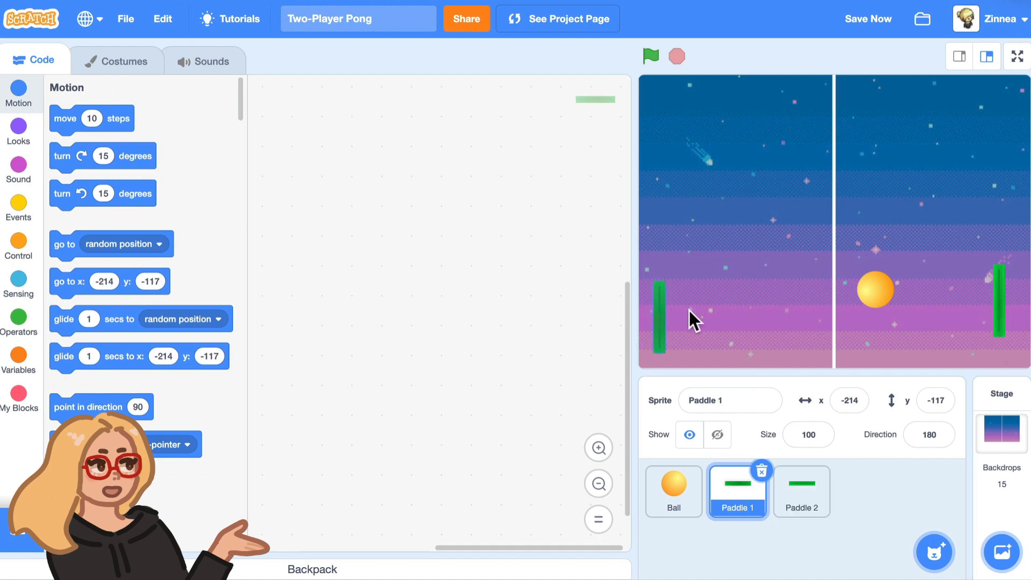
{"action": "mouse_move", "coordinate": [664, 331]}
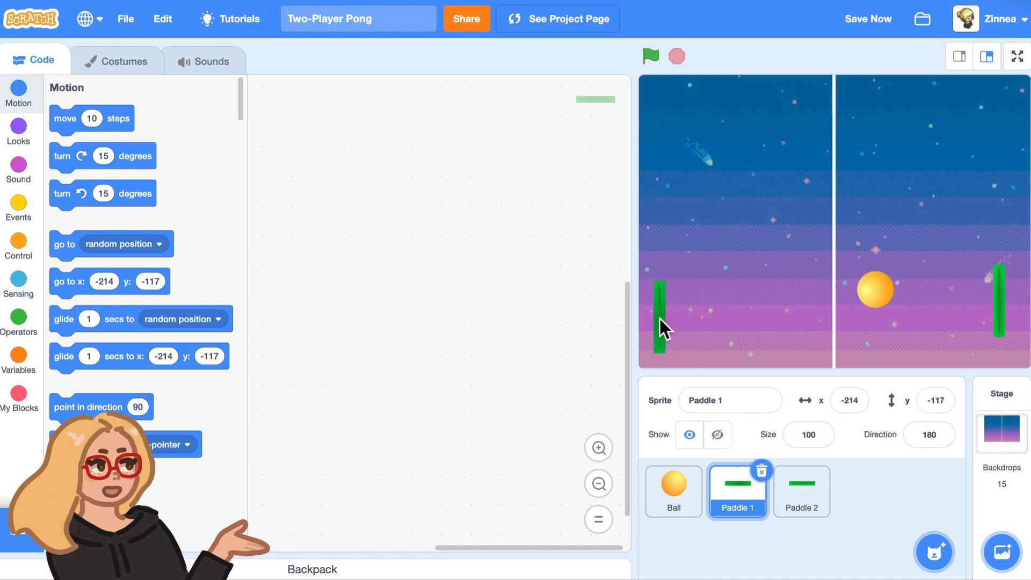
{"action": "mouse_move", "coordinate": [664, 322]}
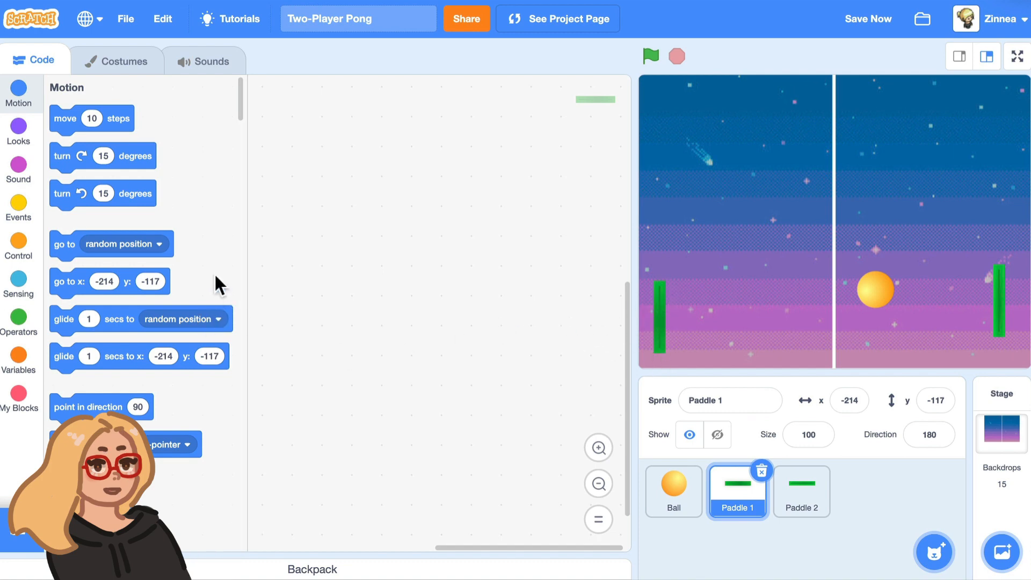
- Build an 'if up arrow pressed then change y by 10' block for Paddle 1
{"action": "scroll", "scroll_direction": "down", "scroll_amount": 3}
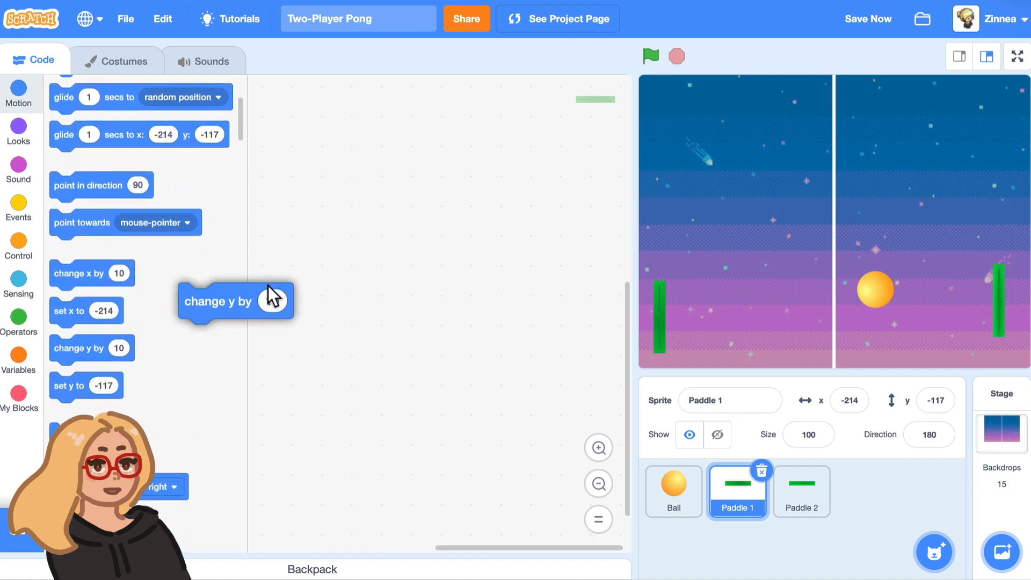
{"action": "left_click_drag", "start_coordinate": [235, 300], "coordinate": [425, 169]}
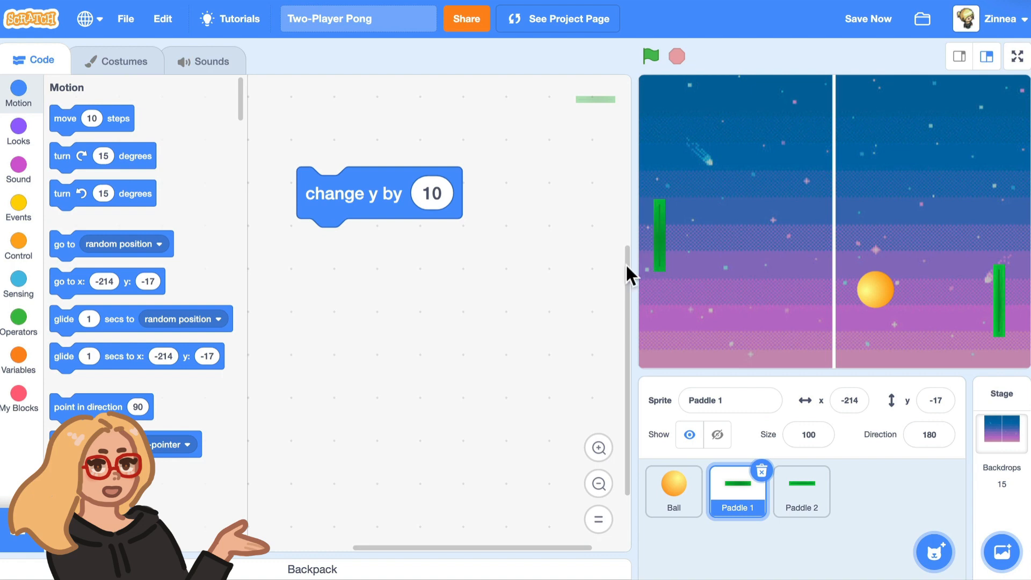
{"action": "mouse_move", "coordinate": [32, 253]}
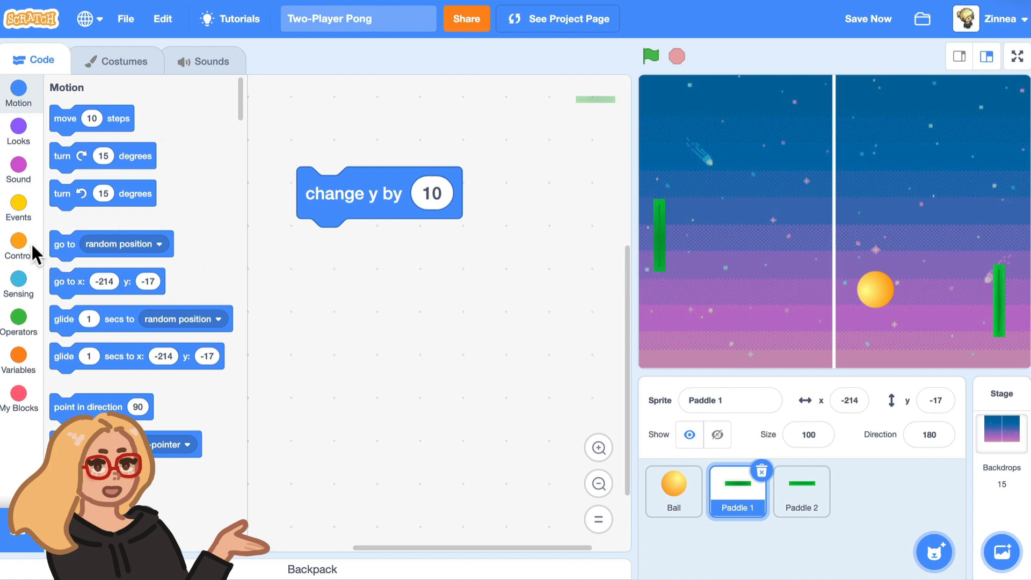
{"action": "left_click", "coordinate": [19, 241]}
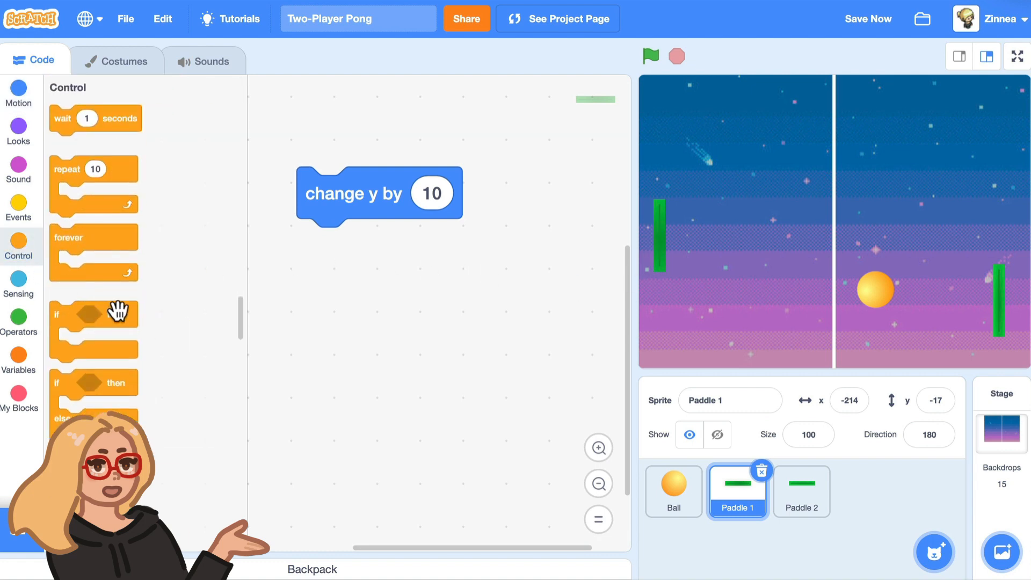
{"action": "left_click_drag", "start_coordinate": [94, 314], "coordinate": [335, 172]}
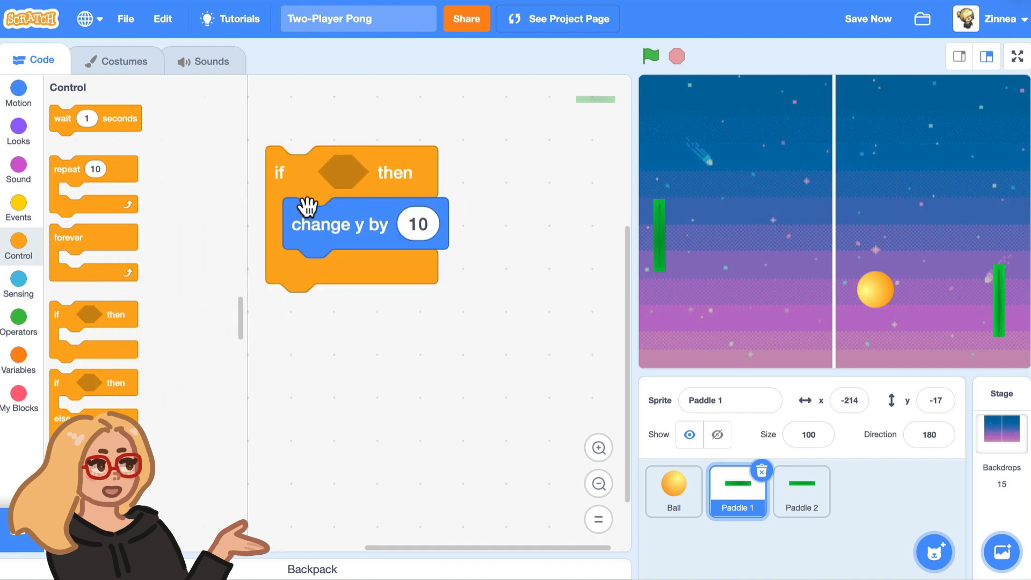
{"action": "left_click", "coordinate": [19, 284]}
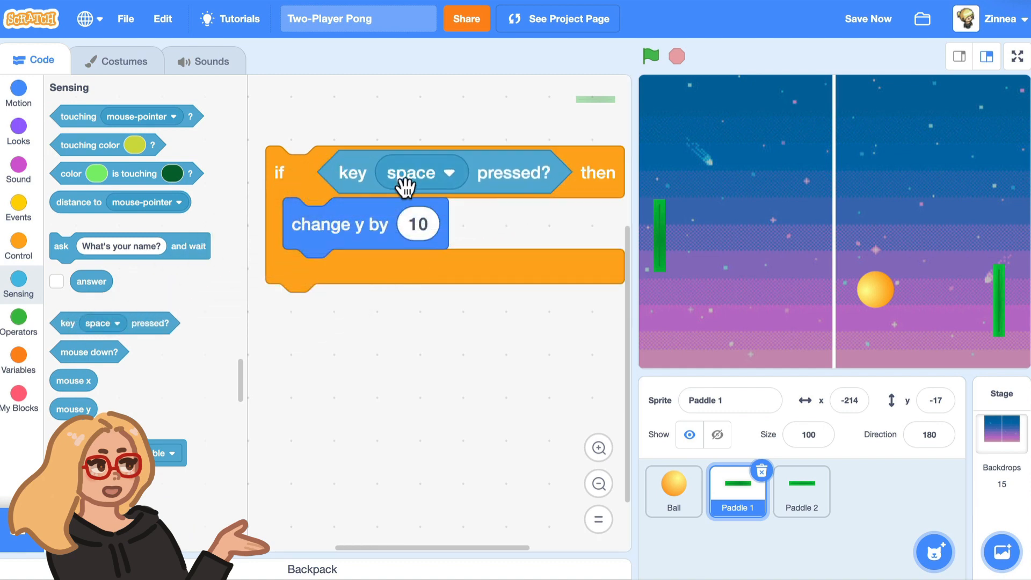
{"action": "left_click", "coordinate": [449, 172]}
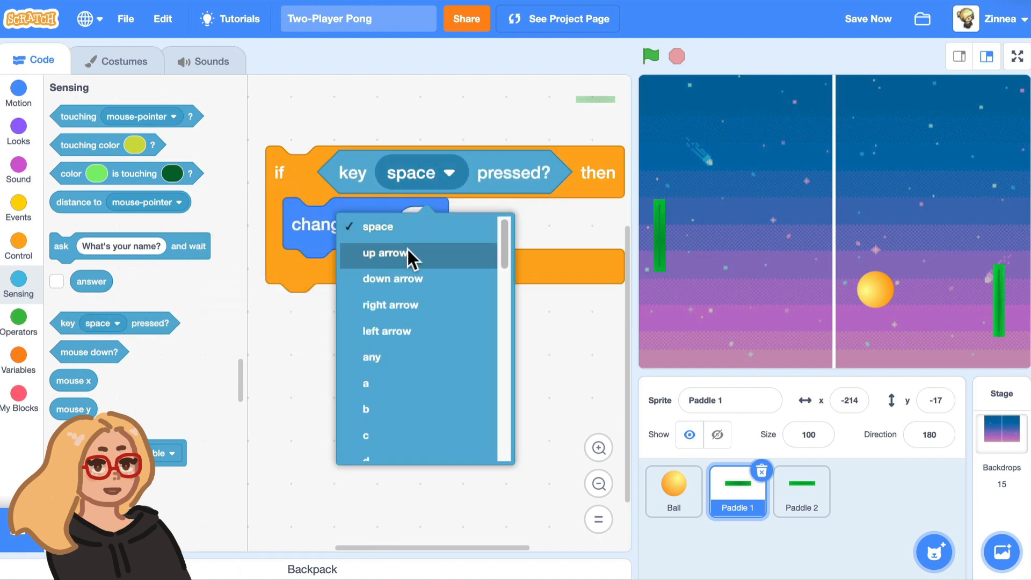
{"action": "left_click", "coordinate": [383, 253]}
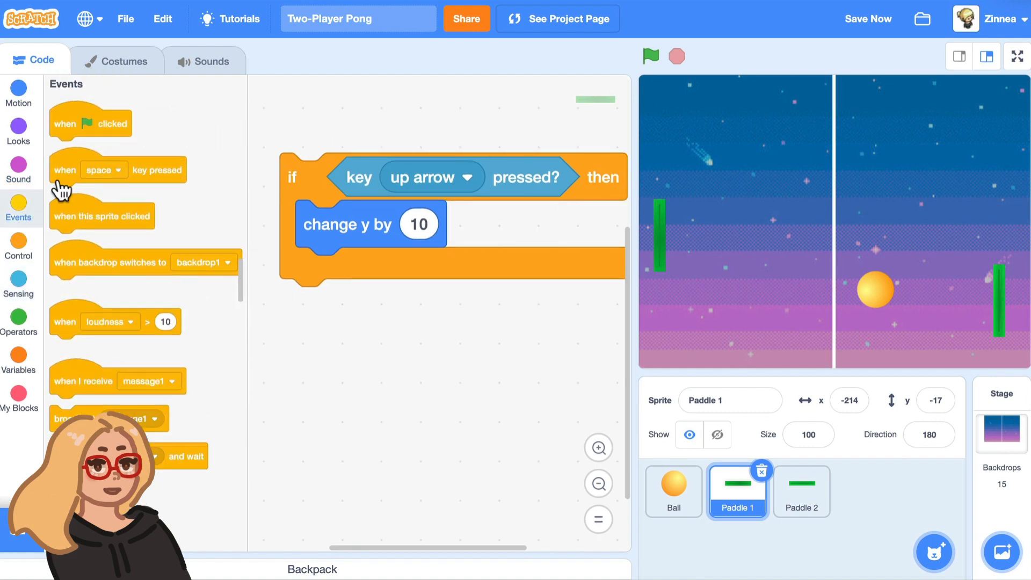
- Start the script with a green-flag trigger and test-run the game
{"action": "left_click_drag", "start_coordinate": [91, 122], "coordinate": [309, 143]}
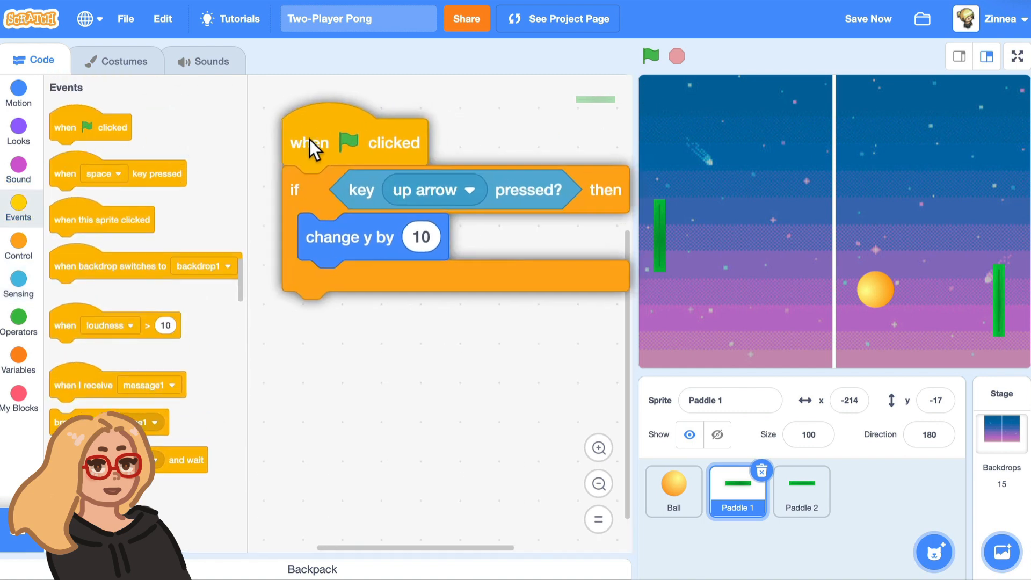
{"action": "left_click", "coordinate": [653, 54]}
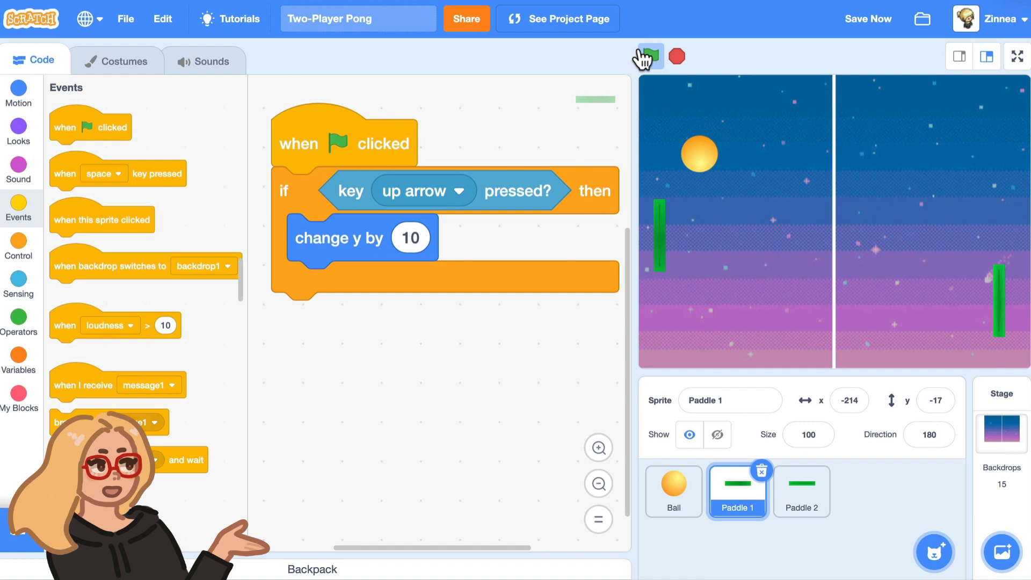
{"action": "left_click", "coordinate": [651, 56]}
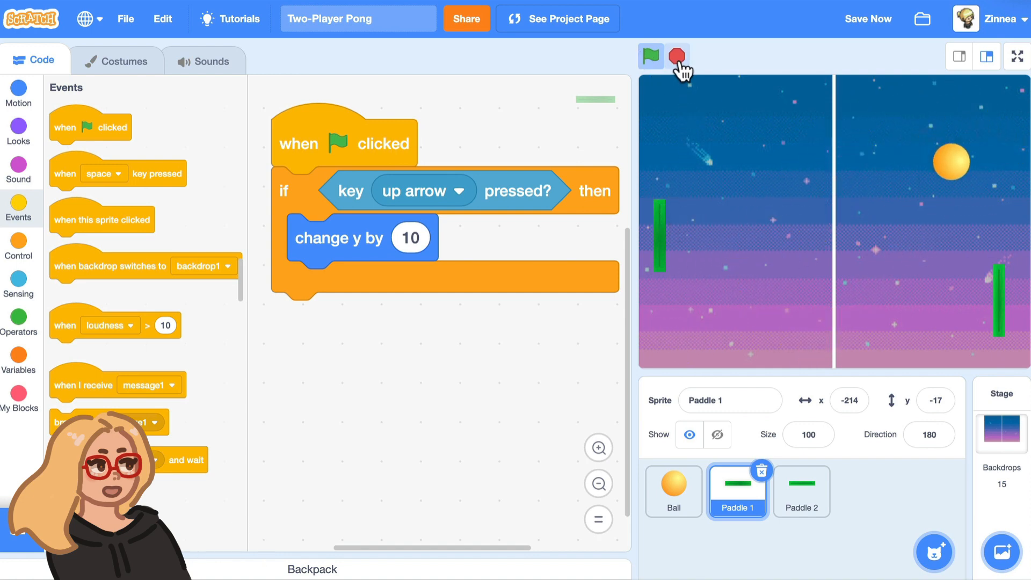
- Wrap the up-arrow check in a forever loop and test that Paddle 1 rises
{"action": "left_click", "coordinate": [20, 240]}
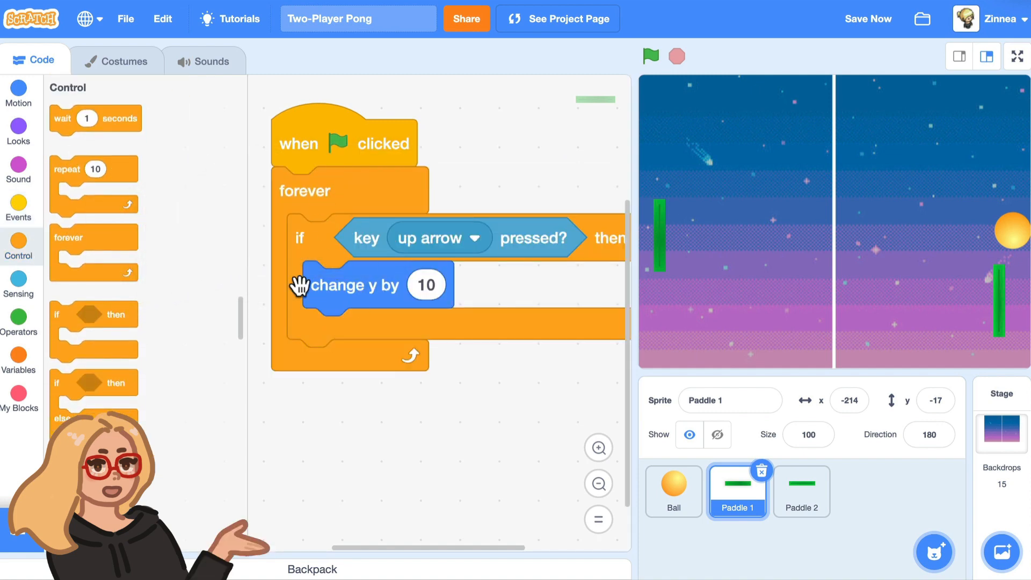
{"action": "left_click", "coordinate": [651, 56]}
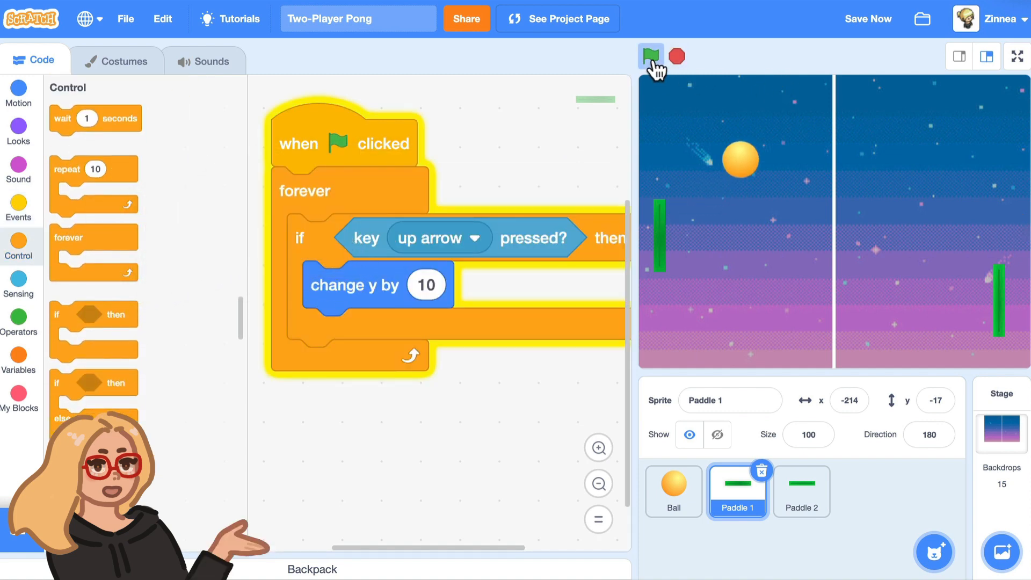
{"action": "left_click", "coordinate": [650, 56]}
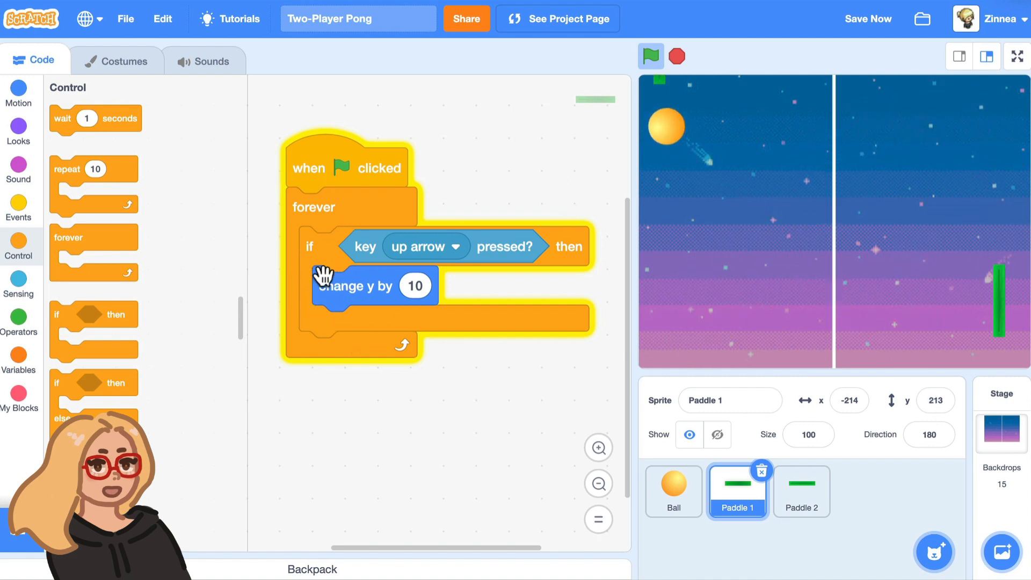
- Duplicate the check as 'down arrow' changing y by -10 inside the loop and test both directions
{"action": "left_click", "coordinate": [651, 56]}
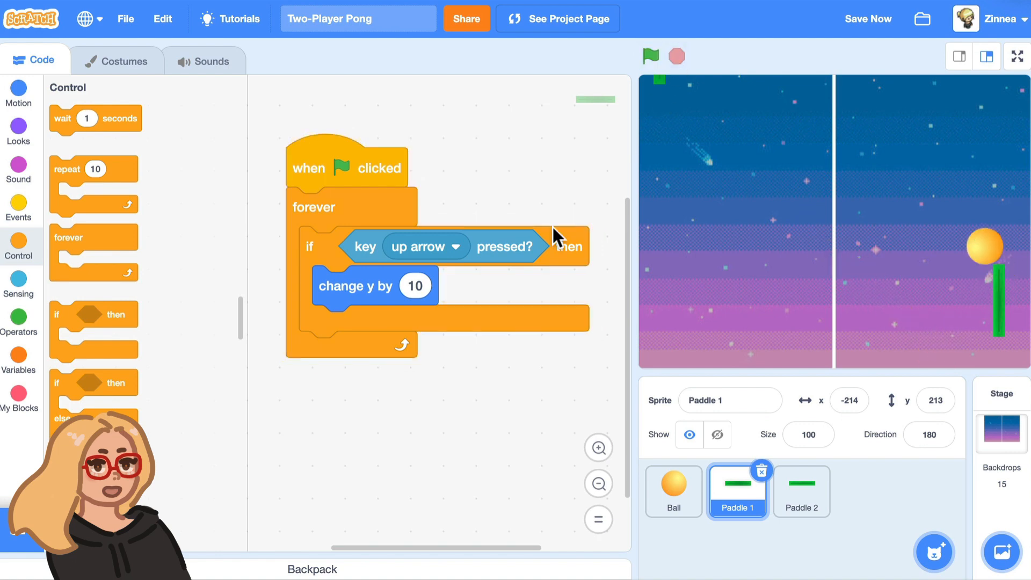
{"action": "right_click", "coordinate": [308, 247]}
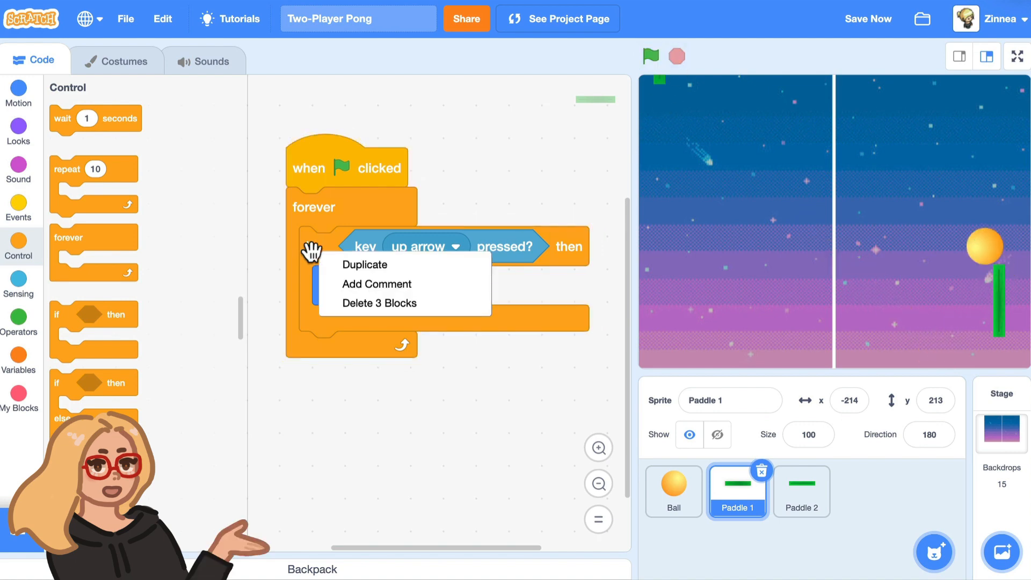
{"action": "mouse_move", "coordinate": [368, 275]}
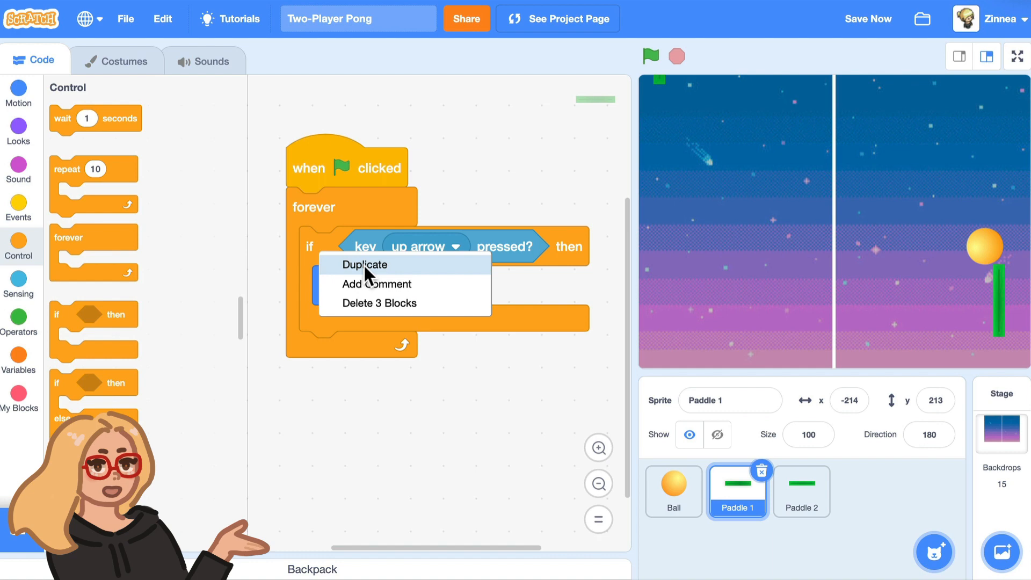
{"action": "left_click", "coordinate": [366, 264]}
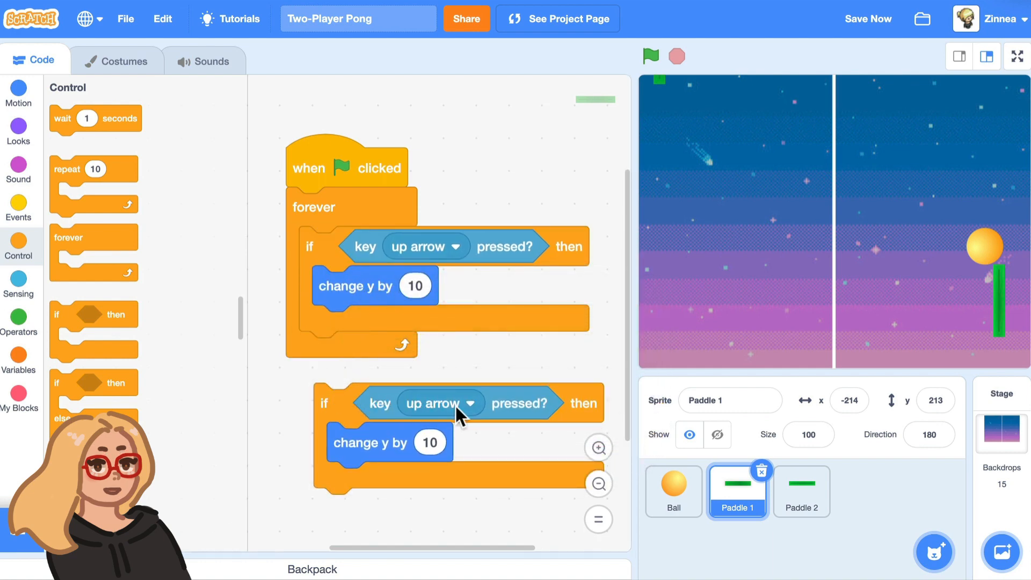
{"action": "left_click", "coordinate": [440, 403]}
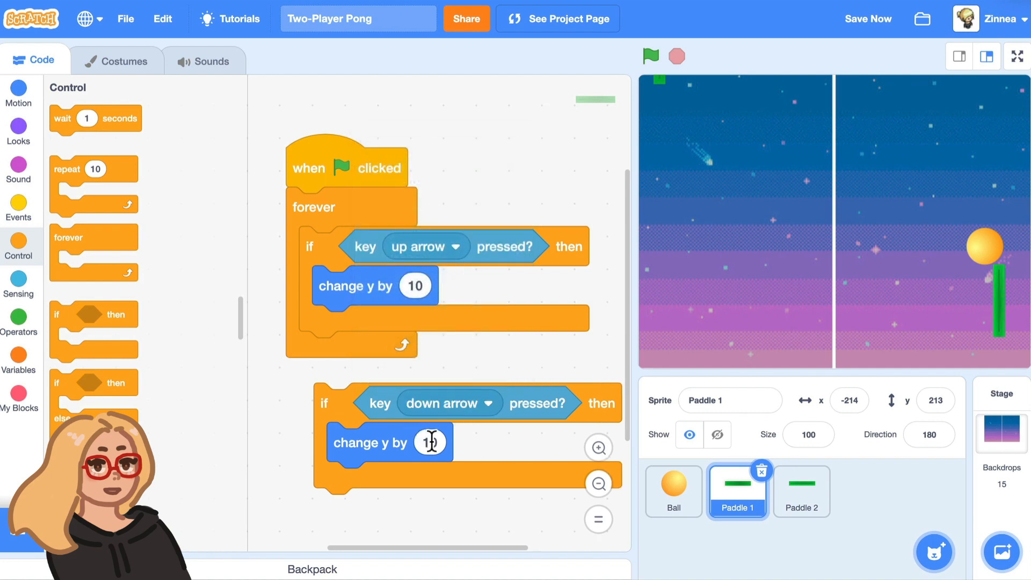
{"action": "type", "text": "-10"}
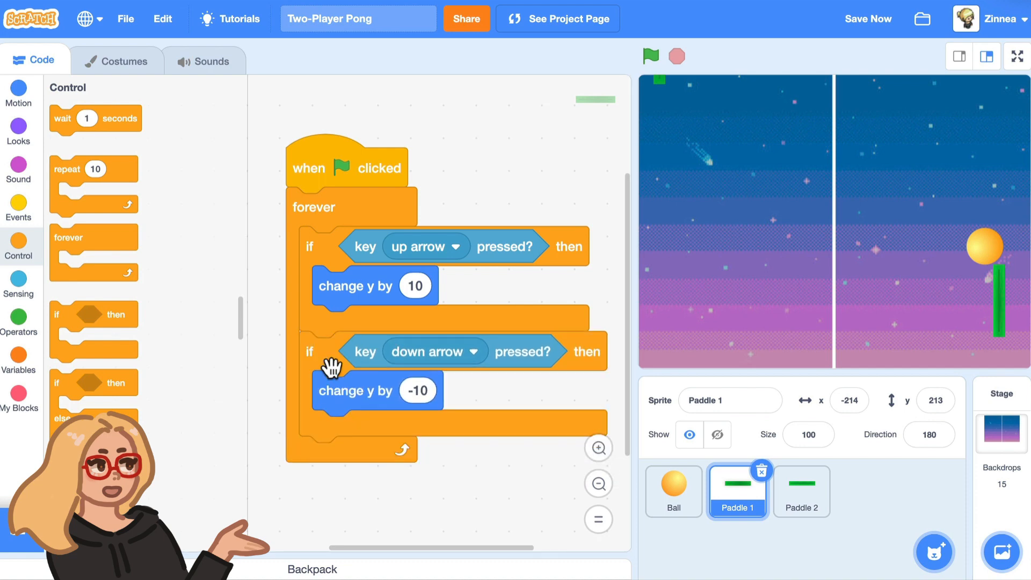
{"action": "left_click", "coordinate": [651, 56]}
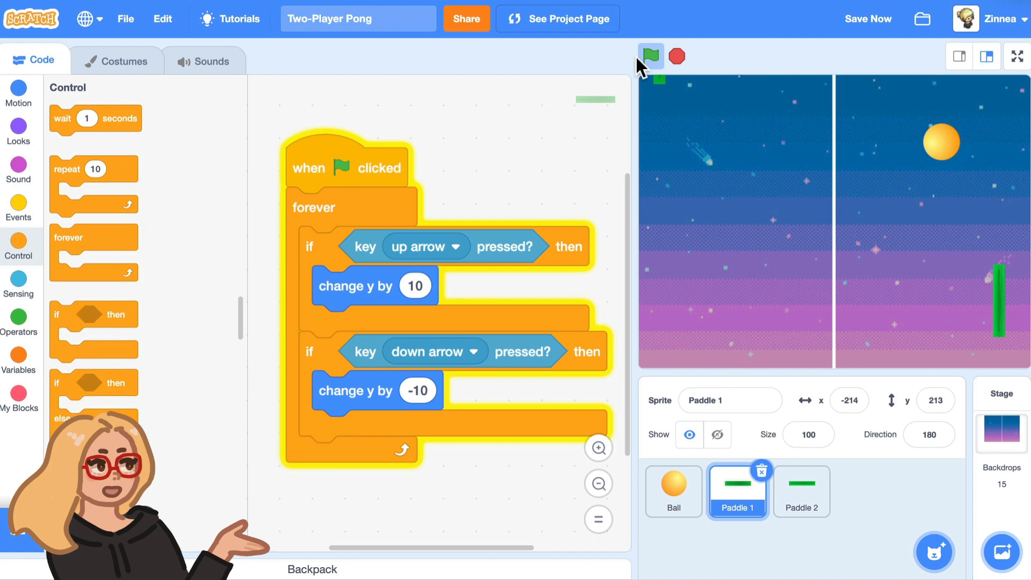
{"action": "left_click", "coordinate": [652, 56]}
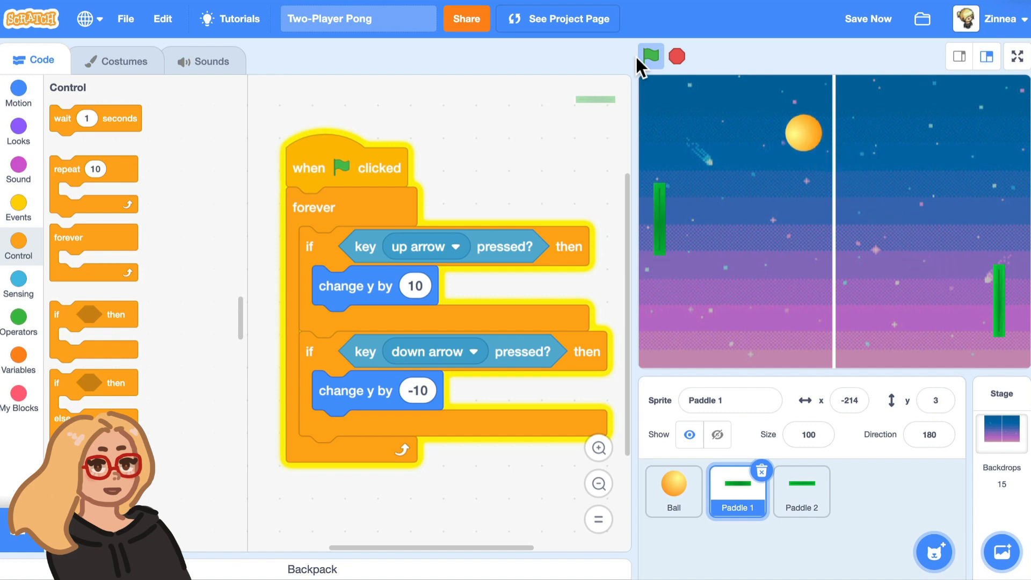
- Copy the movement script onto Paddle 2 and test-run it
{"action": "left_click", "coordinate": [651, 56]}
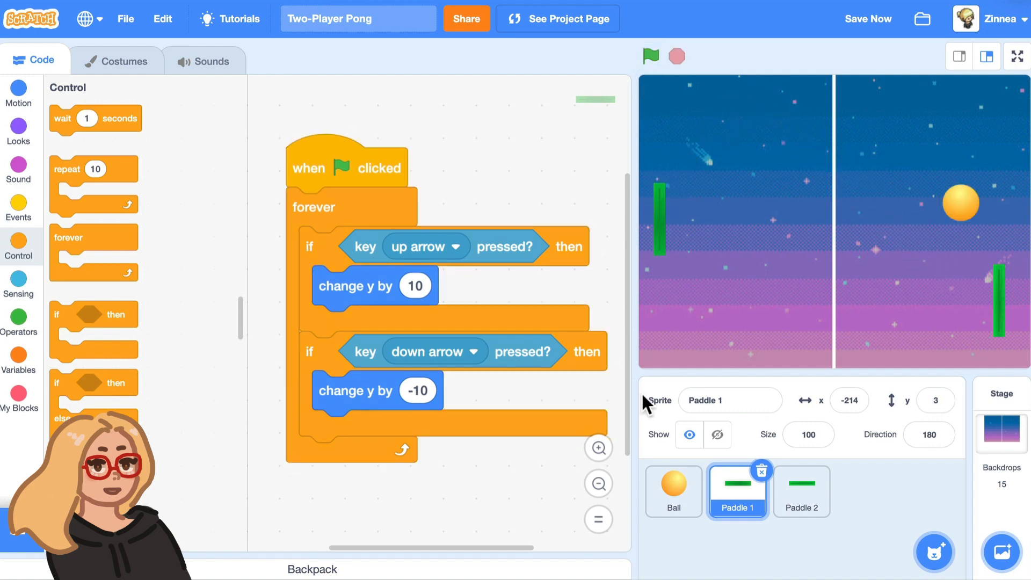
{"action": "mouse_move", "coordinate": [621, 243]}
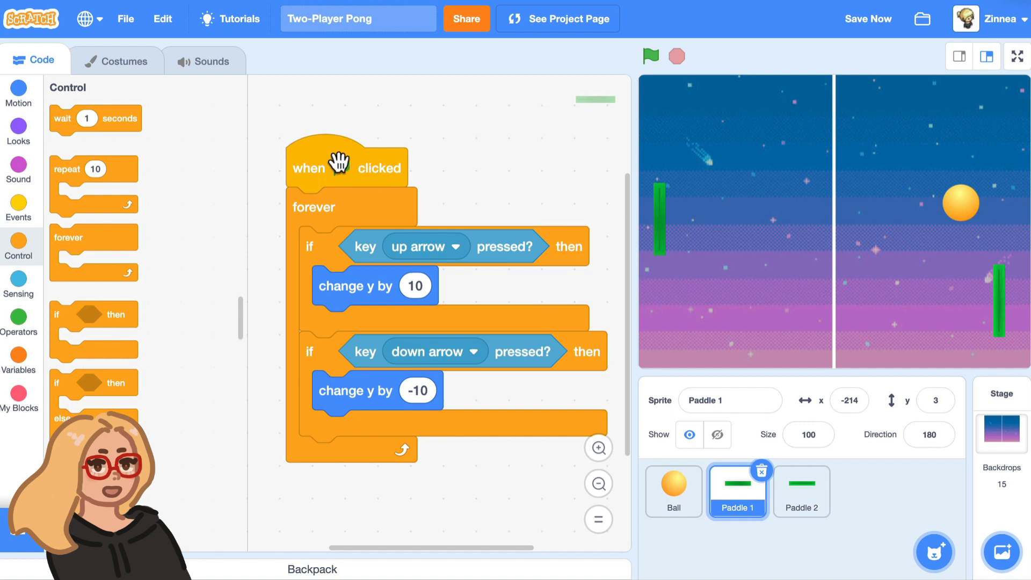
{"action": "left_click_drag", "start_coordinate": [345, 164], "coordinate": [667, 473]}
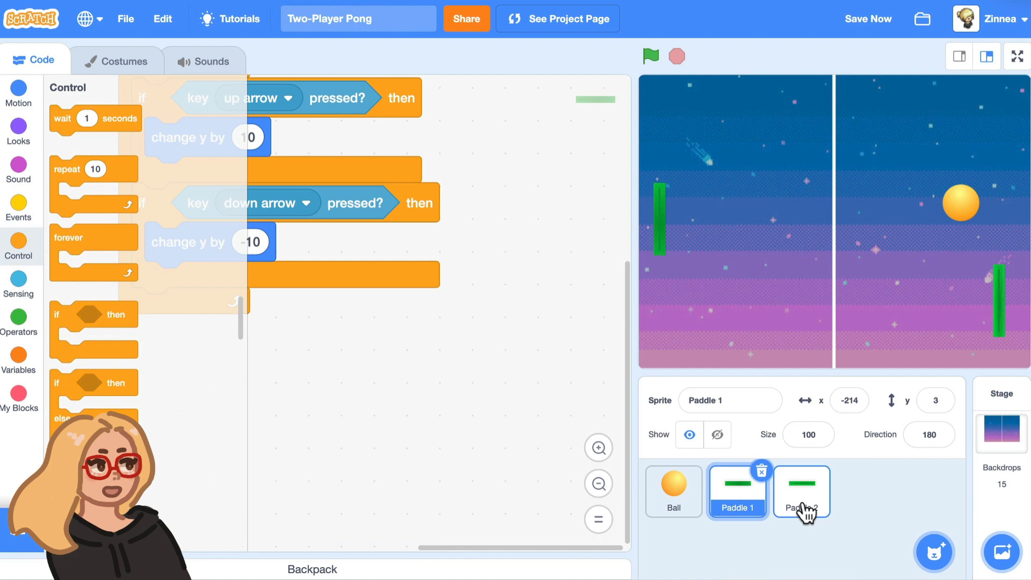
{"action": "left_click", "coordinate": [801, 491]}
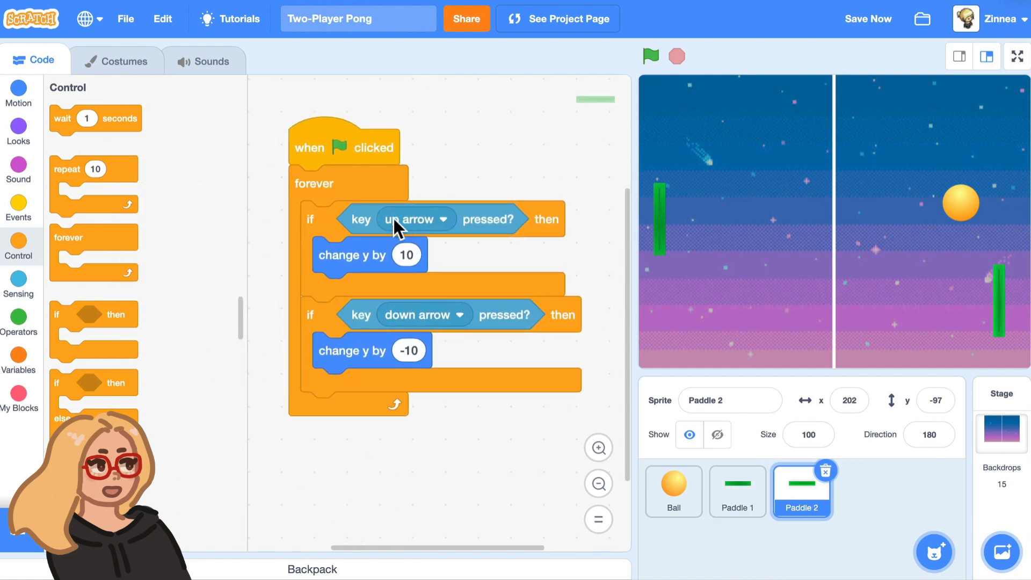
{"action": "left_click", "coordinate": [648, 56]}
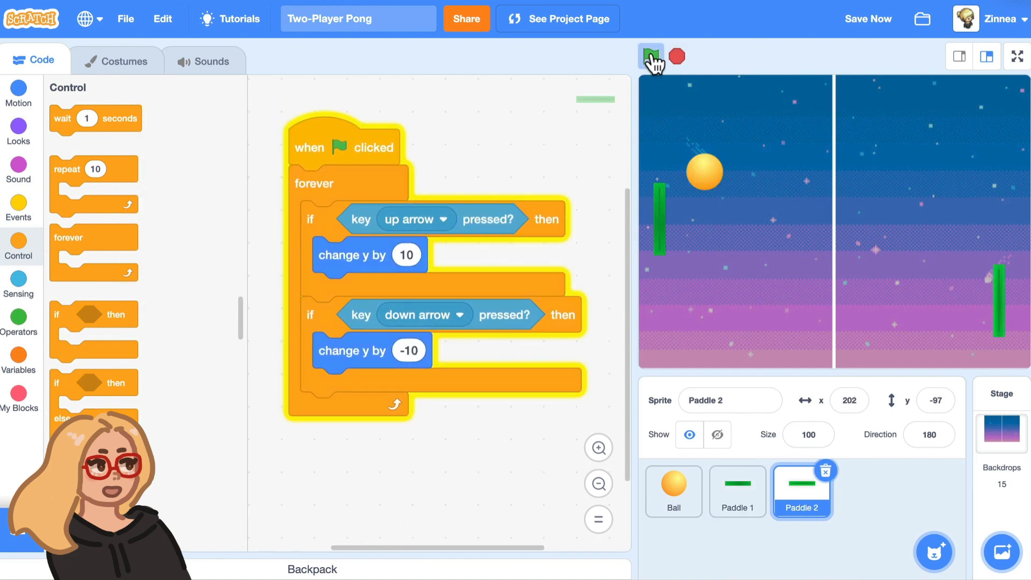
{"action": "left_click", "coordinate": [651, 56]}
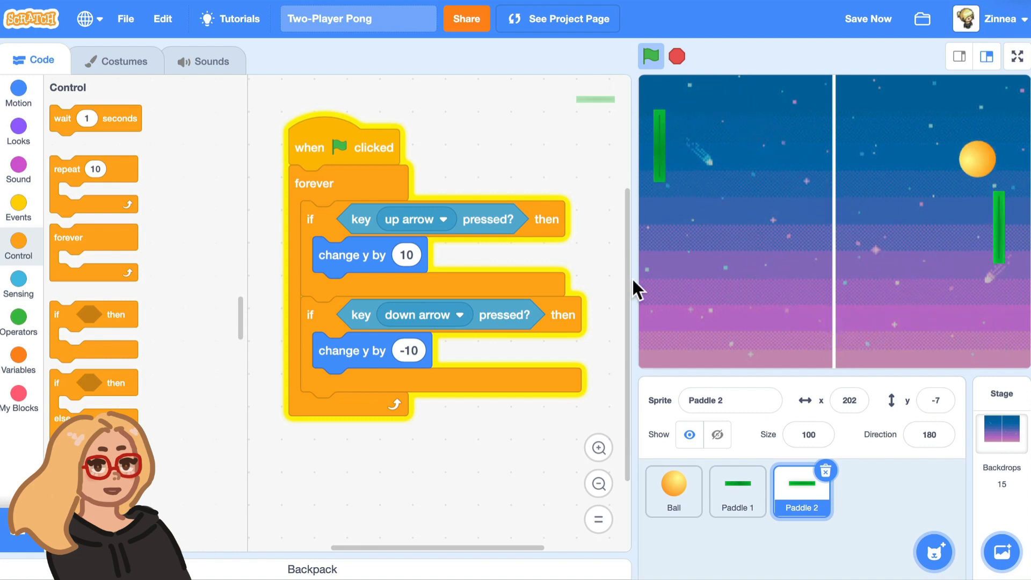
{"action": "left_click", "coordinate": [650, 56]}
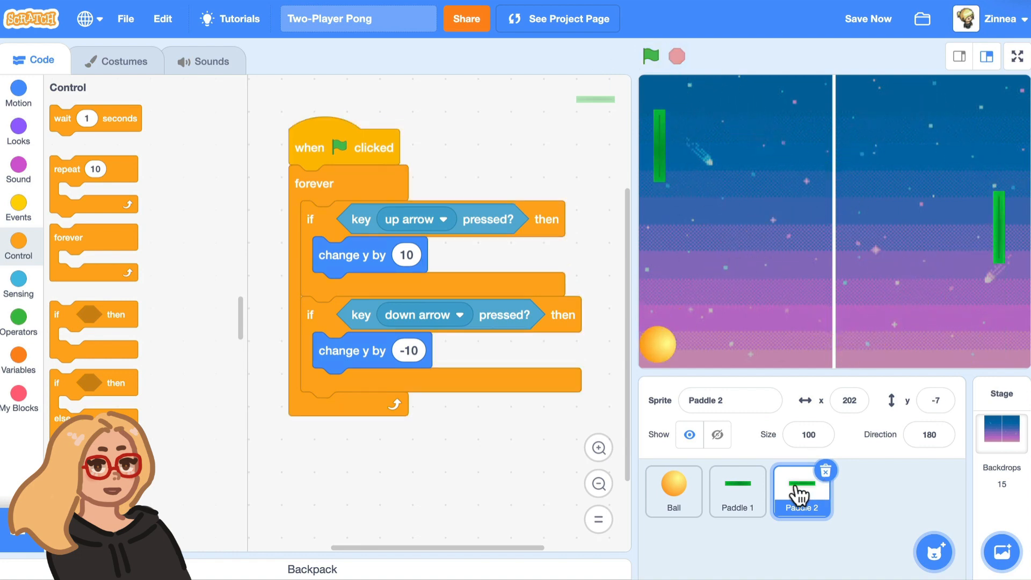
- Switch Paddle 2's keys to w for up and s for down and test the controls
{"action": "left_click", "coordinate": [415, 220]}
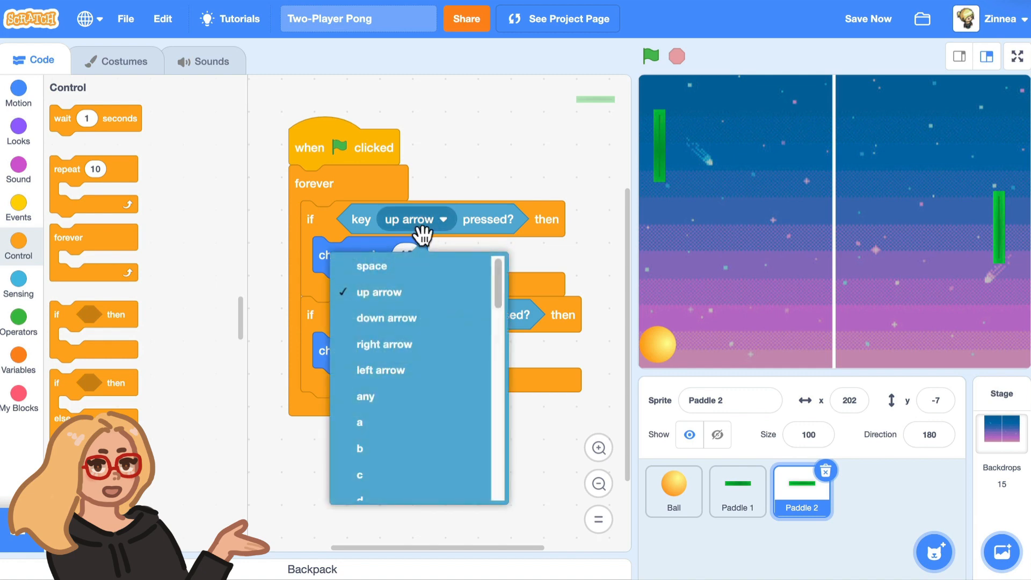
{"action": "scroll", "scroll_direction": "down", "scroll_amount": 3}
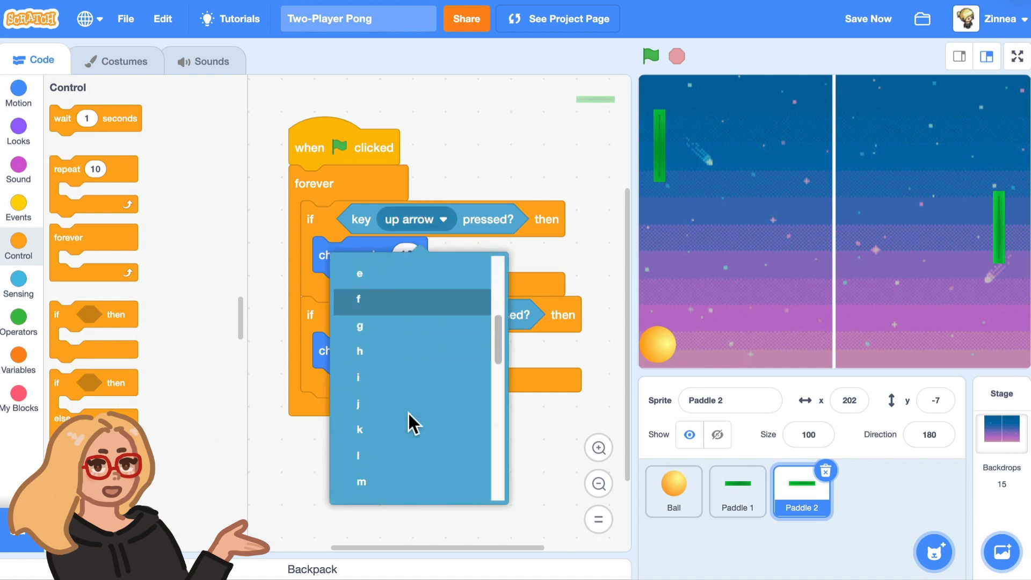
{"action": "scroll", "scroll_direction": "down", "scroll_amount": 3}
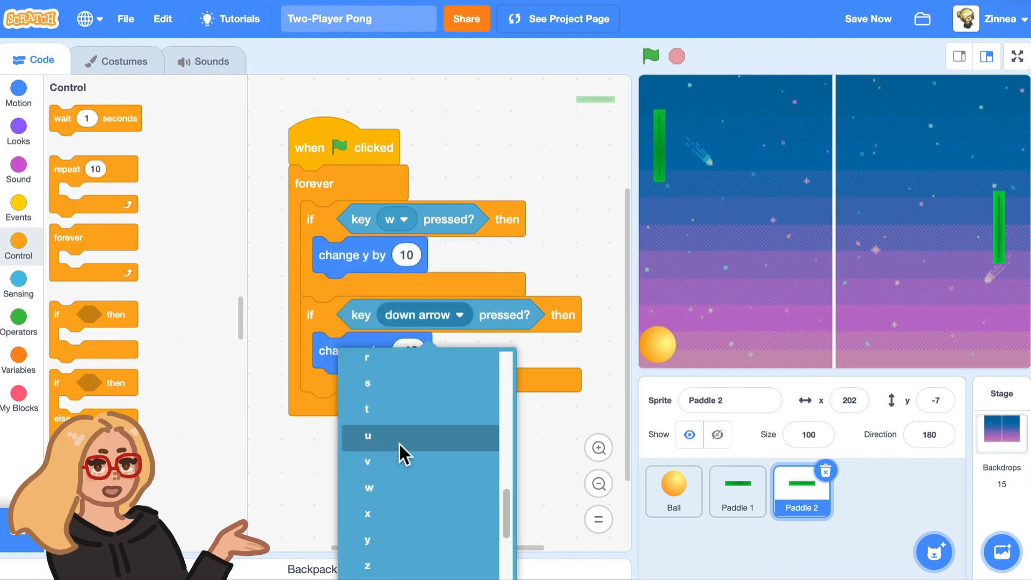
{"action": "left_click", "coordinate": [367, 382]}
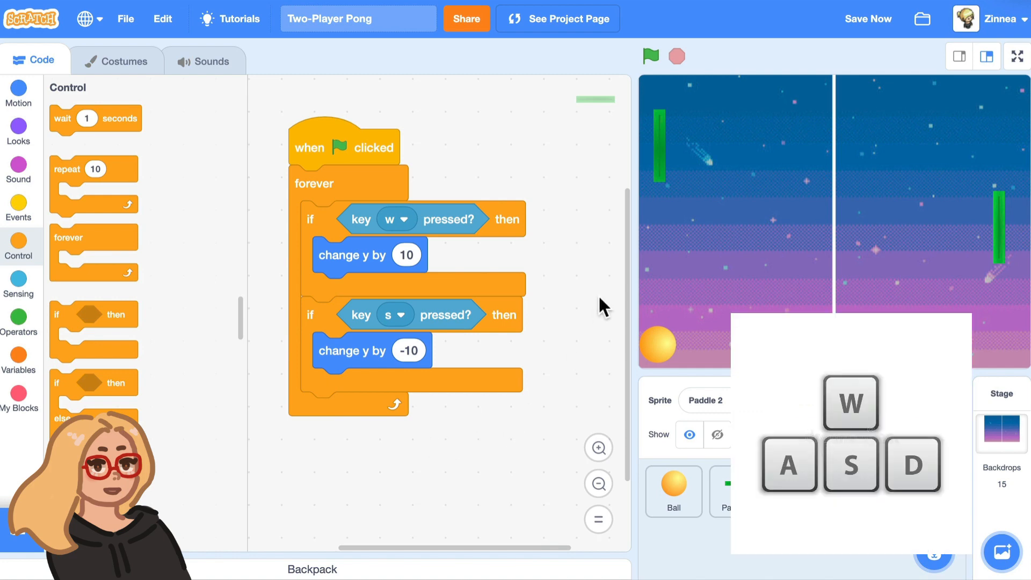
{"action": "mouse_move", "coordinate": [614, 118]}
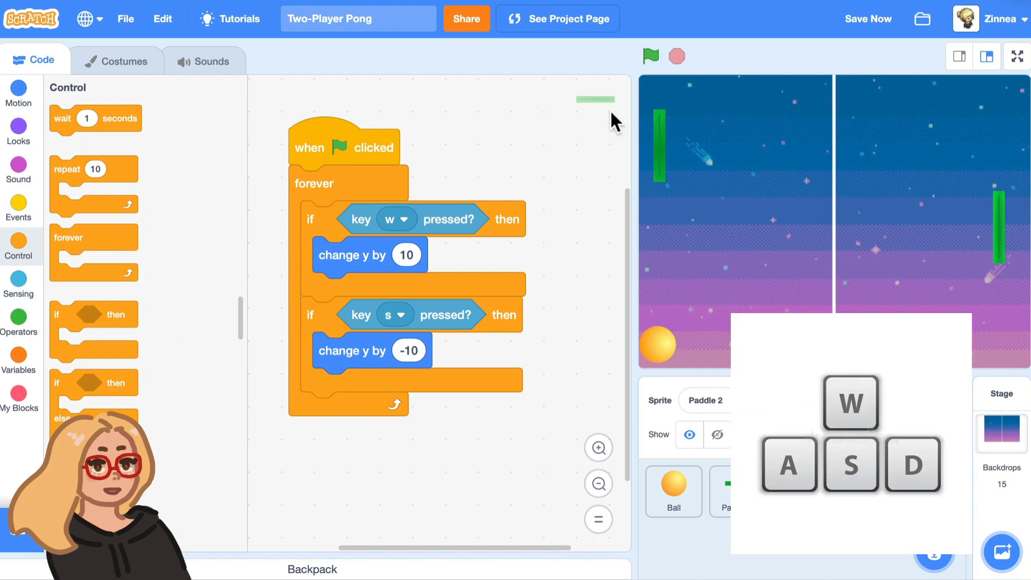
{"action": "left_click", "coordinate": [651, 56]}
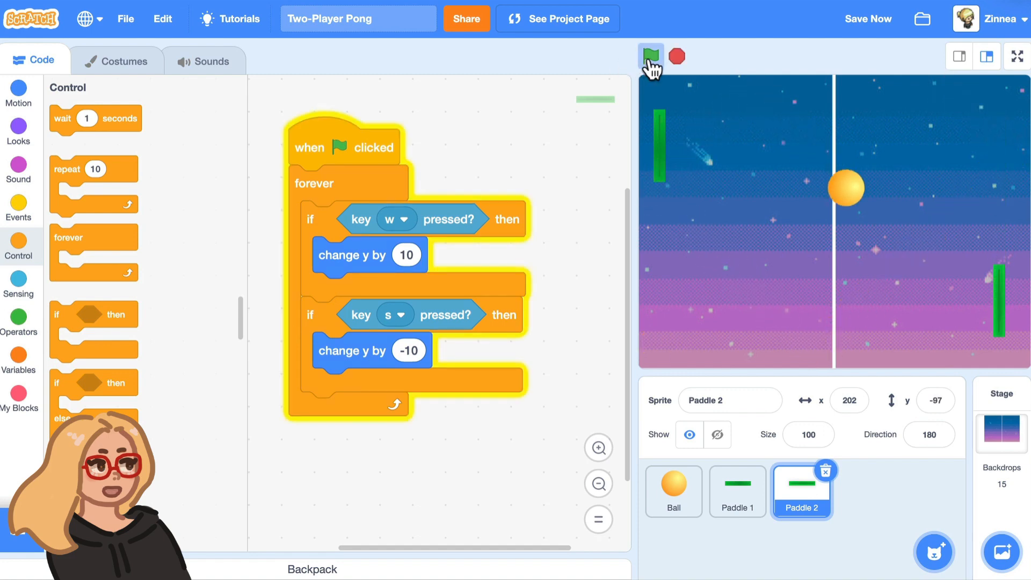
{"action": "left_click", "coordinate": [651, 56]}
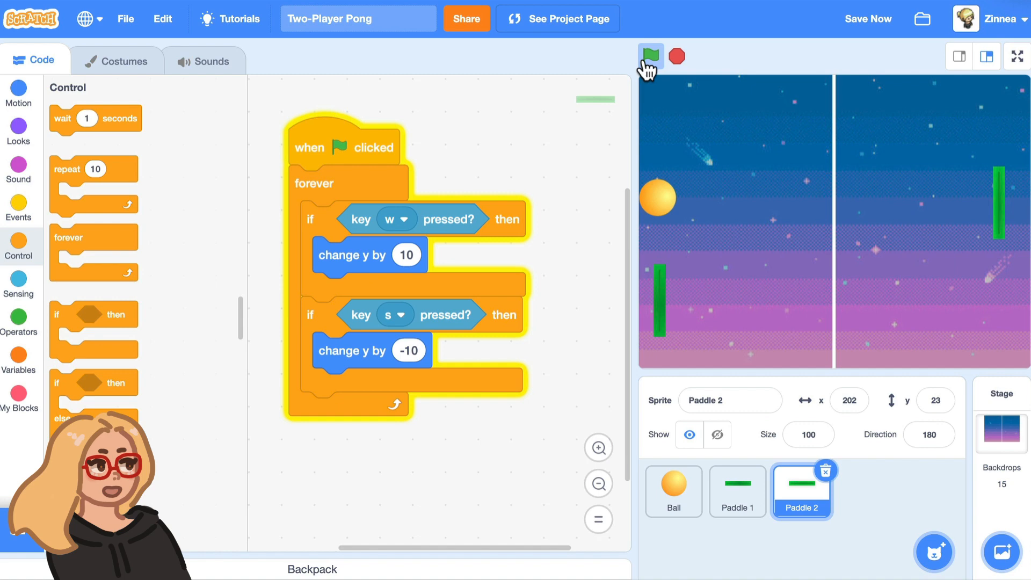
- Make the ball bounce when touching Paddle 1 or Paddle 2 using an or condition
{"action": "left_click", "coordinate": [651, 55]}
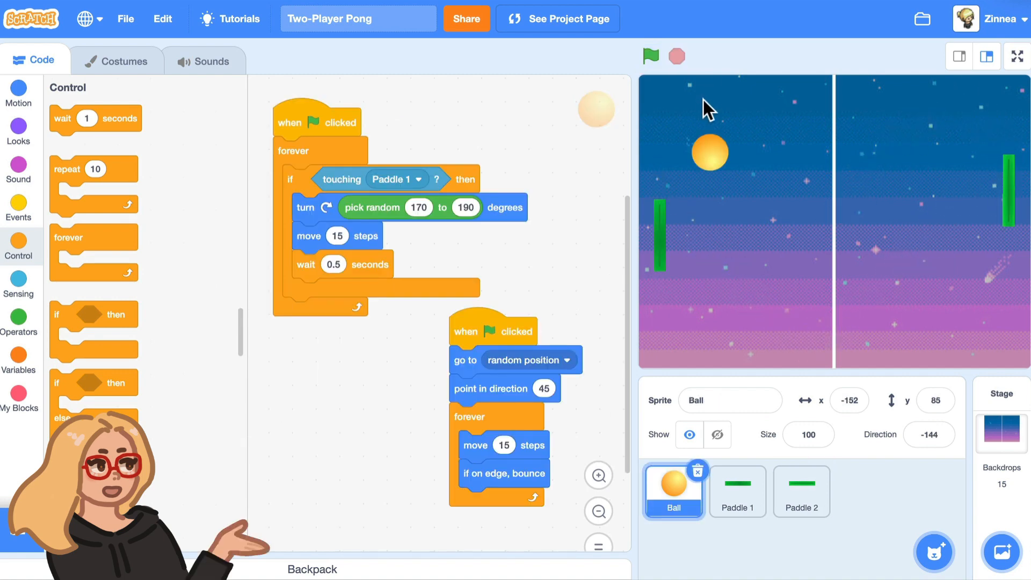
{"action": "mouse_move", "coordinate": [690, 204]}
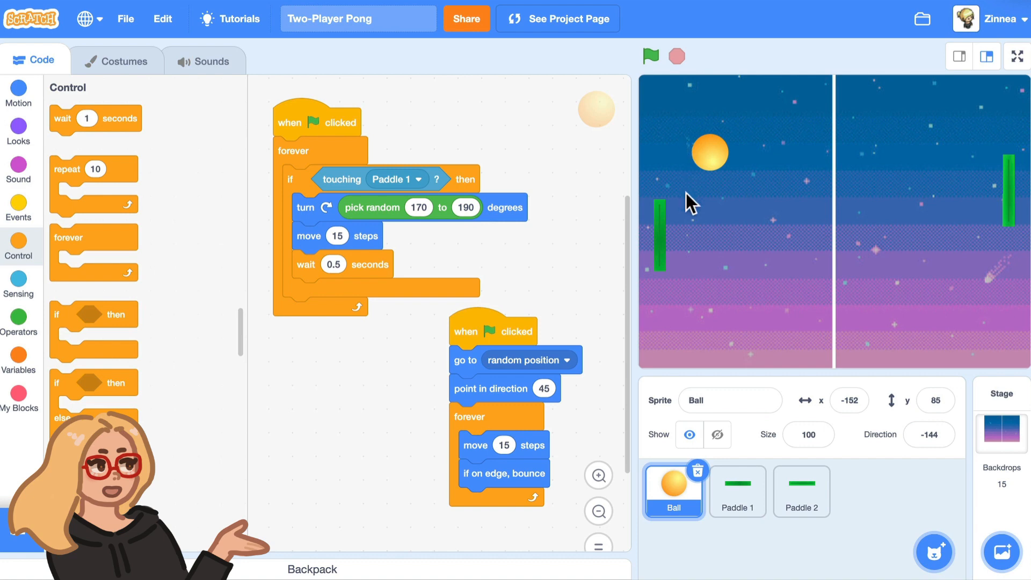
{"action": "mouse_move", "coordinate": [673, 219]}
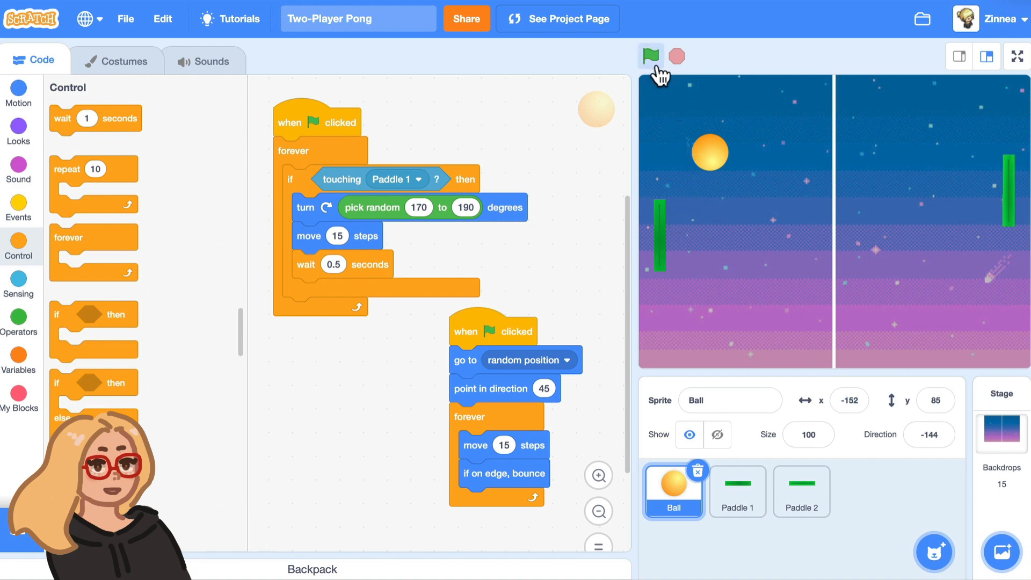
{"action": "left_click", "coordinate": [651, 56]}
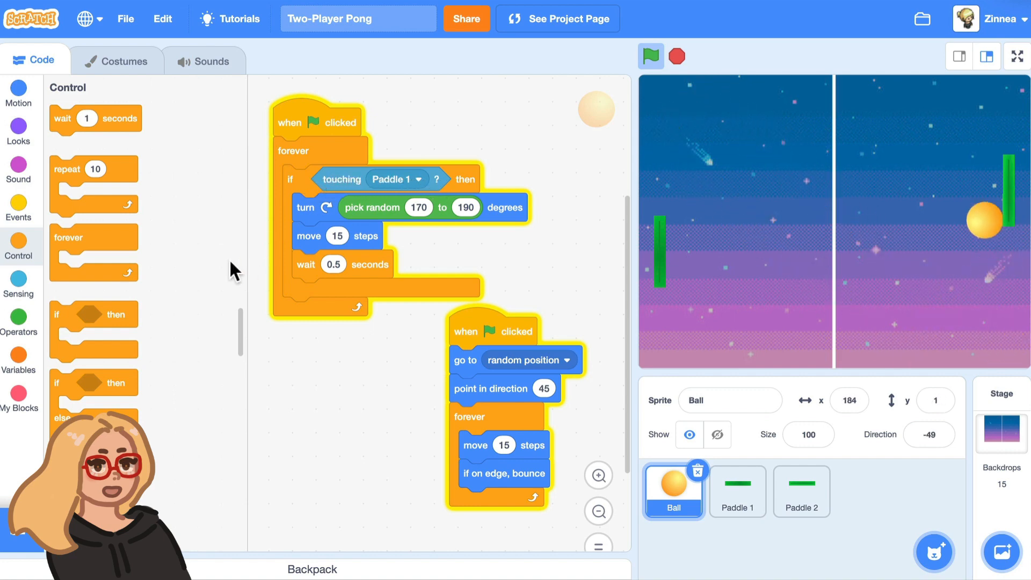
{"action": "left_click", "coordinate": [20, 323]}
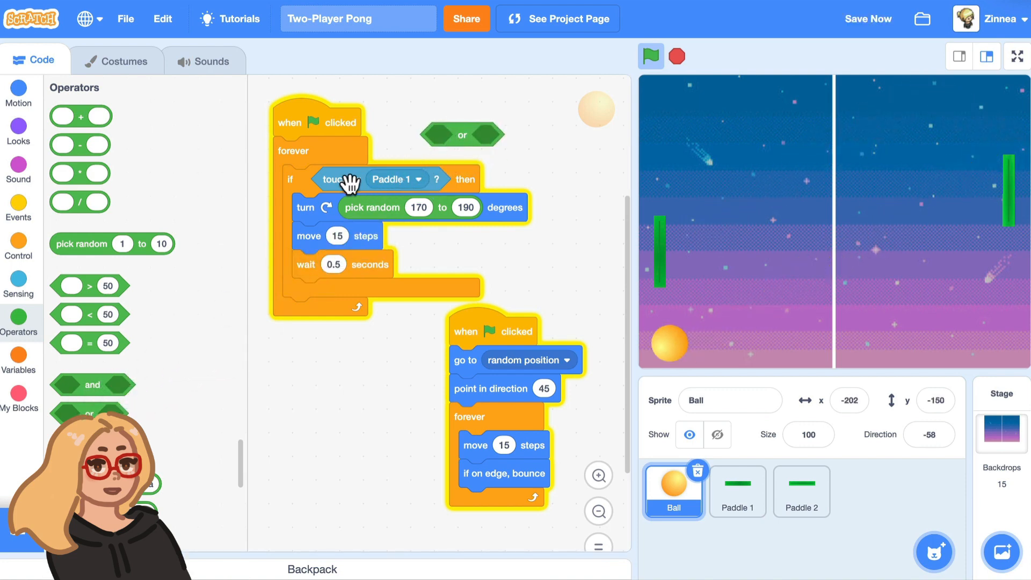
{"action": "left_click", "coordinate": [19, 282]}
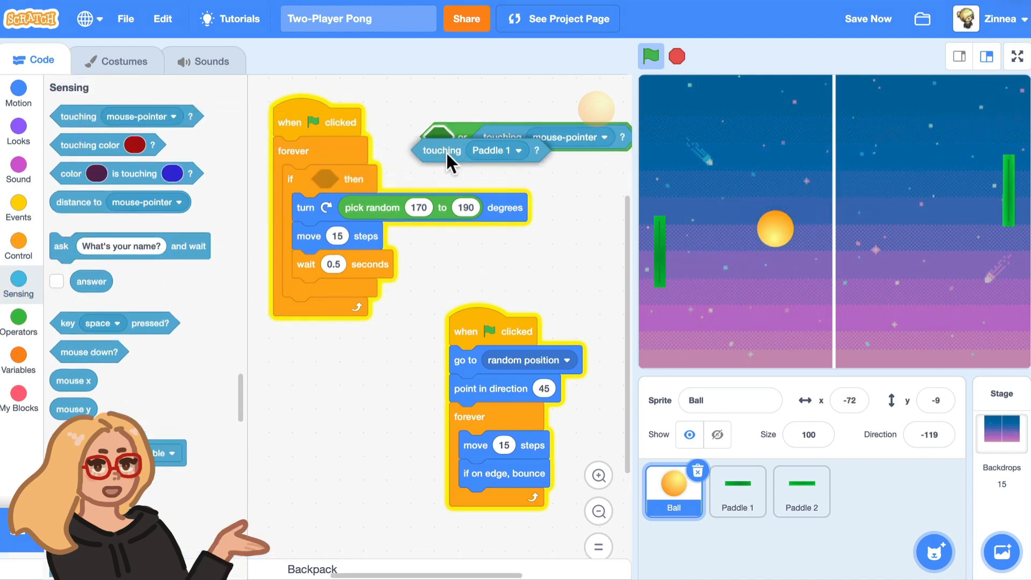
{"action": "left_click", "coordinate": [516, 151]}
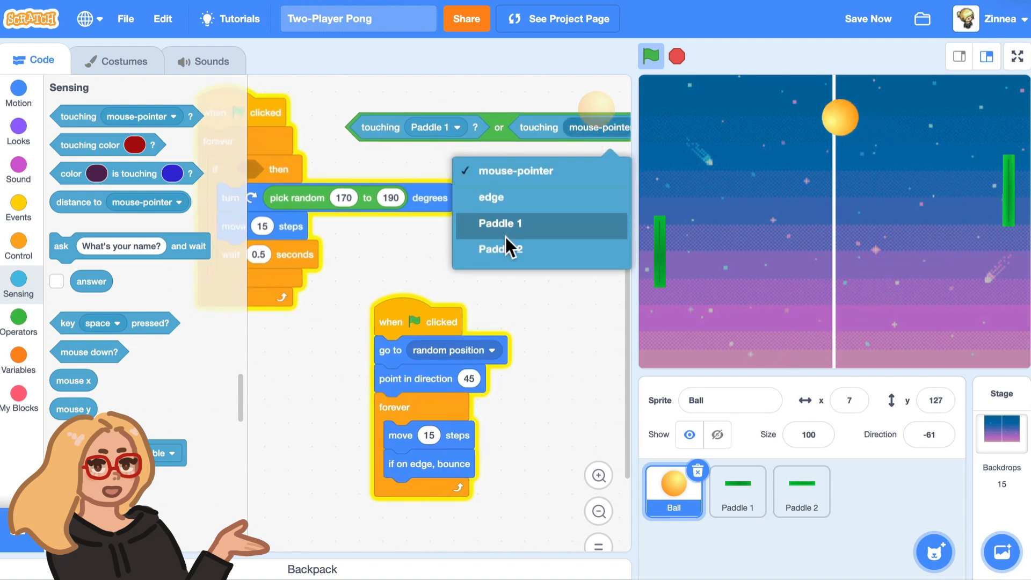
{"action": "left_click", "coordinate": [501, 249]}
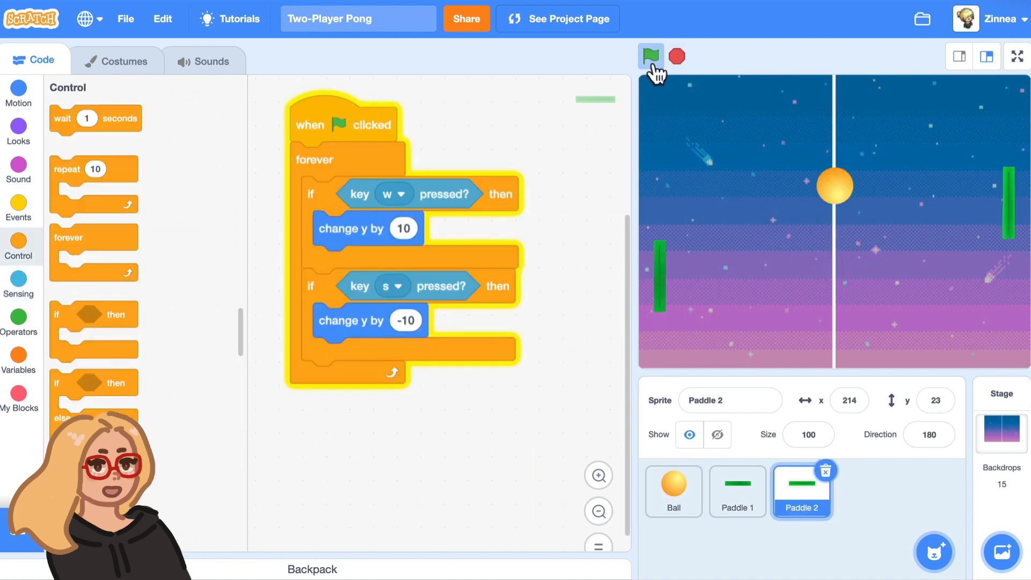
{"action": "left_click", "coordinate": [651, 56]}
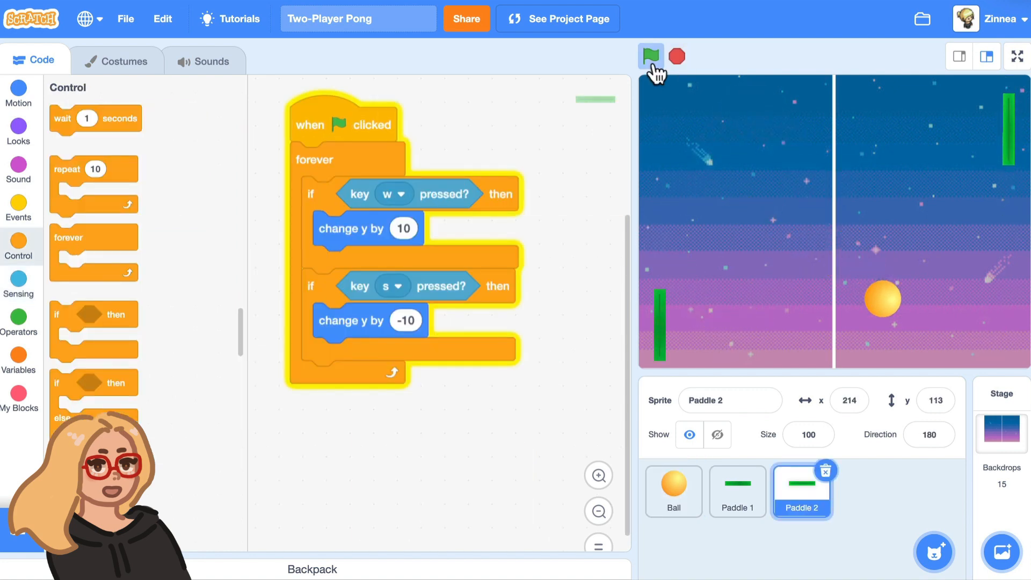
{"action": "left_click", "coordinate": [650, 54]}
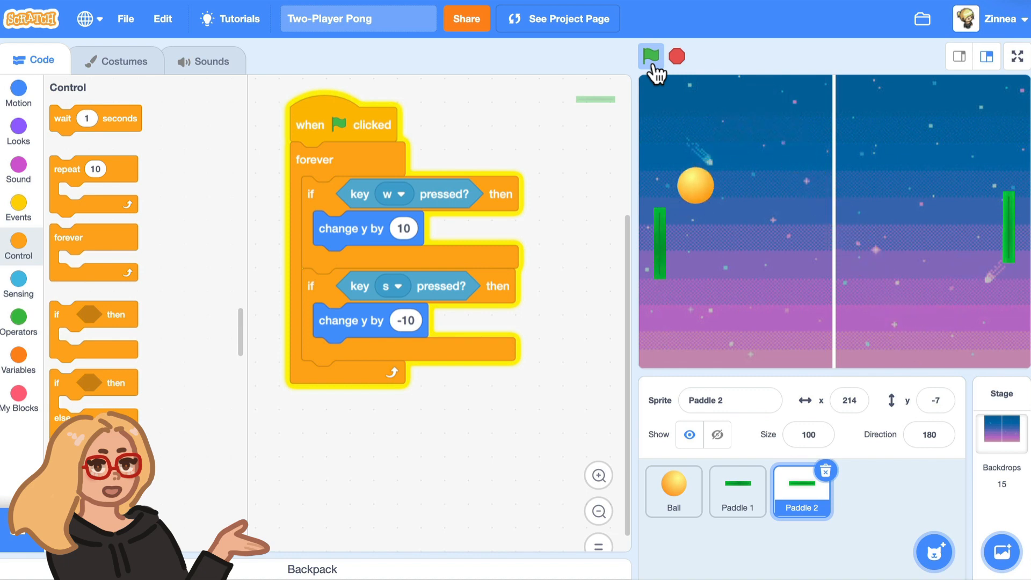
{"action": "left_click", "coordinate": [652, 56]}
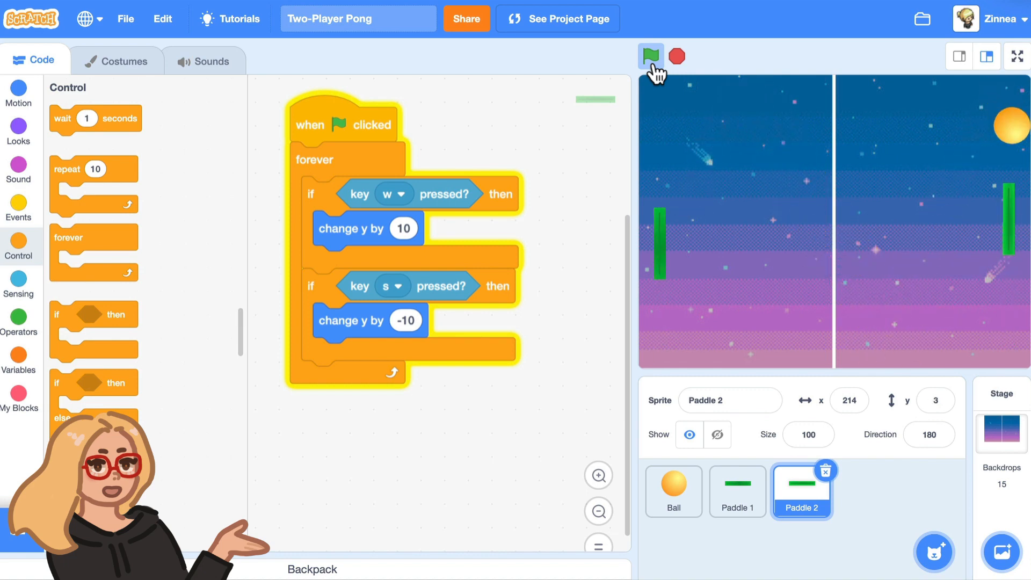
{"action": "left_click", "coordinate": [651, 55]}
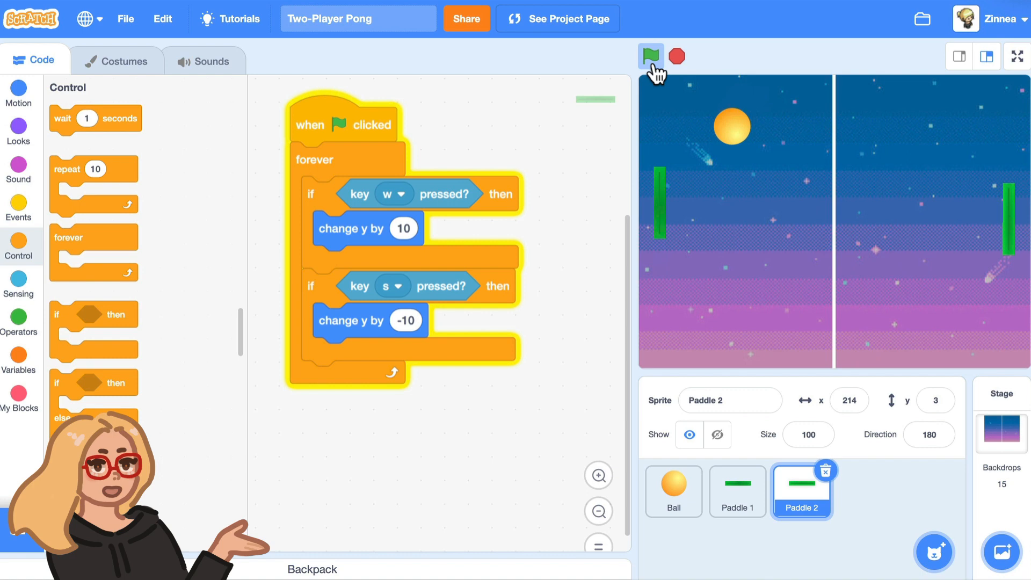
{"action": "left_click", "coordinate": [651, 56]}
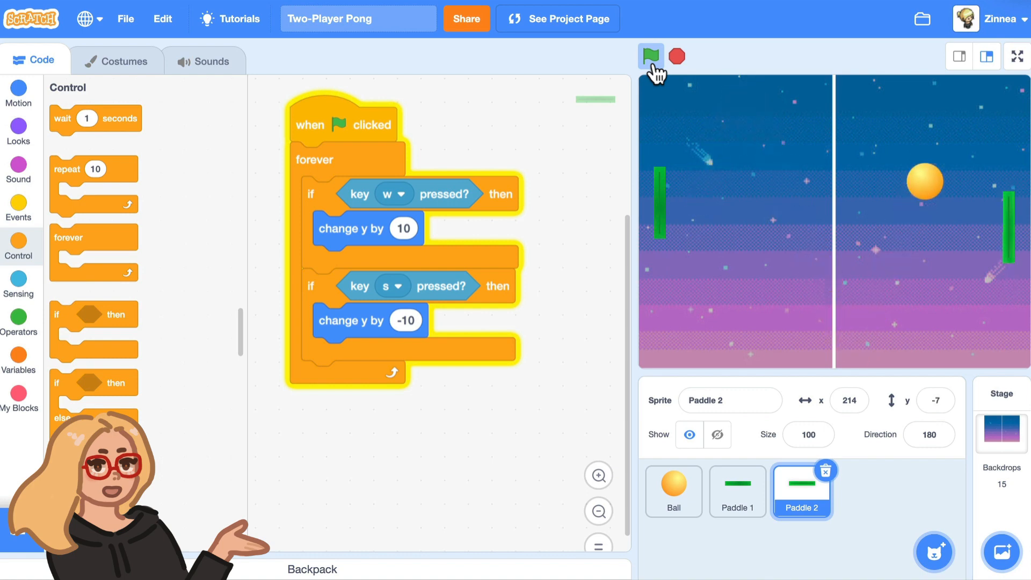
{"action": "left_click", "coordinate": [651, 55]}
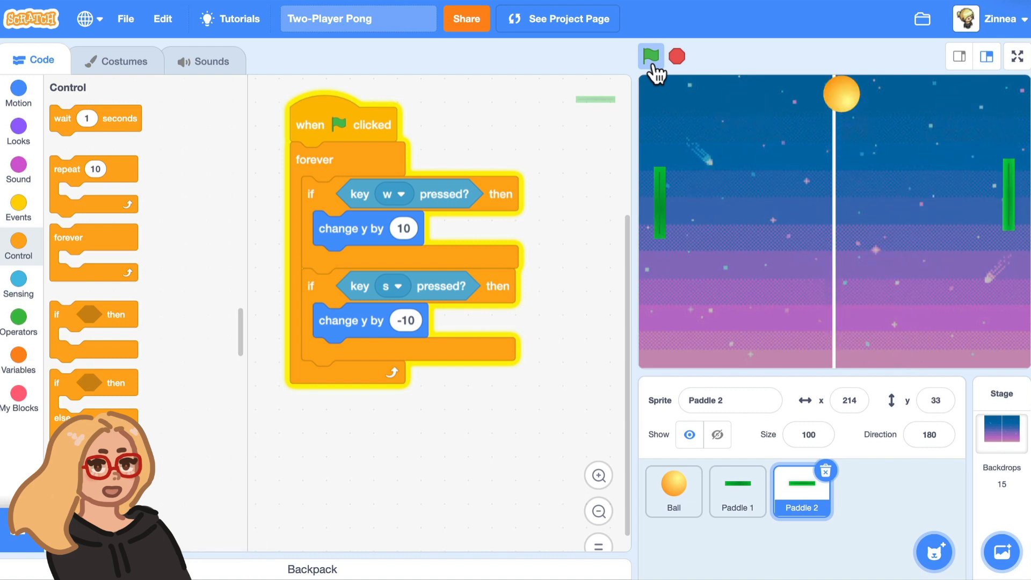
{"action": "left_click", "coordinate": [650, 56]}
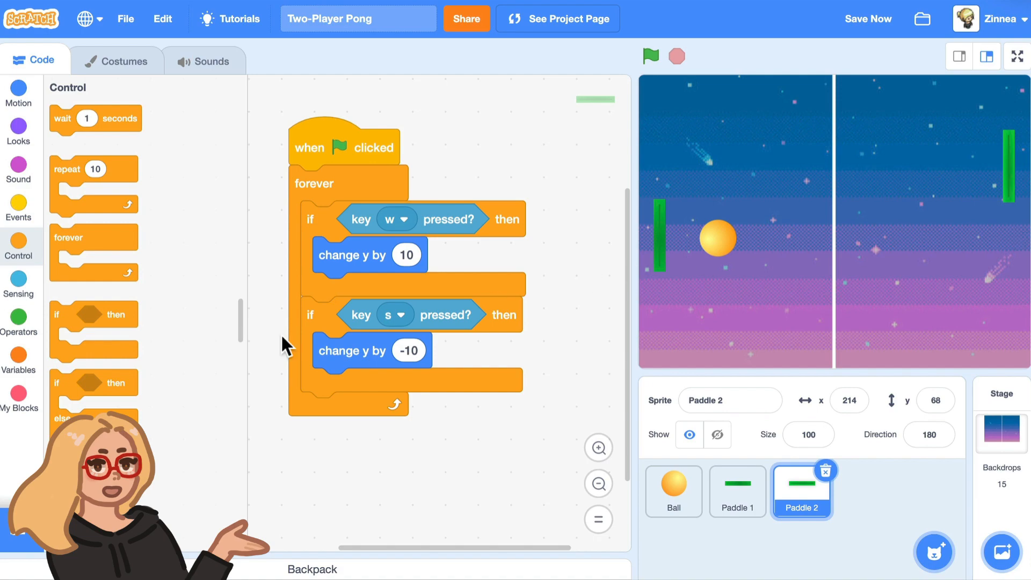
- Create Player 1 Score and Player 2 Score variables and move Player 2's readout to the top right
{"action": "left_click", "coordinate": [19, 361]}
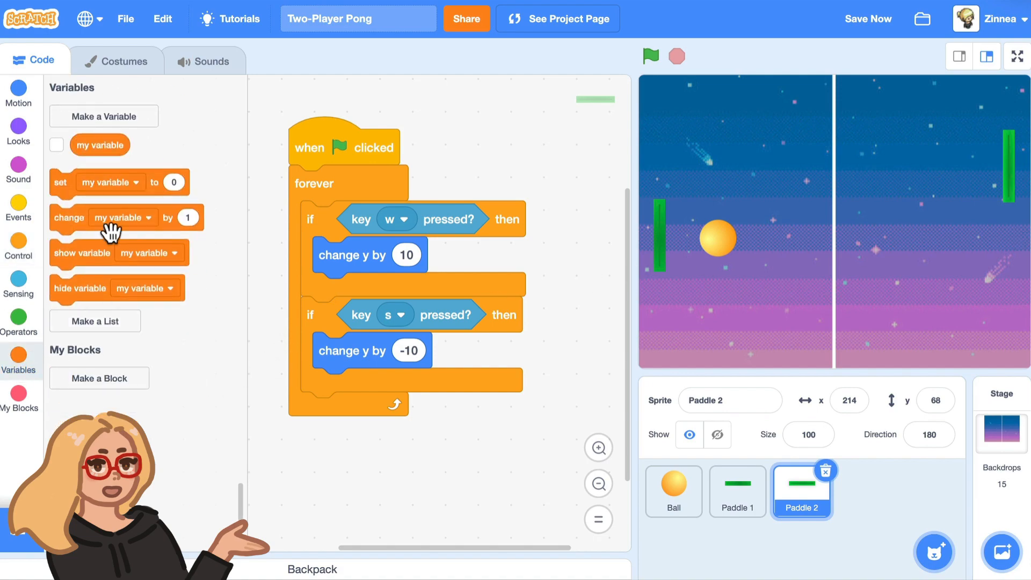
{"action": "left_click", "coordinate": [104, 116]}
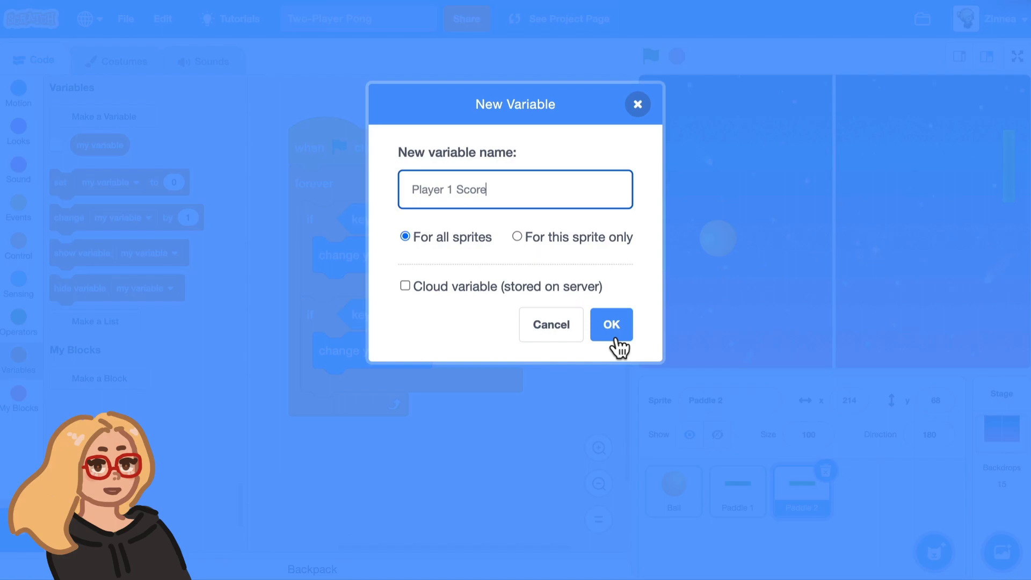
{"action": "left_click", "coordinate": [612, 325]}
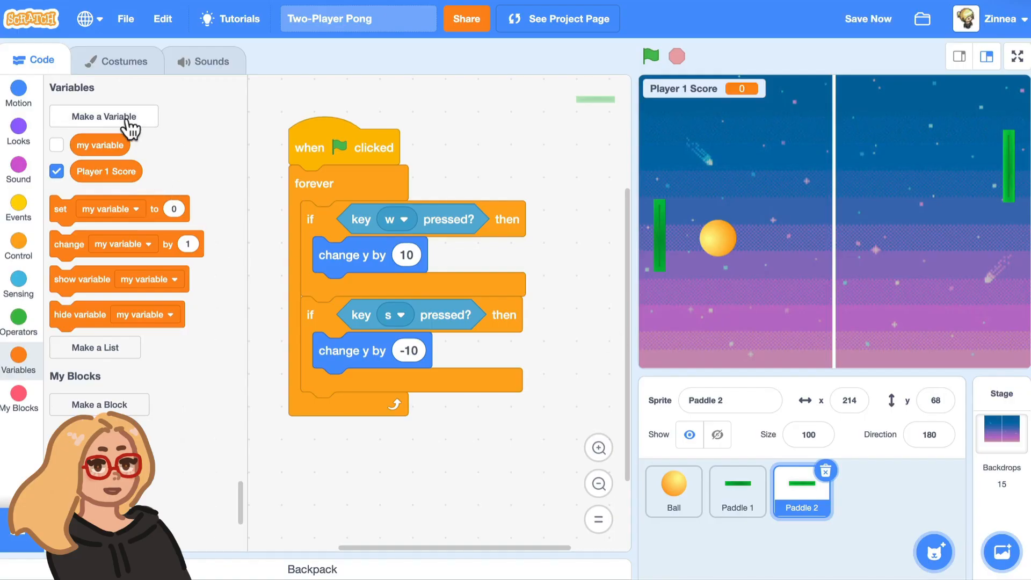
{"action": "left_click", "coordinate": [104, 116]}
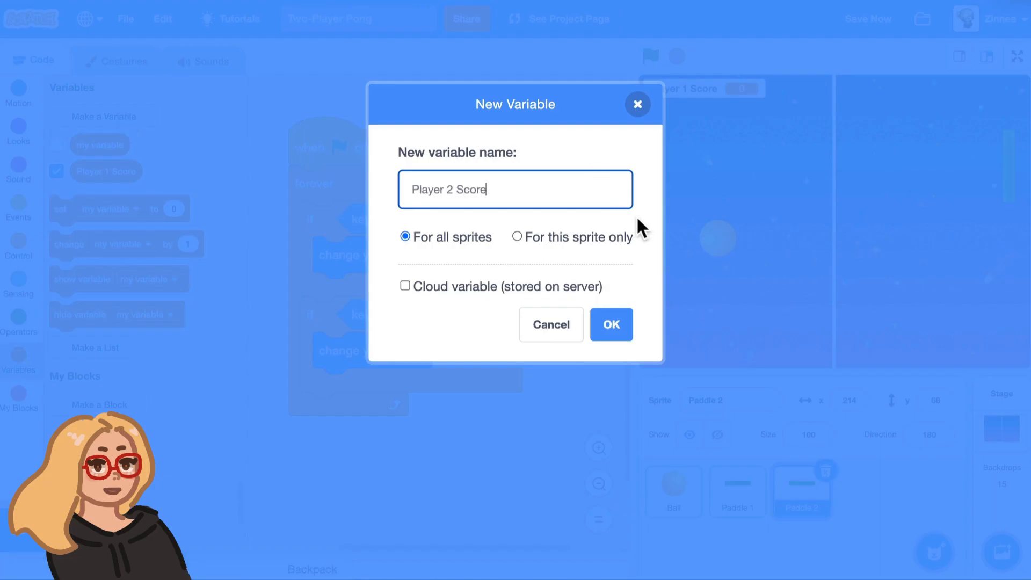
{"action": "left_click", "coordinate": [611, 325]}
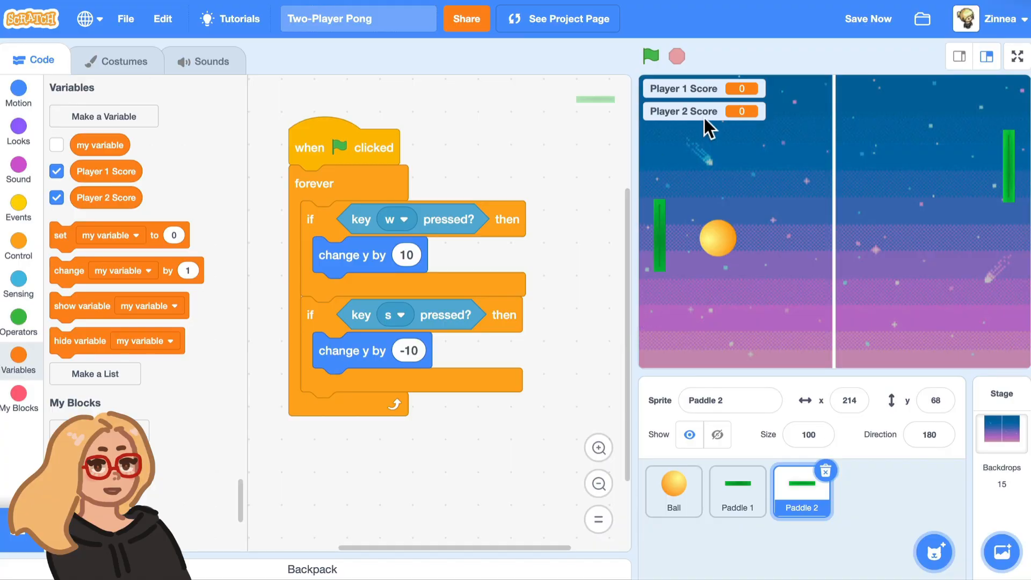
{"action": "mouse_move", "coordinate": [668, 119]}
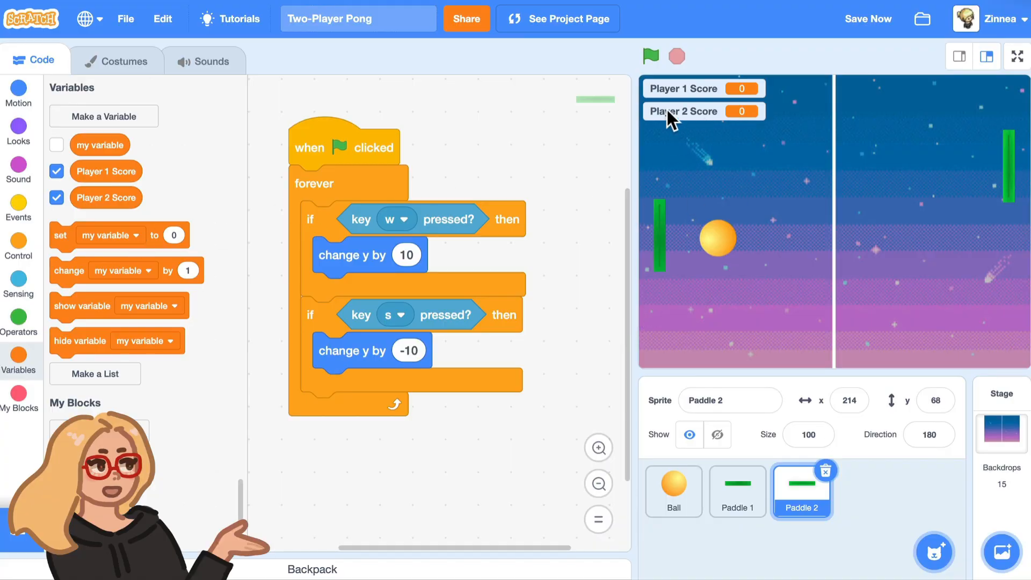
{"action": "right_click", "coordinate": [683, 111]}
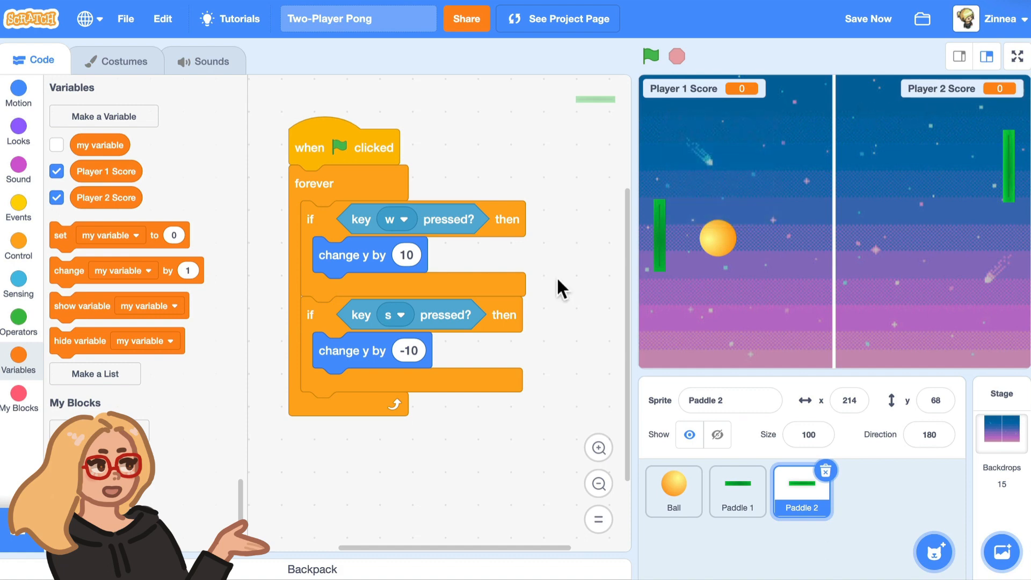
{"action": "mouse_move", "coordinate": [683, 261]}
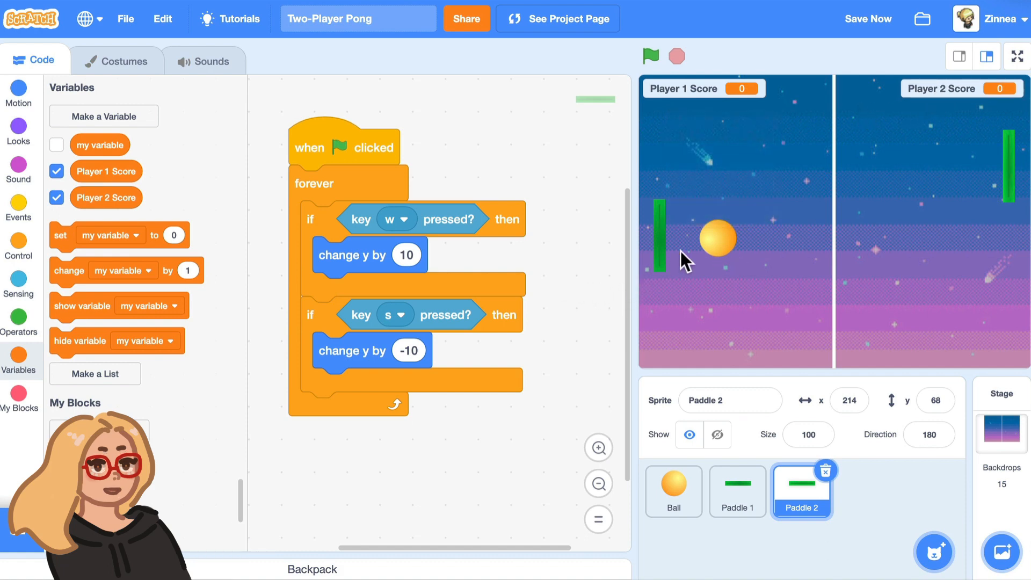
{"action": "mouse_move", "coordinate": [960, 288]}
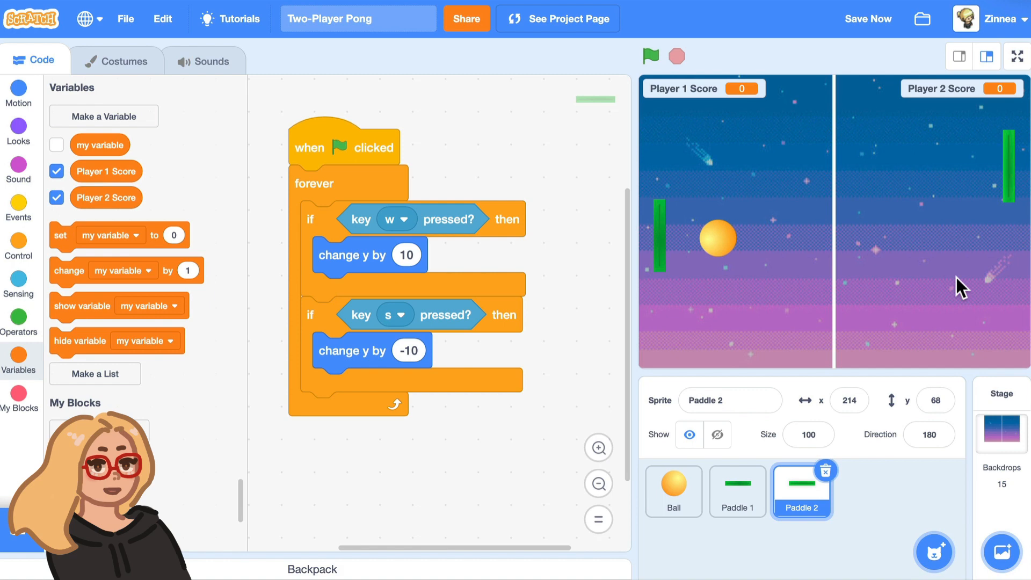
{"action": "mouse_move", "coordinate": [824, 316]}
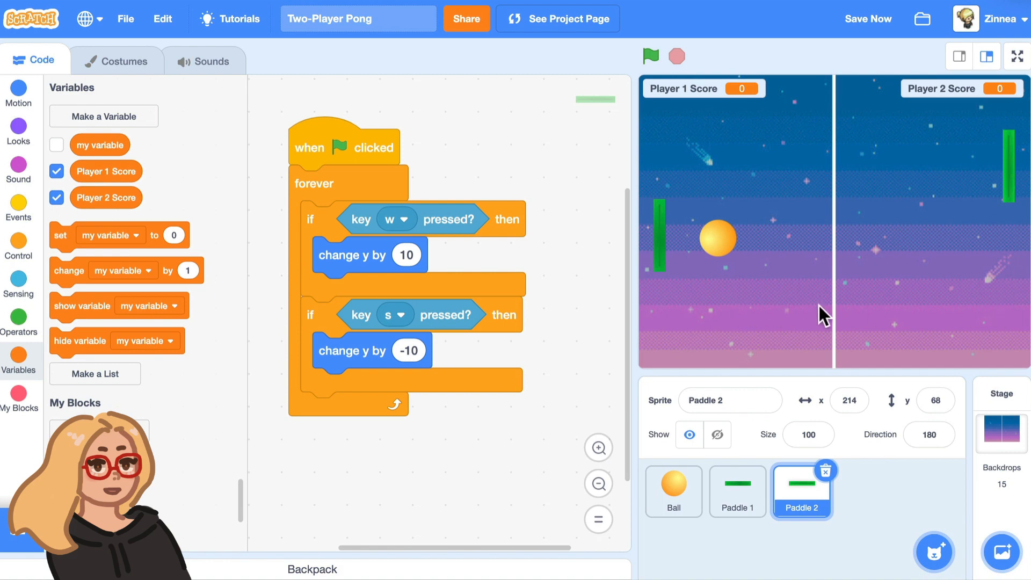
{"action": "mouse_move", "coordinate": [894, 316]}
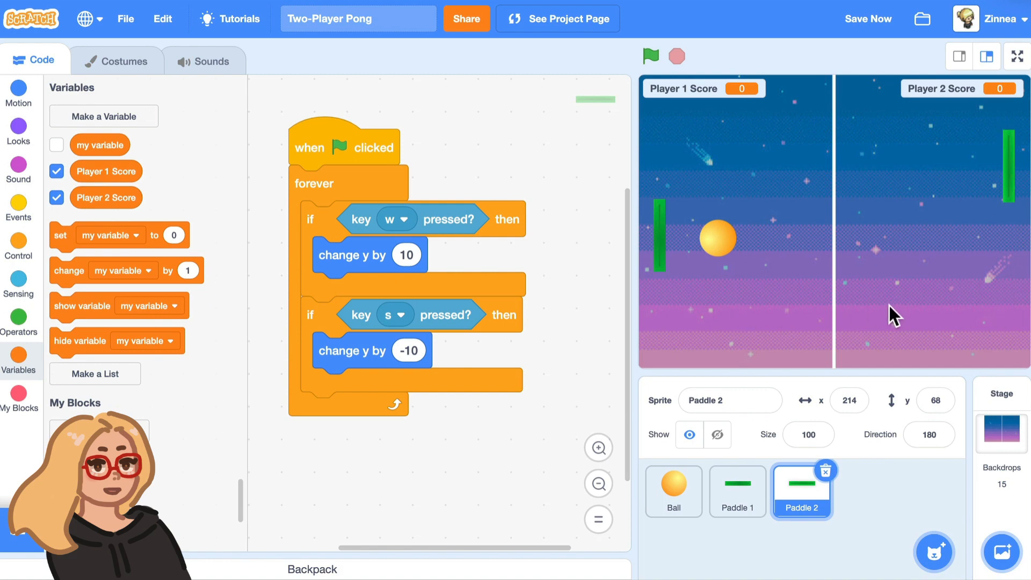
{"action": "mouse_move", "coordinate": [634, 178]}
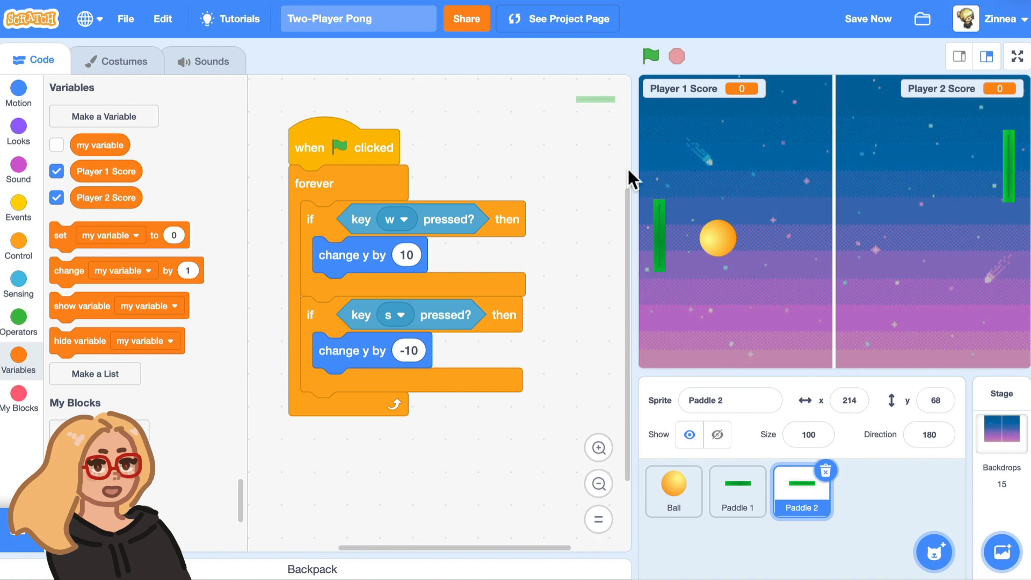
{"action": "mouse_move", "coordinate": [1025, 360]}
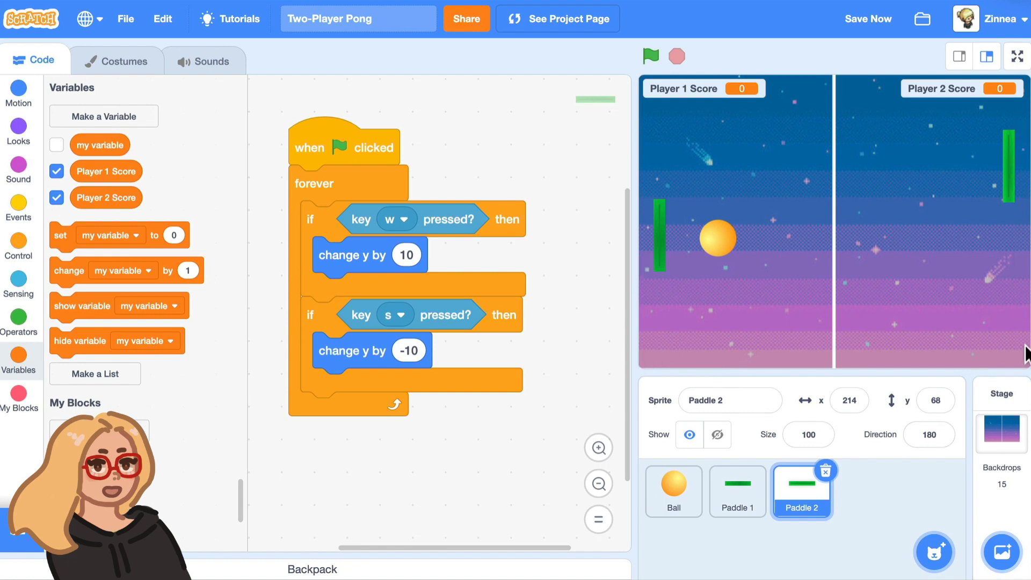
{"action": "mouse_move", "coordinate": [664, 311]}
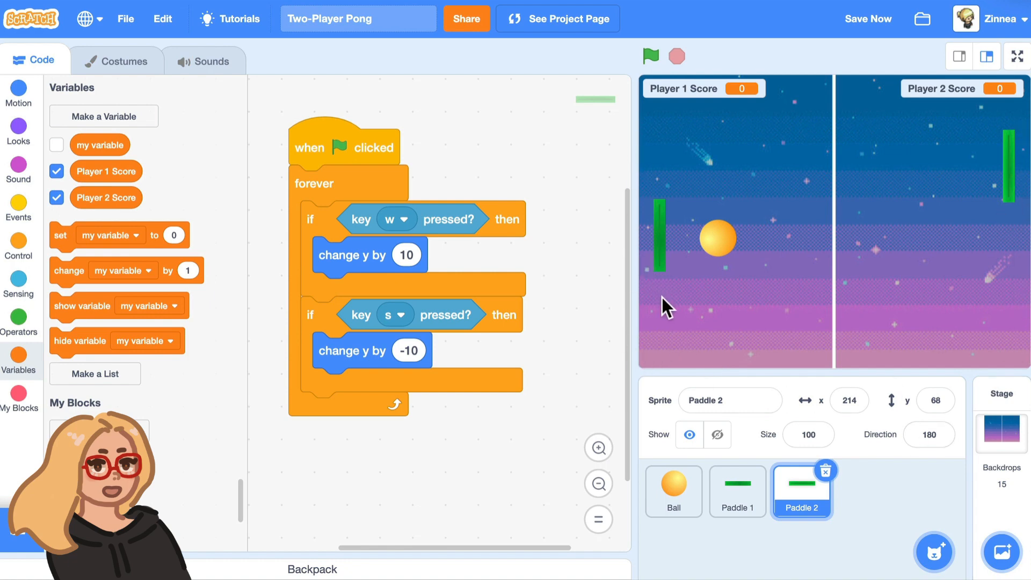
{"action": "mouse_move", "coordinate": [729, 350]}
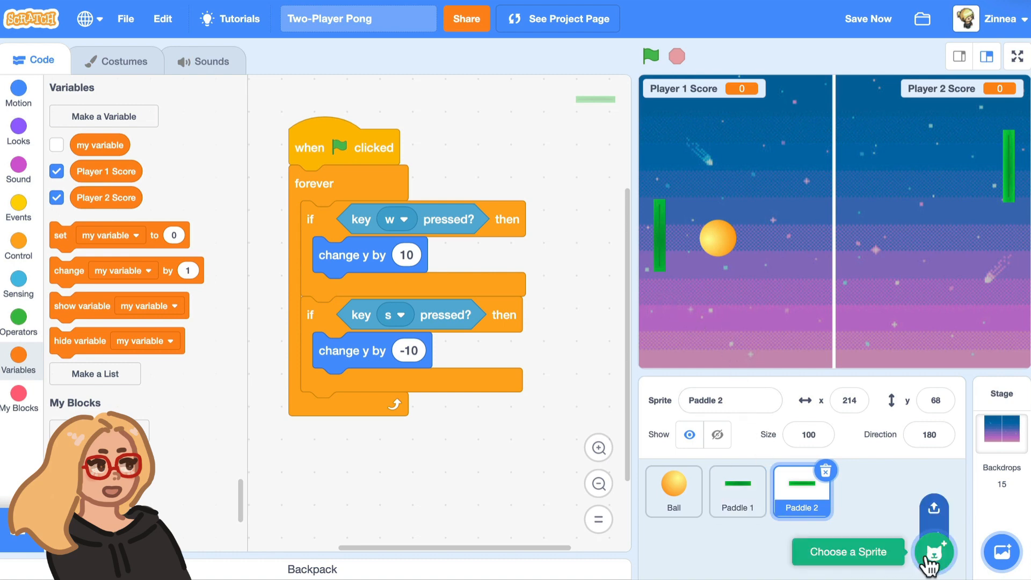
- Add the red Line sprite from the sprite library and duplicate it as Line2
{"action": "left_click", "coordinate": [936, 561]}
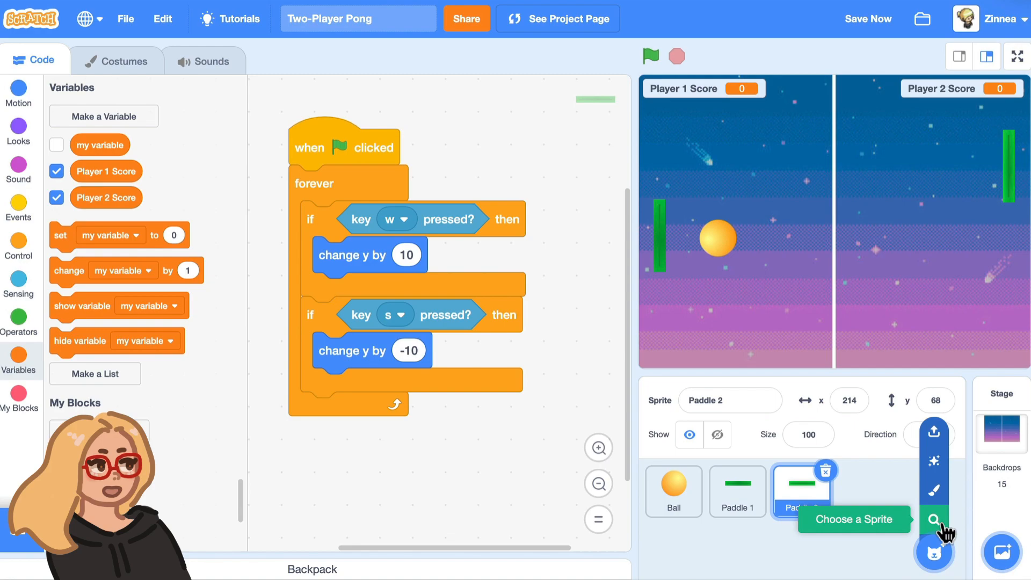
{"action": "left_click", "coordinate": [935, 519]}
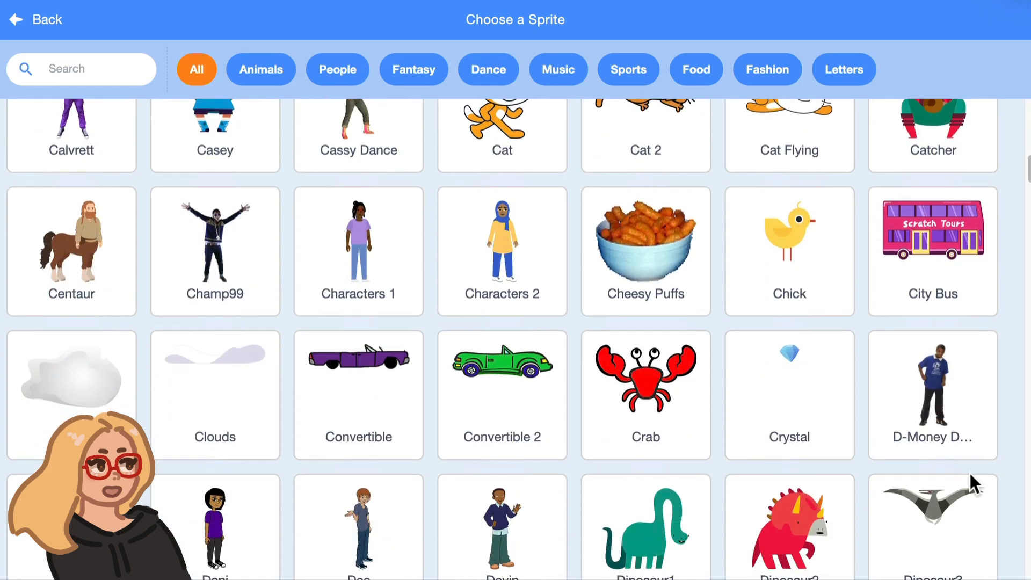
{"action": "scroll", "scroll_direction": "down", "scroll_amount": 3}
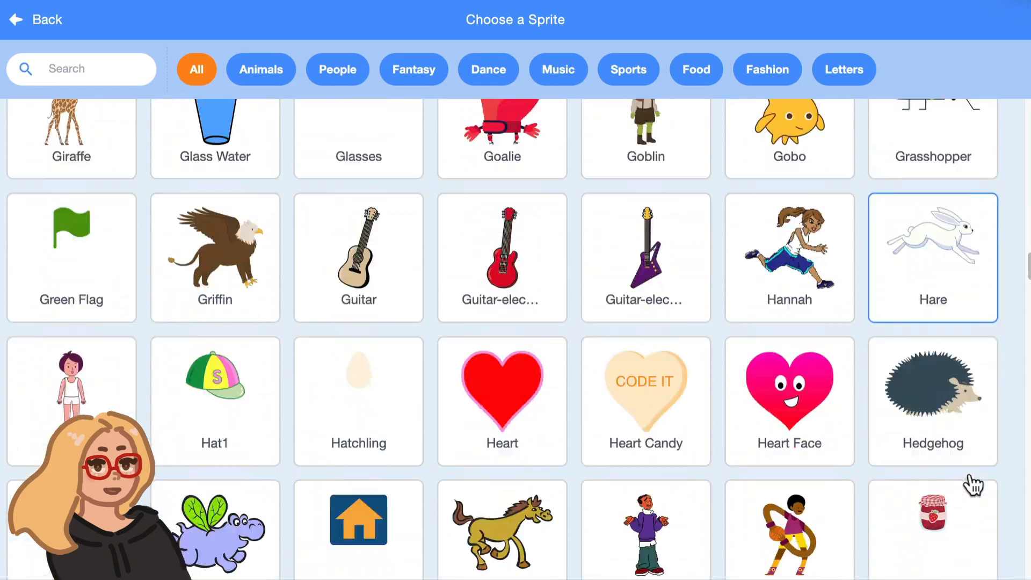
{"action": "scroll", "scroll_direction": "down", "scroll_amount": 3}
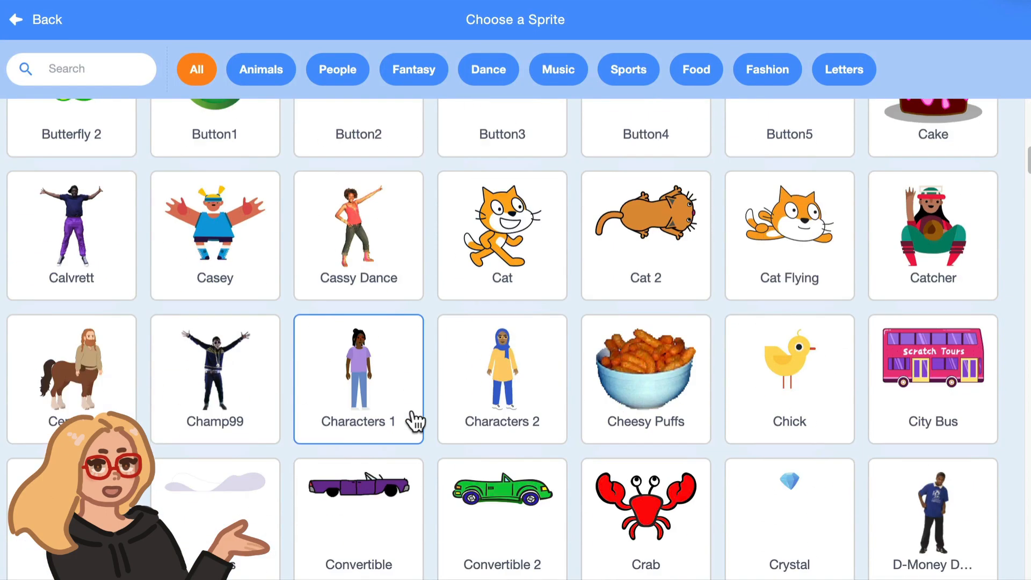
{"action": "scroll", "scroll_direction": "down", "scroll_amount": 3}
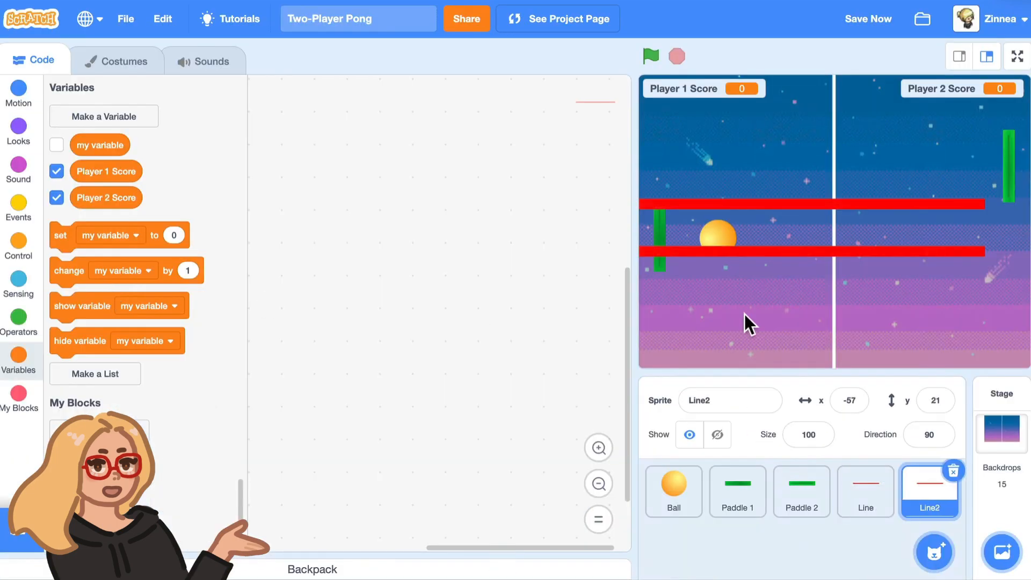
- Recolour the second line blue and rename the sprites Line 1 and Line 2
{"action": "left_click", "coordinate": [124, 61]}
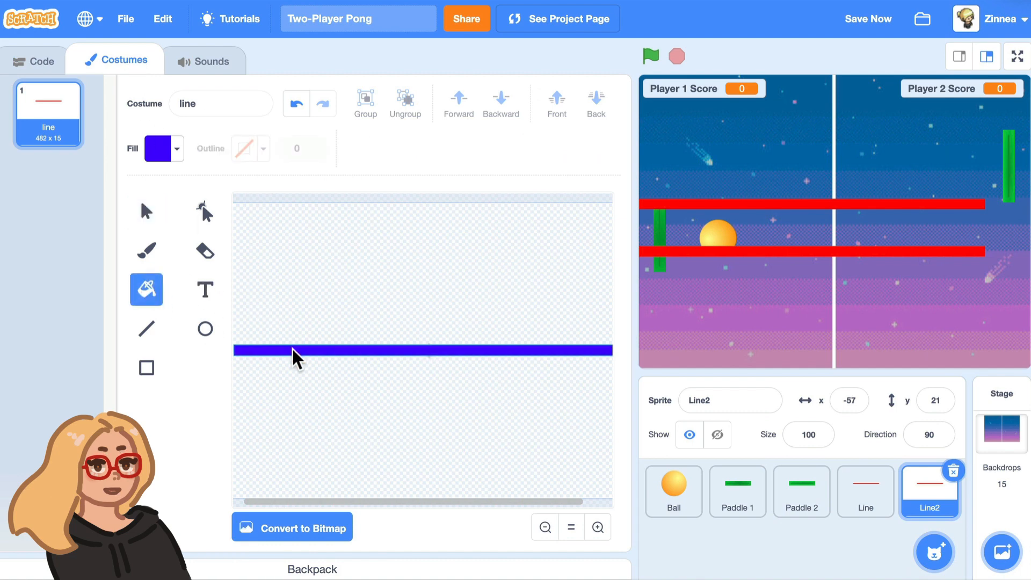
{"action": "left_click", "coordinate": [33, 60]}
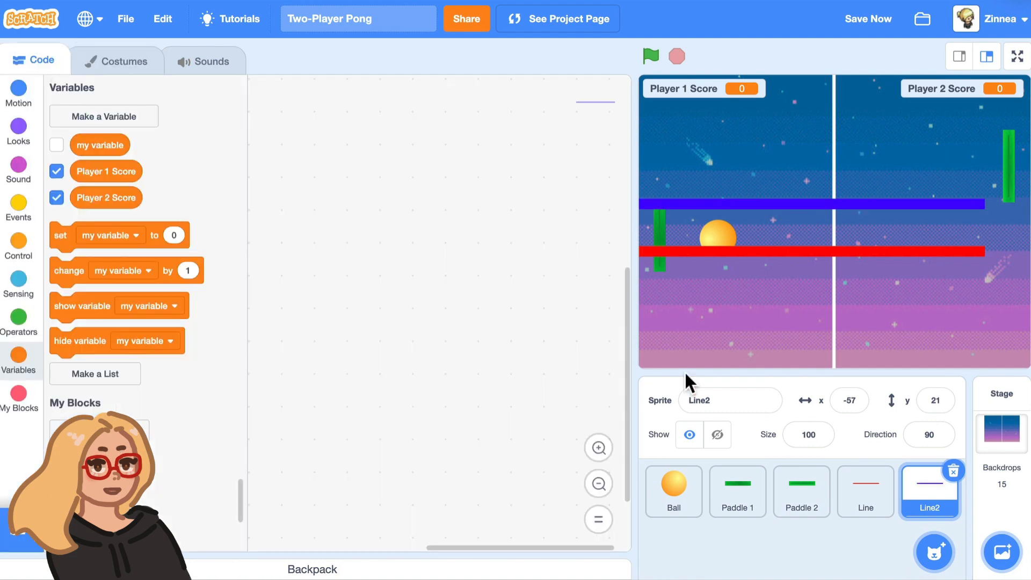
{"action": "left_click", "coordinate": [866, 493]}
{"action": "type", "text": " 1"}
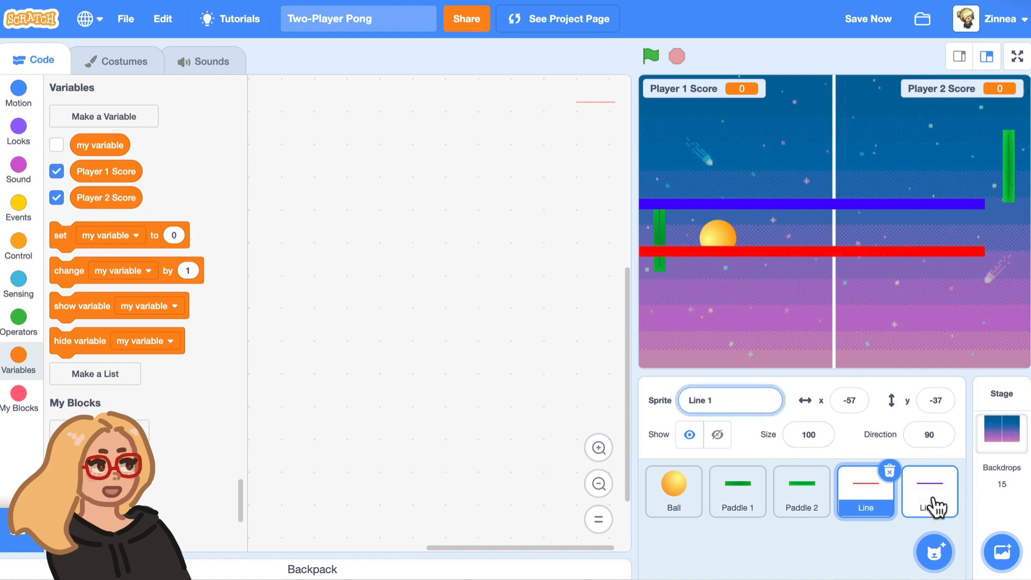
{"action": "left_click", "coordinate": [929, 491]}
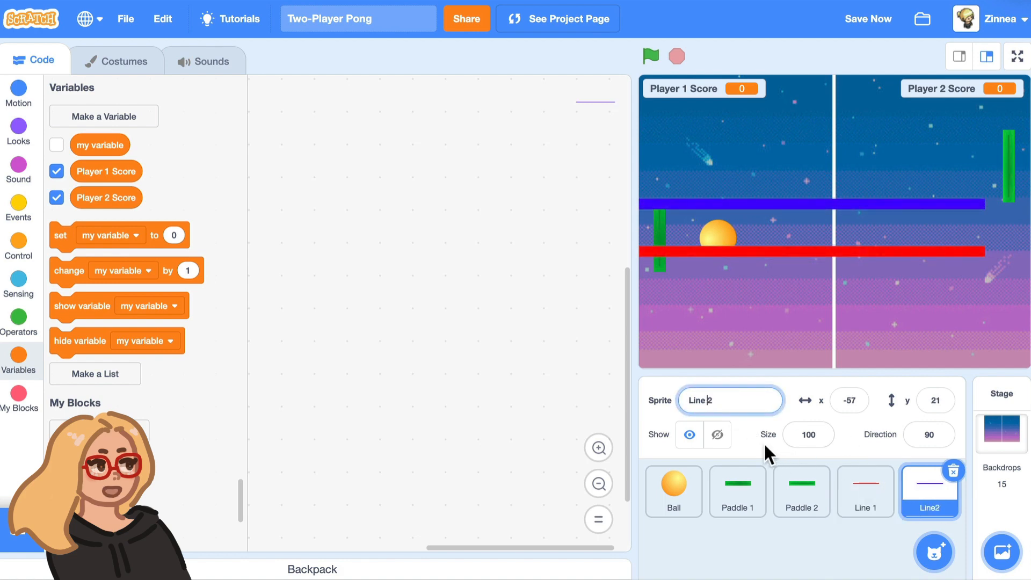
- Turn Line 1 and Line 2 upright at direction 180 along the left and right edges, then test-run
{"action": "left_click", "coordinate": [866, 492]}
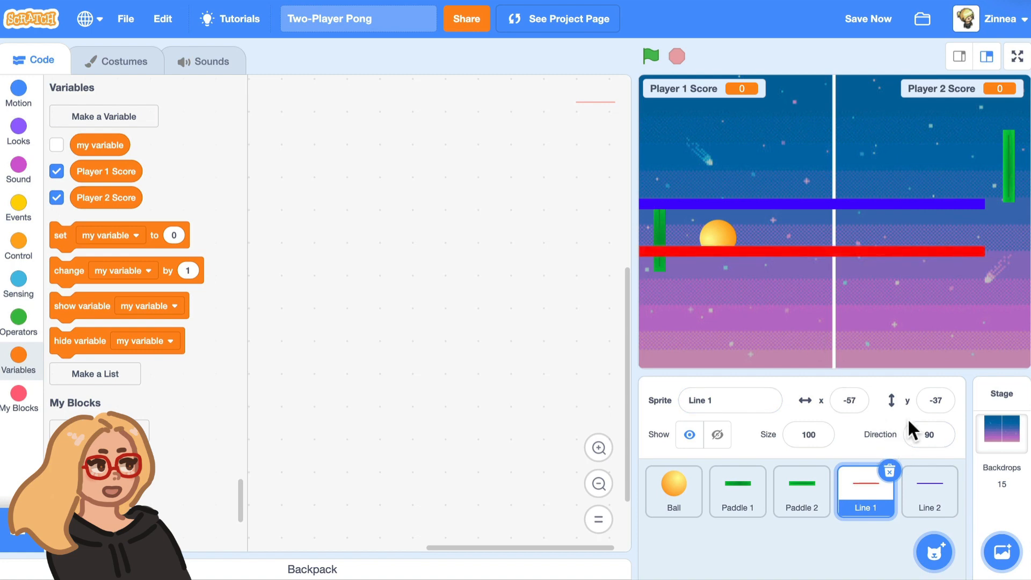
{"action": "left_click", "coordinate": [930, 434]}
{"action": "type", "text": "180"}
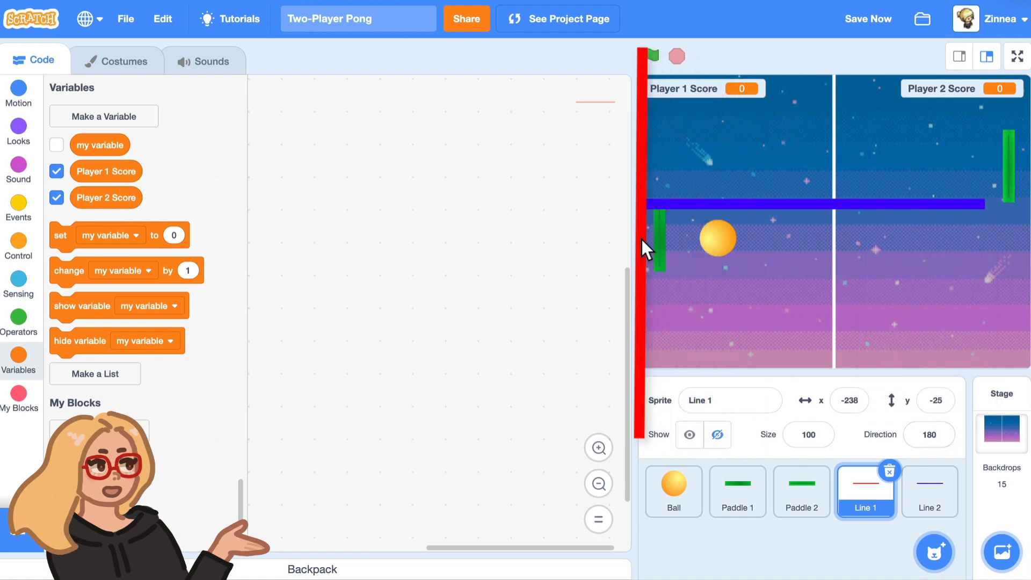
{"action": "left_click", "coordinate": [929, 492]}
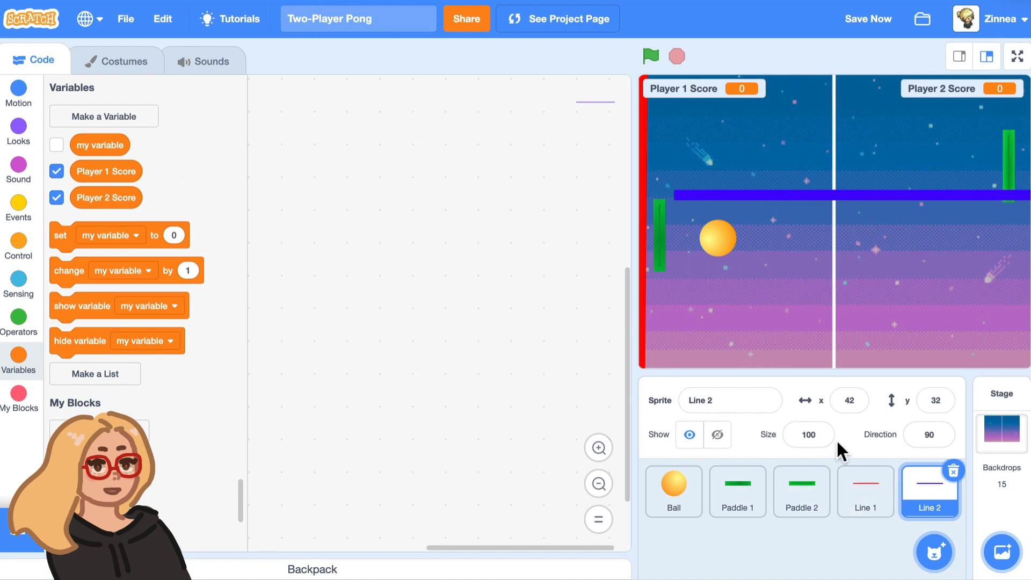
{"action": "left_click", "coordinate": [930, 434]}
{"action": "type", "text": "180"}
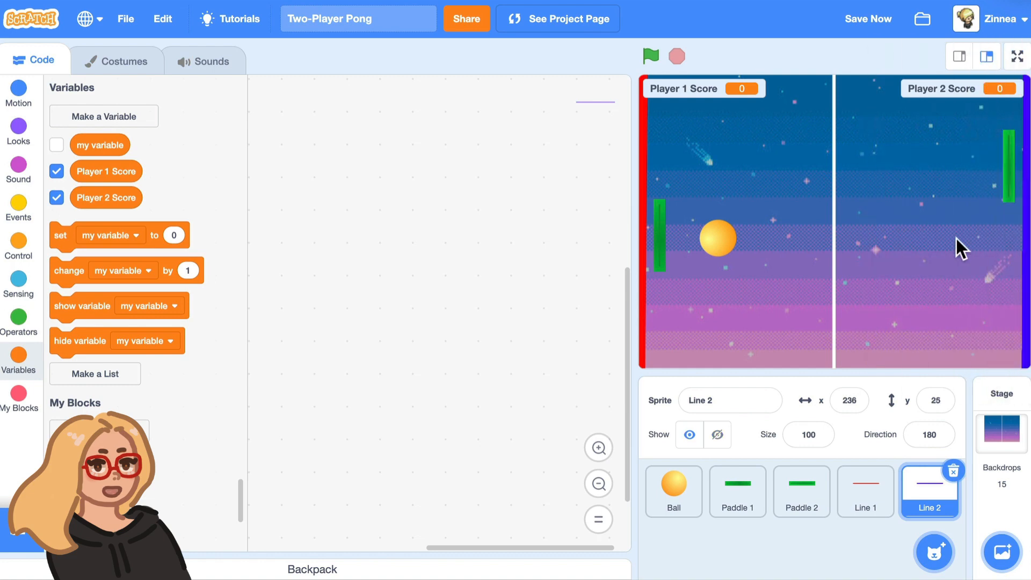
{"action": "left_click", "coordinate": [19, 321]}
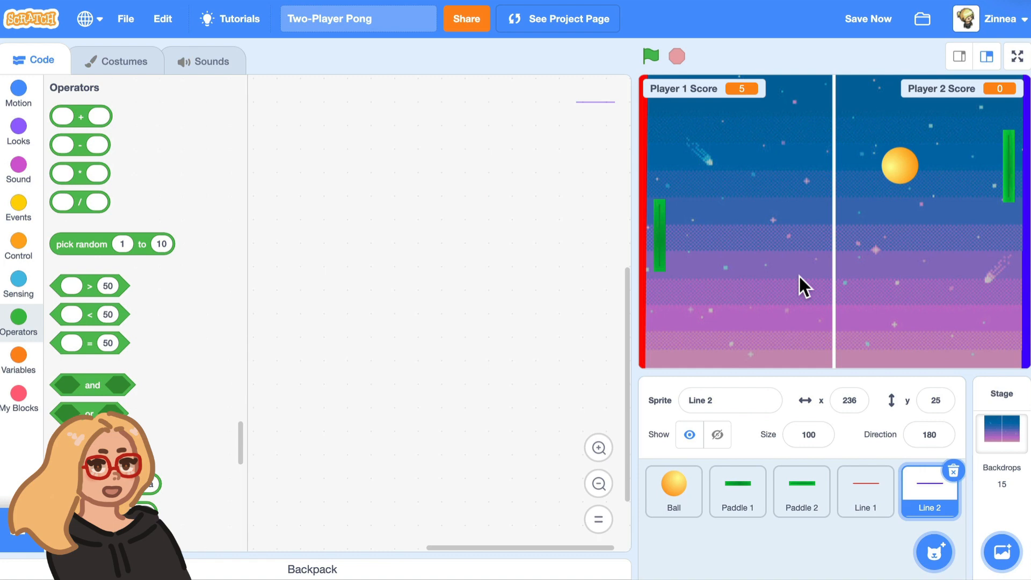
{"action": "mouse_move", "coordinate": [893, 174]}
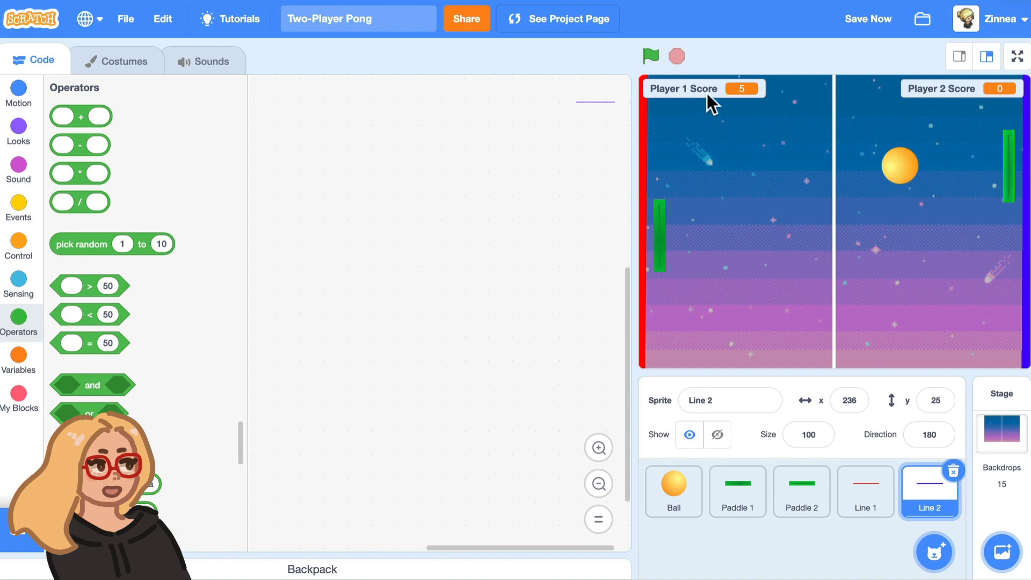
{"action": "mouse_move", "coordinate": [715, 488]}
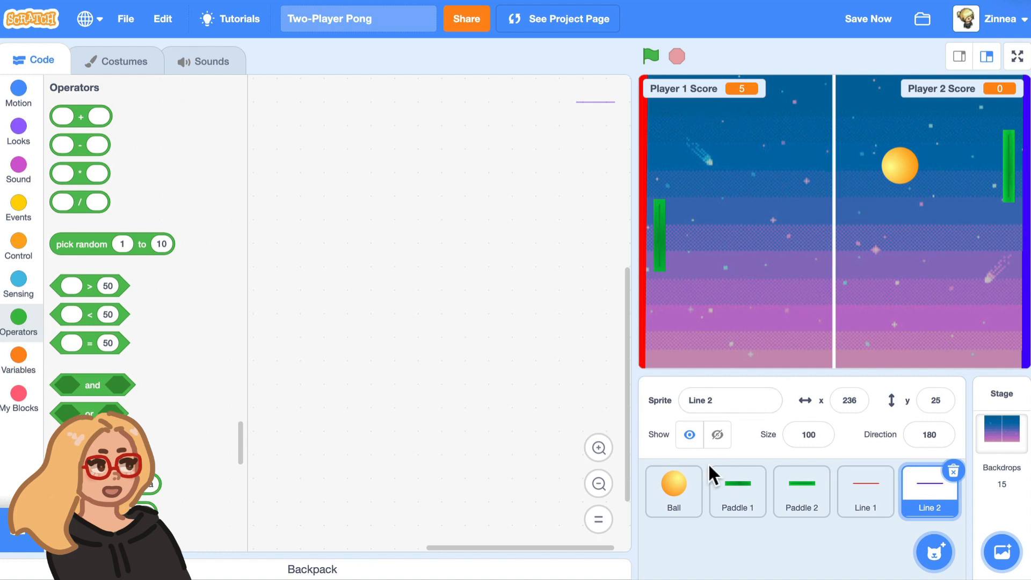
- Give the ball an if-touching-Line 2 check that changes Player 1 Score by 1
{"action": "left_click", "coordinate": [674, 492]}
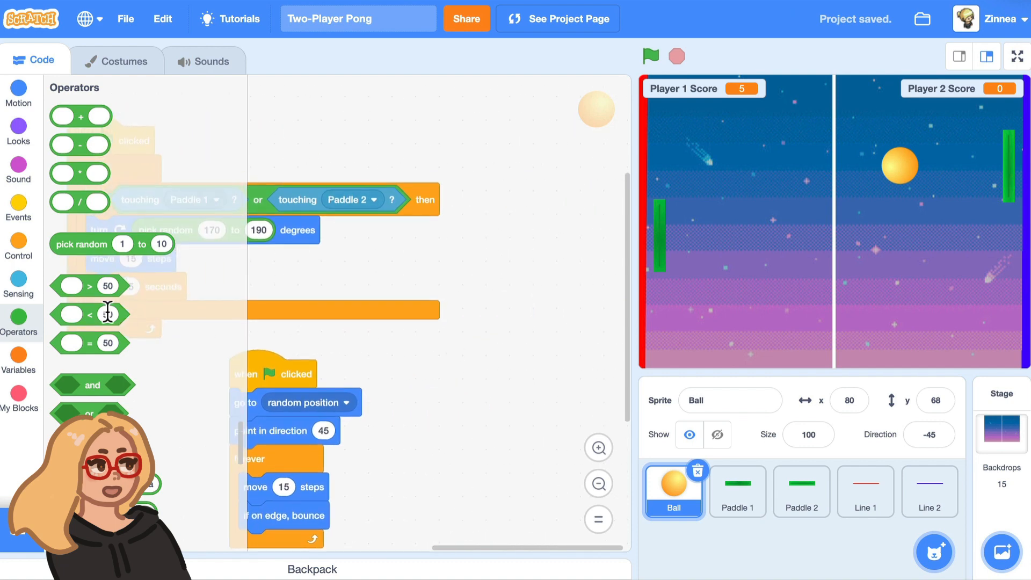
{"action": "left_click", "coordinate": [21, 256]}
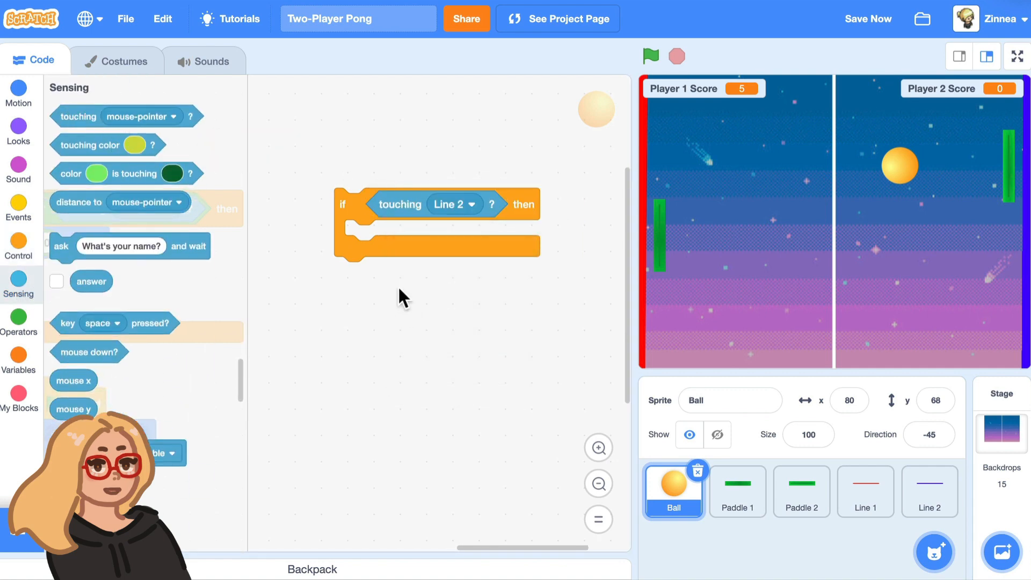
{"action": "left_click", "coordinate": [20, 363]}
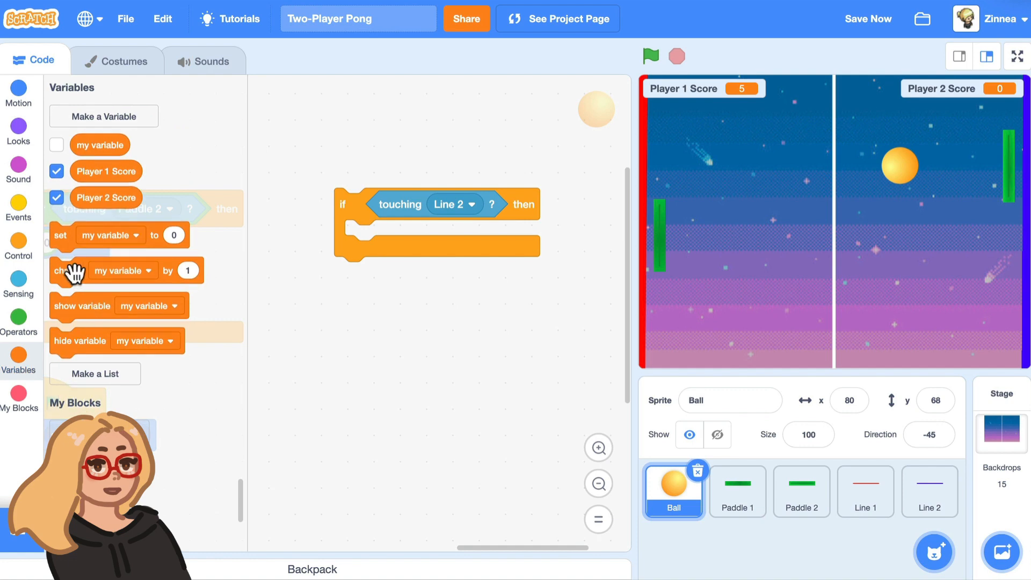
{"action": "left_click", "coordinate": [432, 235]}
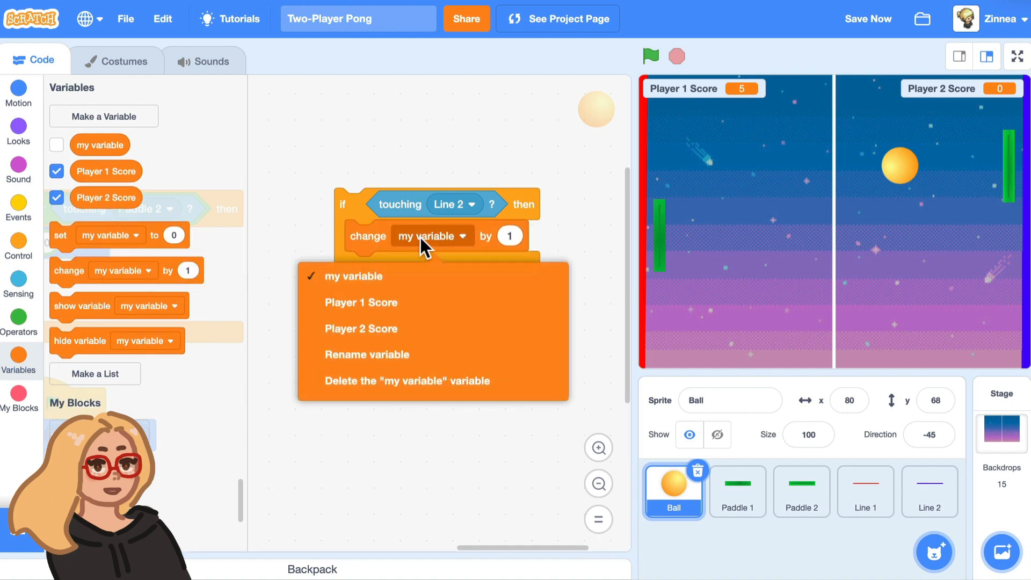
{"action": "left_click", "coordinate": [361, 303]}
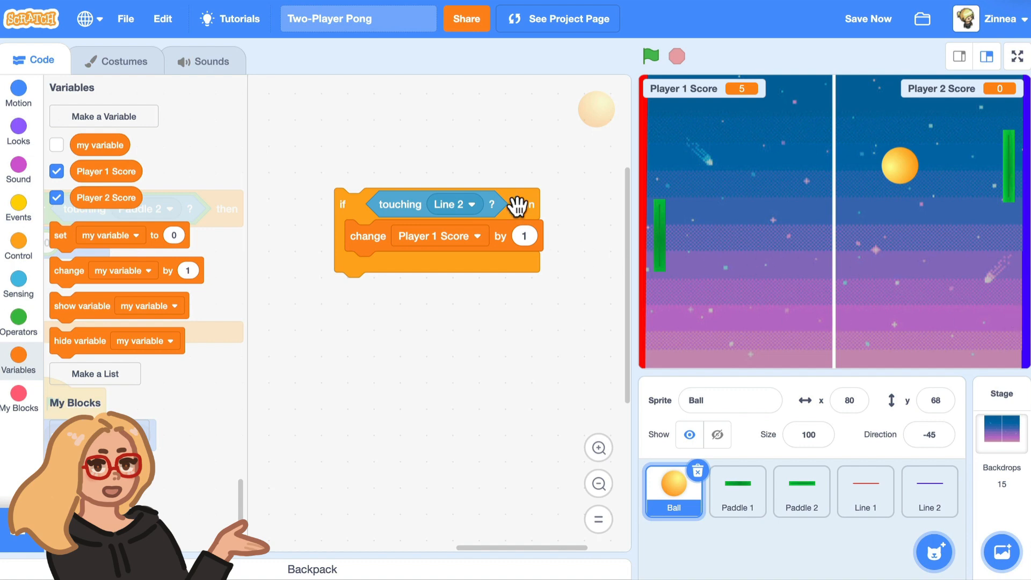
{"action": "mouse_move", "coordinate": [171, 258]}
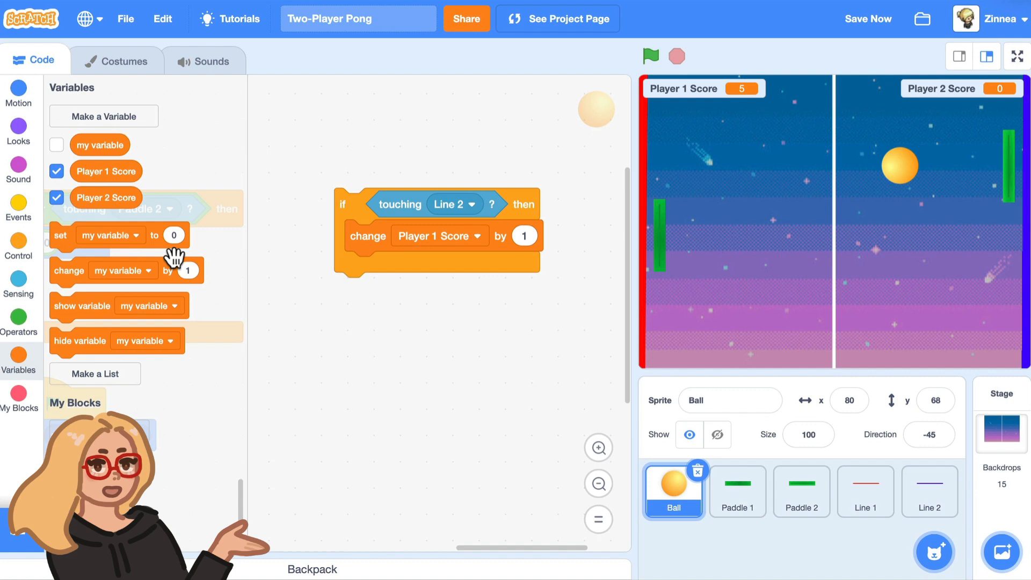
- Wrap the check in a forever loop under a green-flag hat and run the game
{"action": "left_click", "coordinate": [20, 247]}
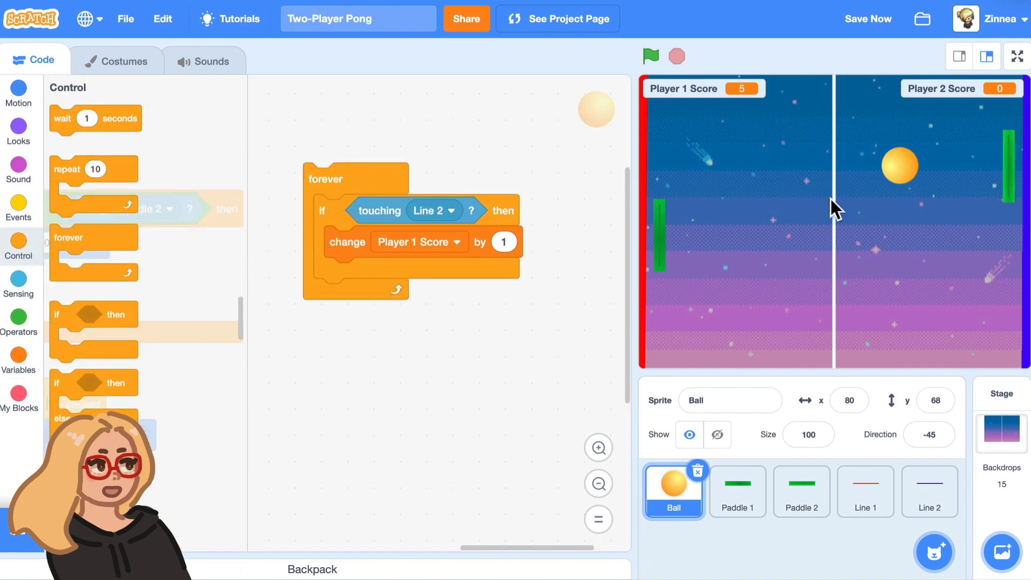
{"action": "mouse_move", "coordinate": [967, 262]}
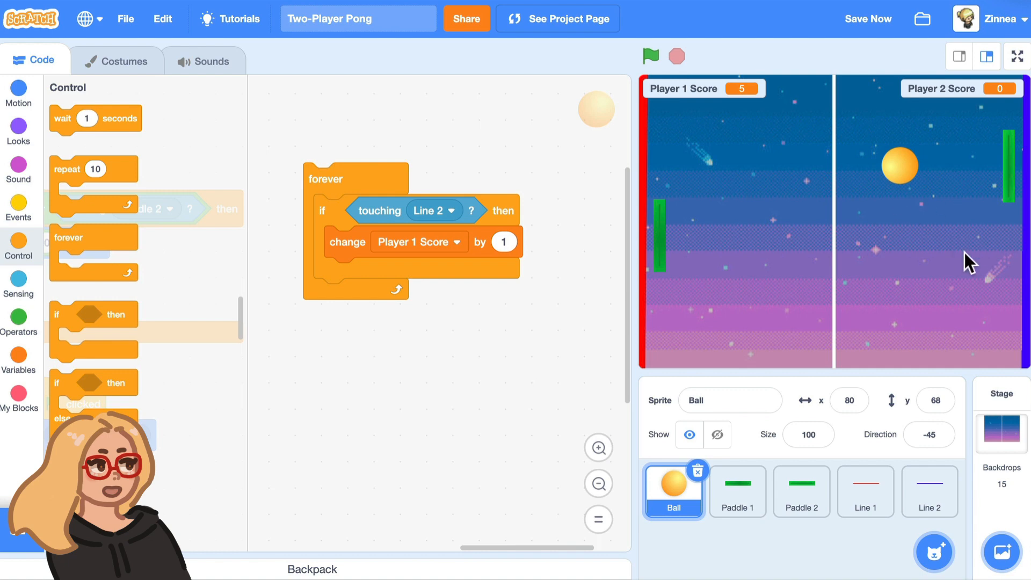
{"action": "mouse_move", "coordinate": [370, 167]}
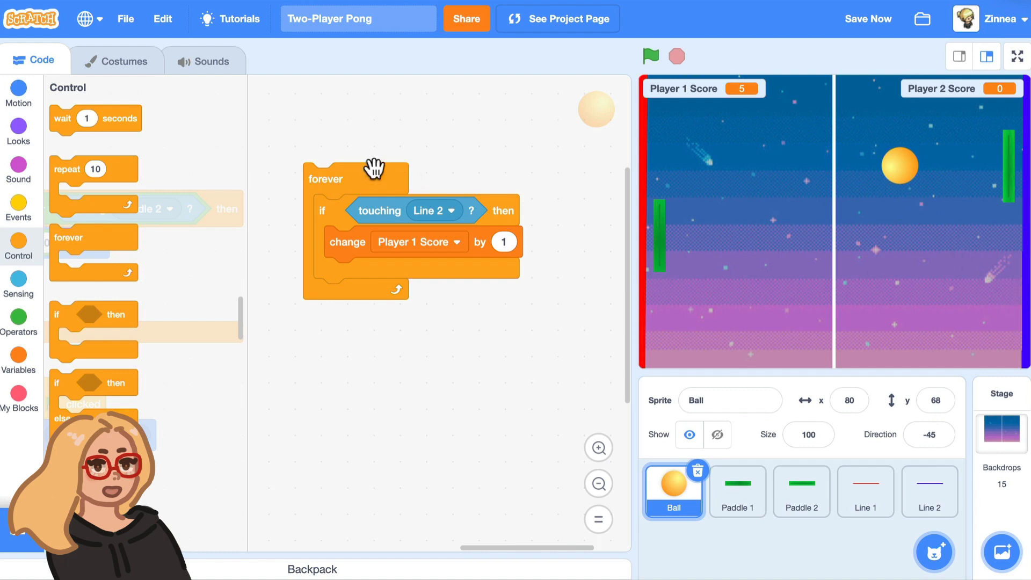
{"action": "left_click", "coordinate": [651, 55]}
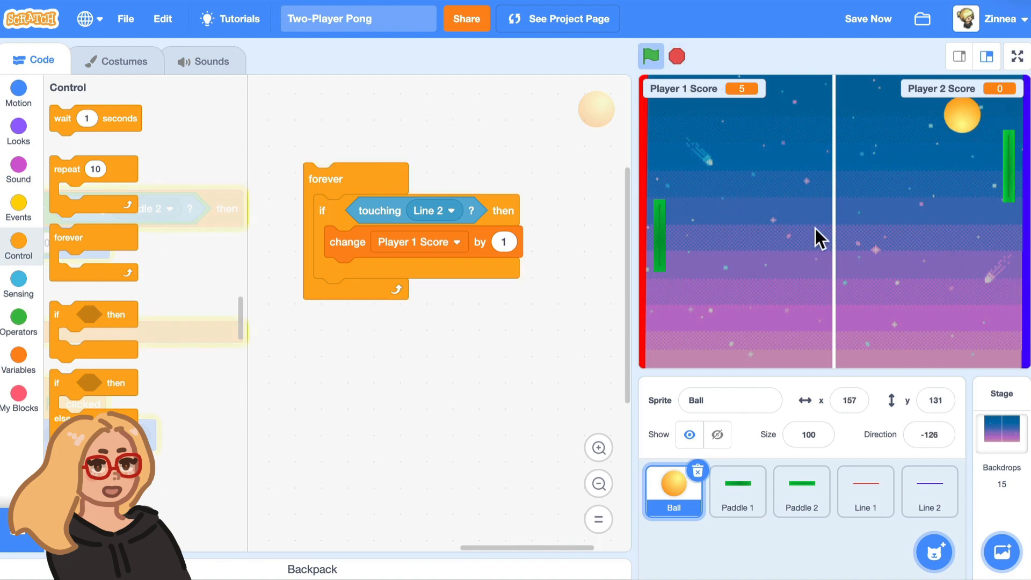
{"action": "left_click", "coordinate": [19, 209]}
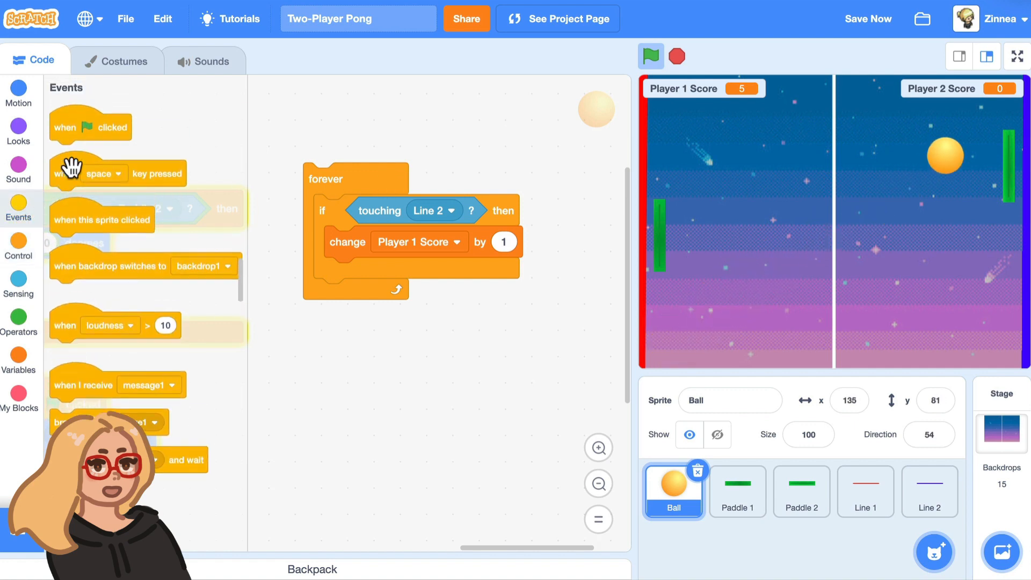
{"action": "left_click", "coordinate": [651, 56]}
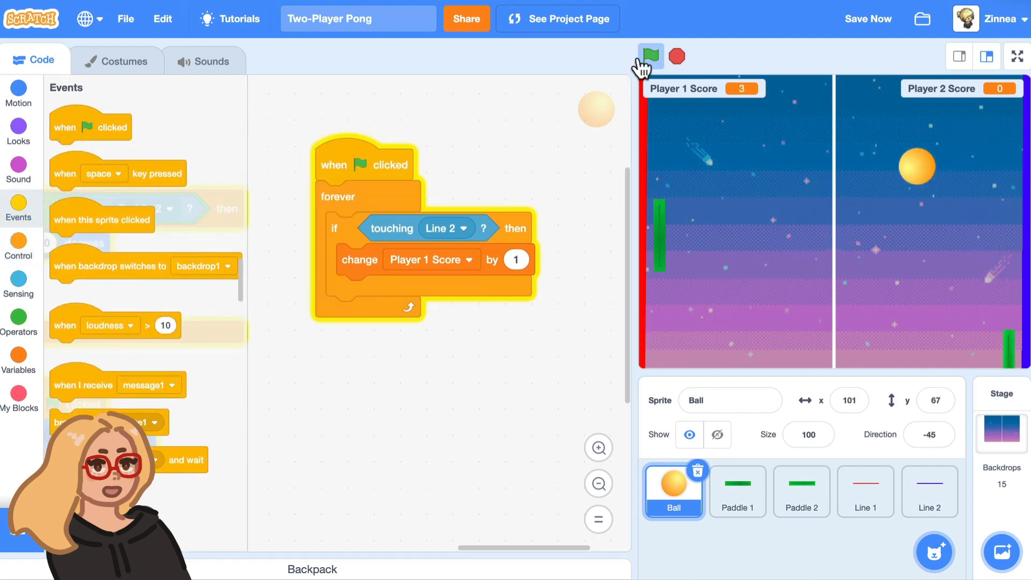
{"action": "left_click", "coordinate": [651, 53]}
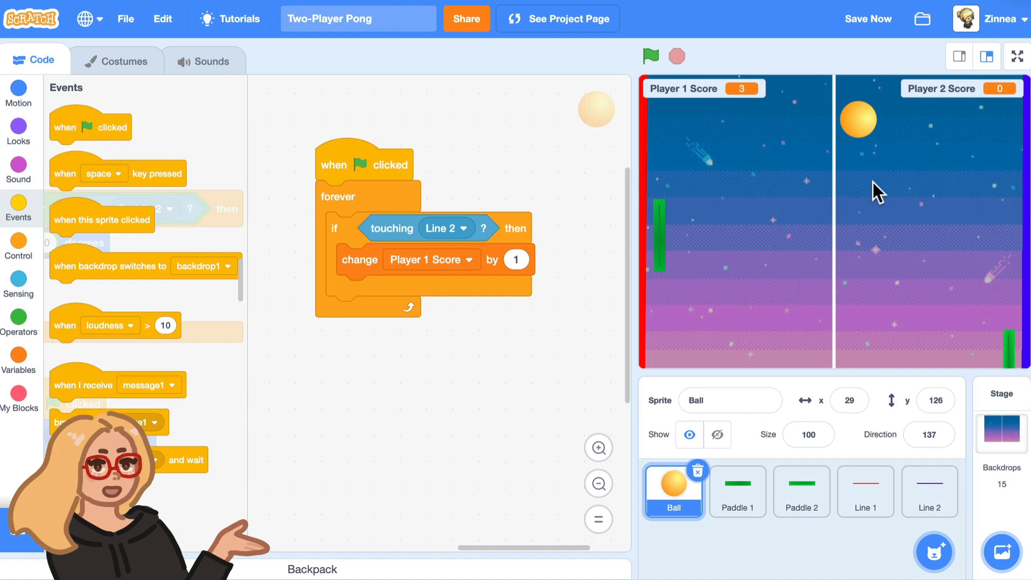
{"action": "mouse_move", "coordinate": [694, 111]}
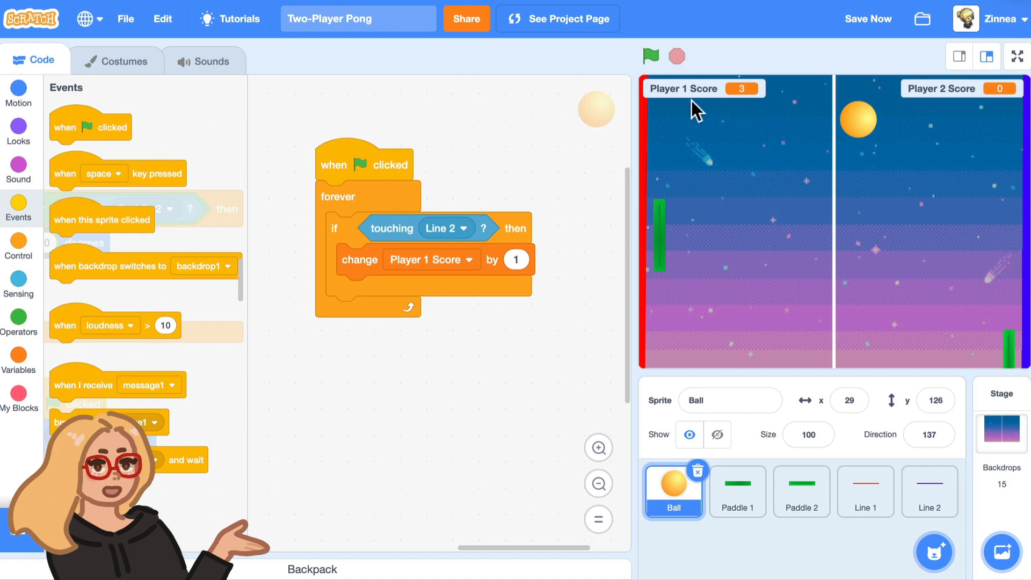
{"action": "mouse_move", "coordinate": [501, 262]}
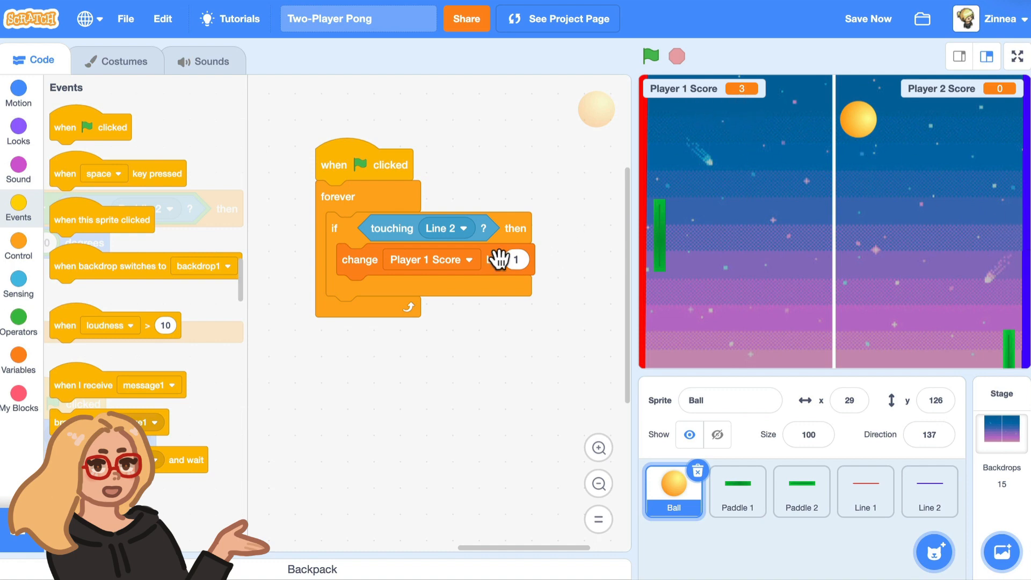
{"action": "mouse_move", "coordinate": [649, 152]}
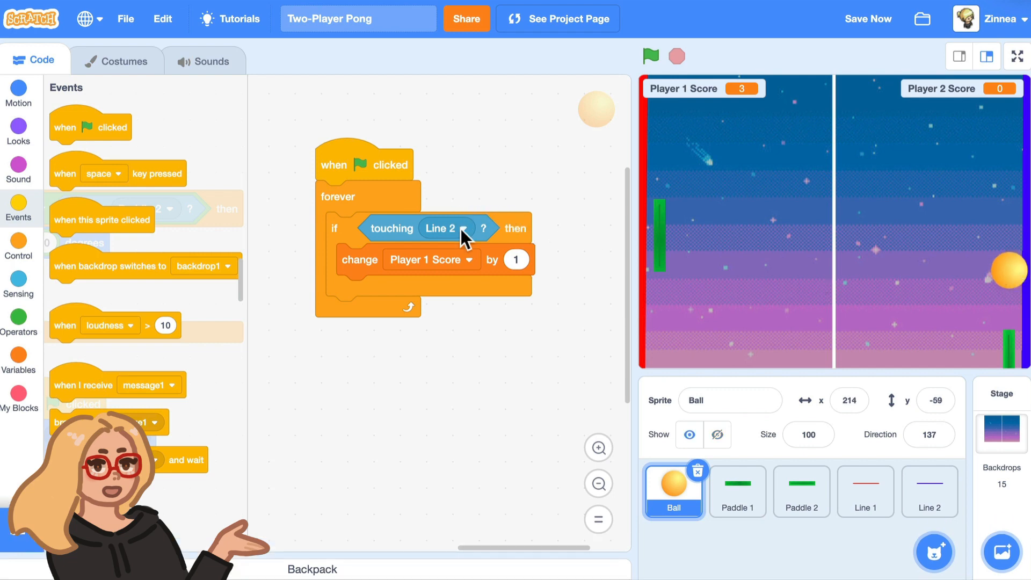
{"action": "mouse_move", "coordinate": [356, 266]}
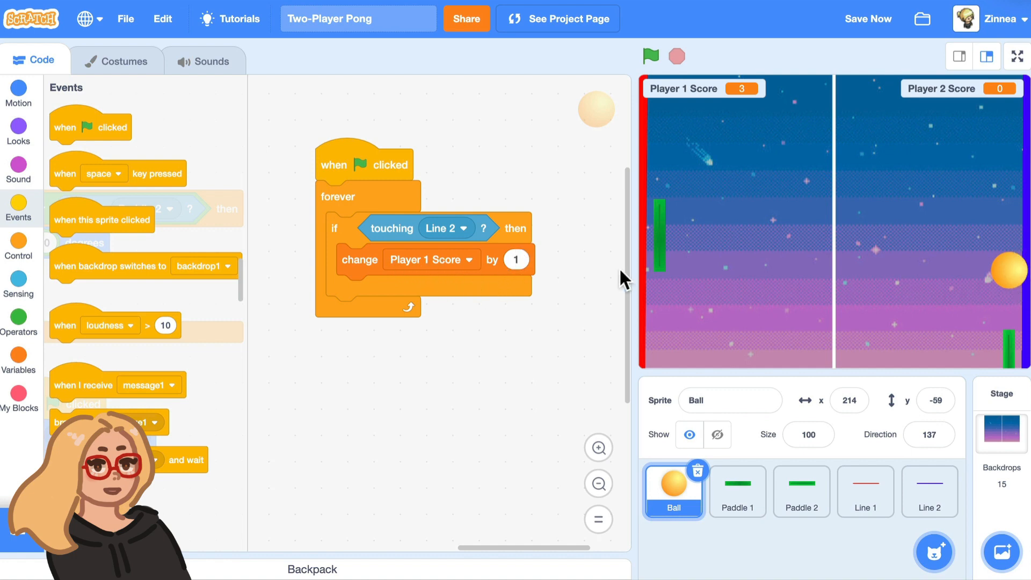
- Add a 1-second wait after the Player 1 scoring change
{"action": "left_click", "coordinate": [19, 244]}
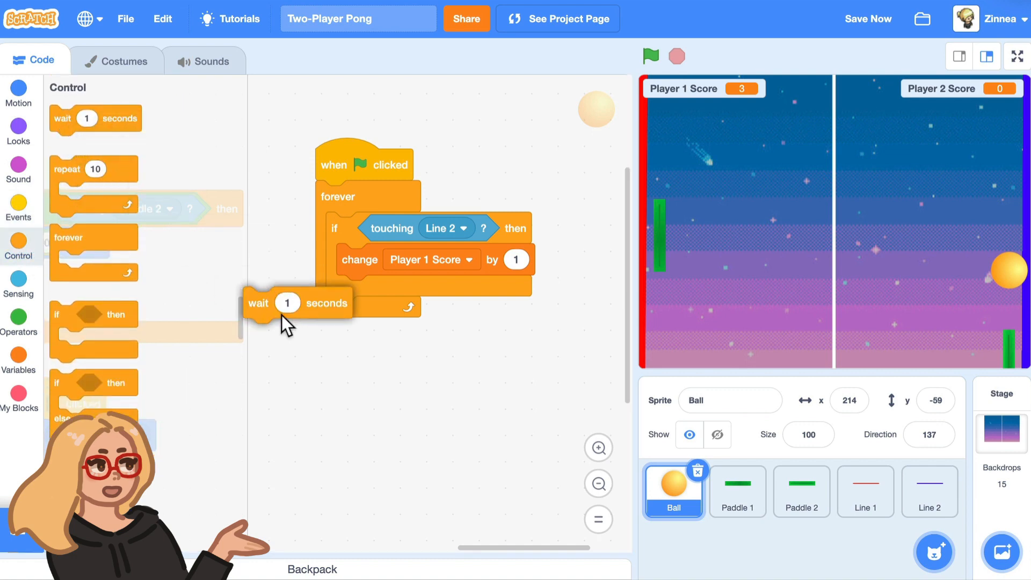
{"action": "left_click_drag", "start_coordinate": [286, 303], "coordinate": [380, 291]}
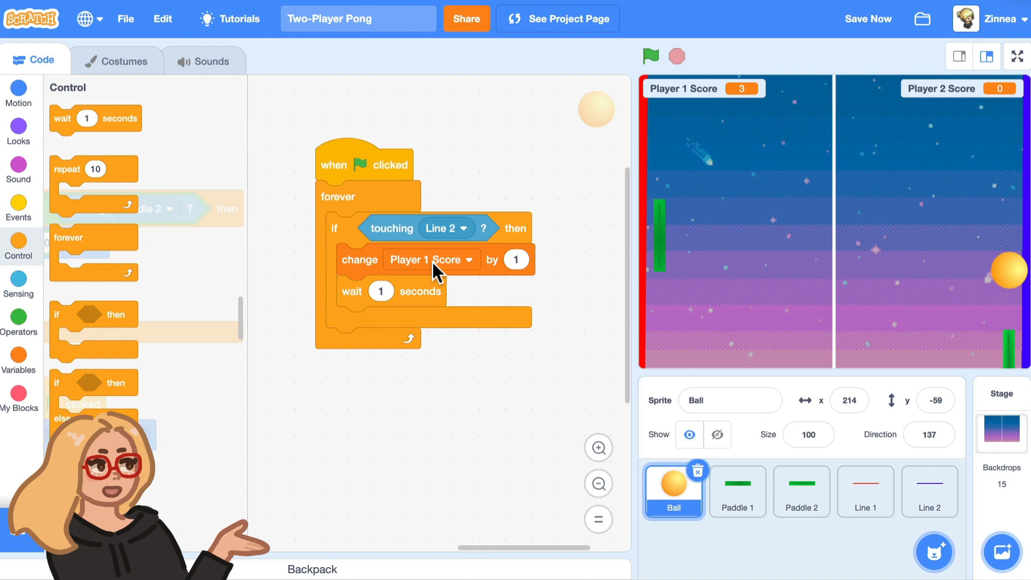
{"action": "mouse_move", "coordinate": [1023, 285]}
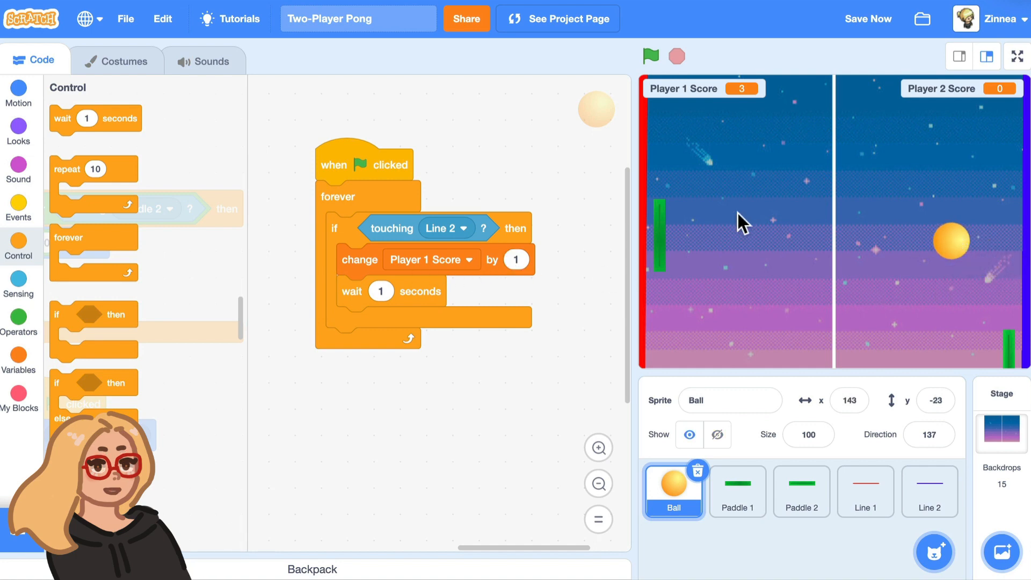
{"action": "mouse_move", "coordinate": [374, 277]}
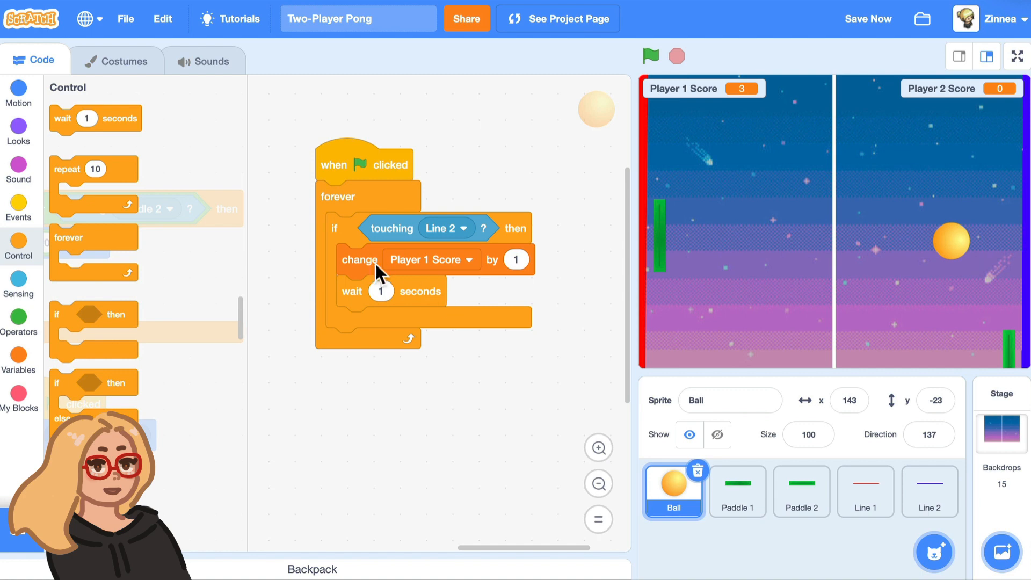
{"action": "right_click", "coordinate": [359, 259]}
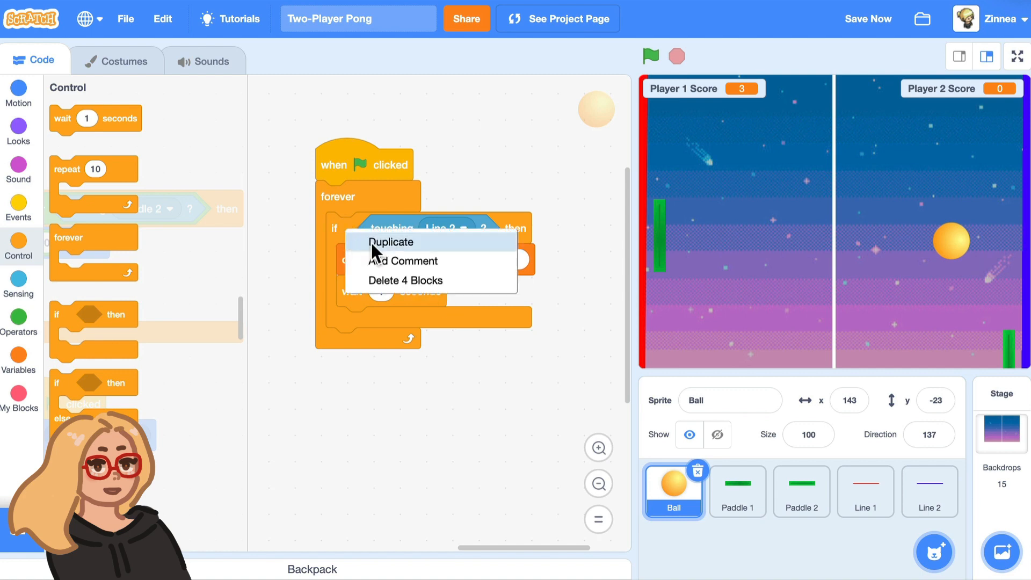
- Duplicate the check so touching Line 1 raises Player 2 Score, inside the forever loop
{"action": "left_click", "coordinate": [391, 243]}
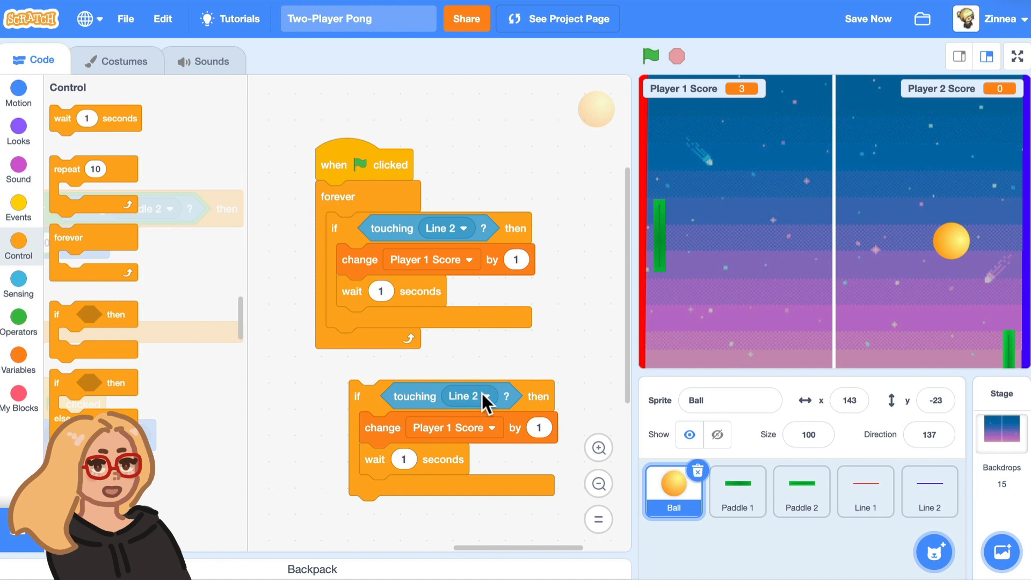
{"action": "left_click", "coordinate": [480, 395]}
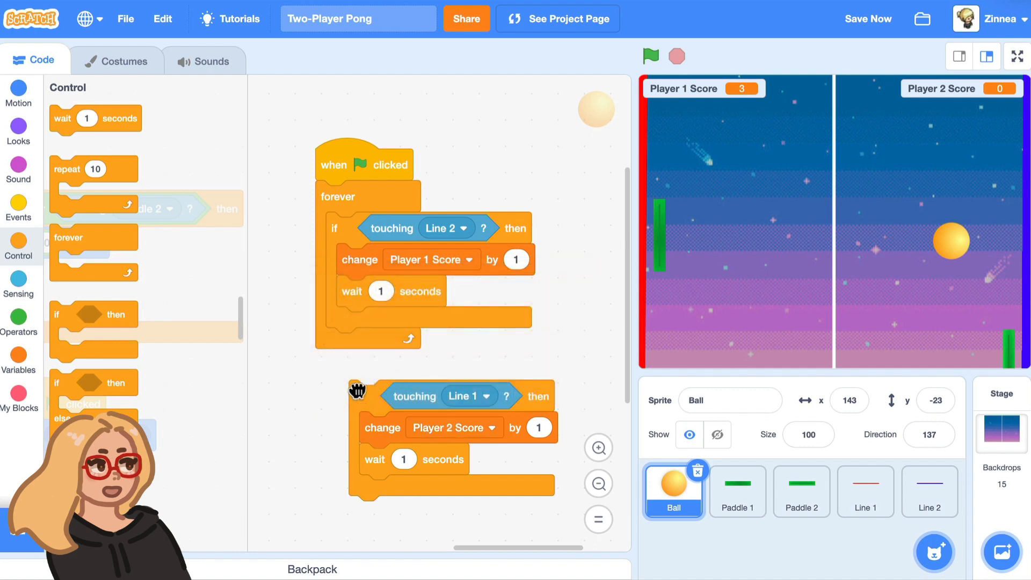
{"action": "left_click_drag", "start_coordinate": [356, 394], "coordinate": [335, 344]}
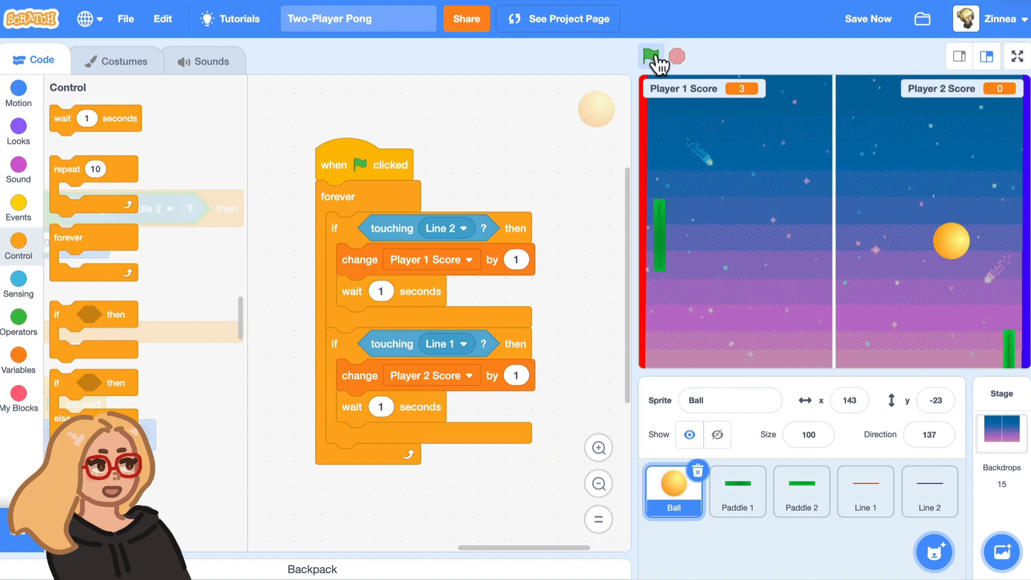
- Test-run the game until Player 1 Score reaches 8 and Player 2 Score 5, then stop it
{"action": "left_click", "coordinate": [651, 55]}
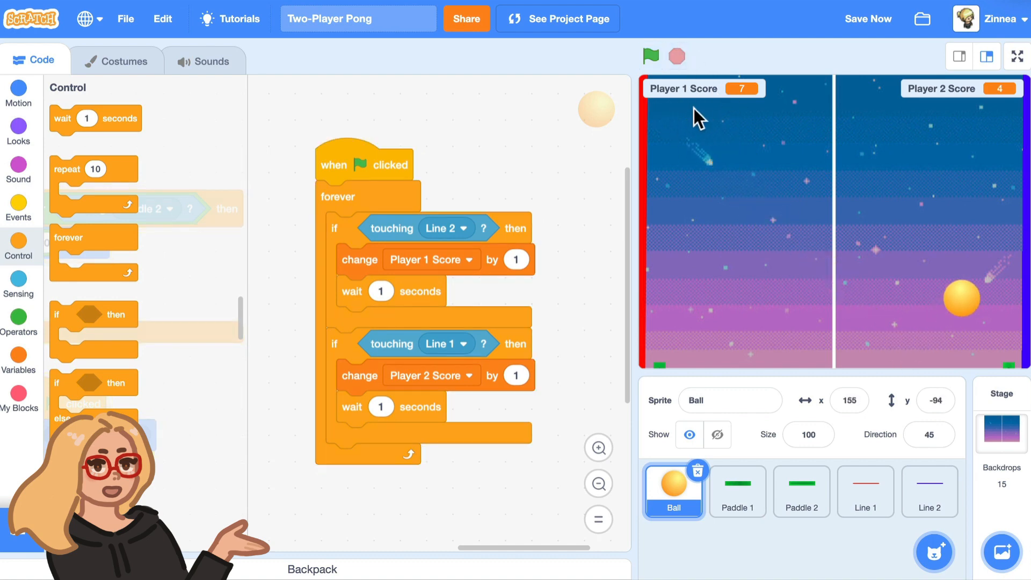
{"action": "left_click", "coordinate": [651, 56]}
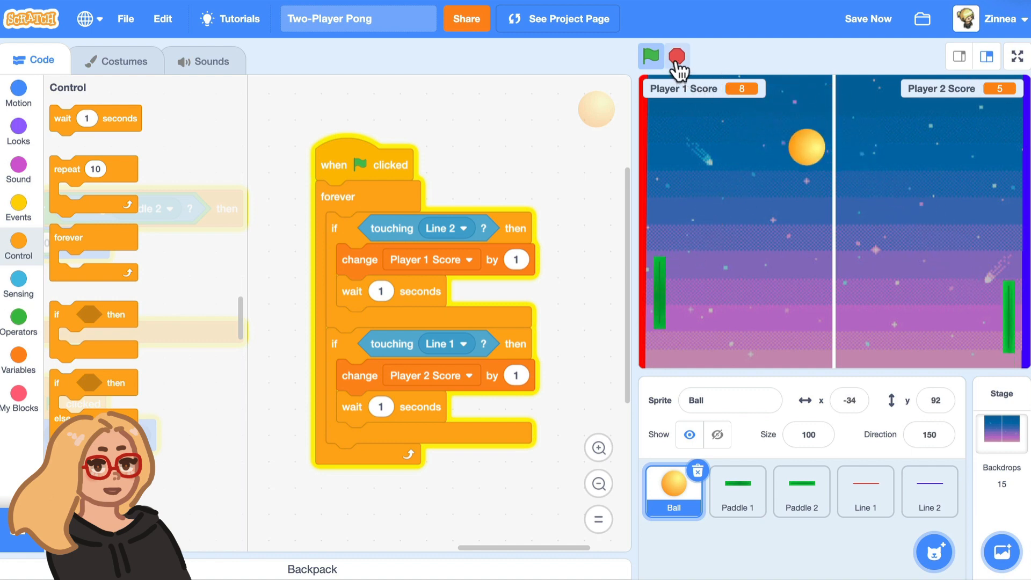
{"action": "left_click", "coordinate": [677, 54]}
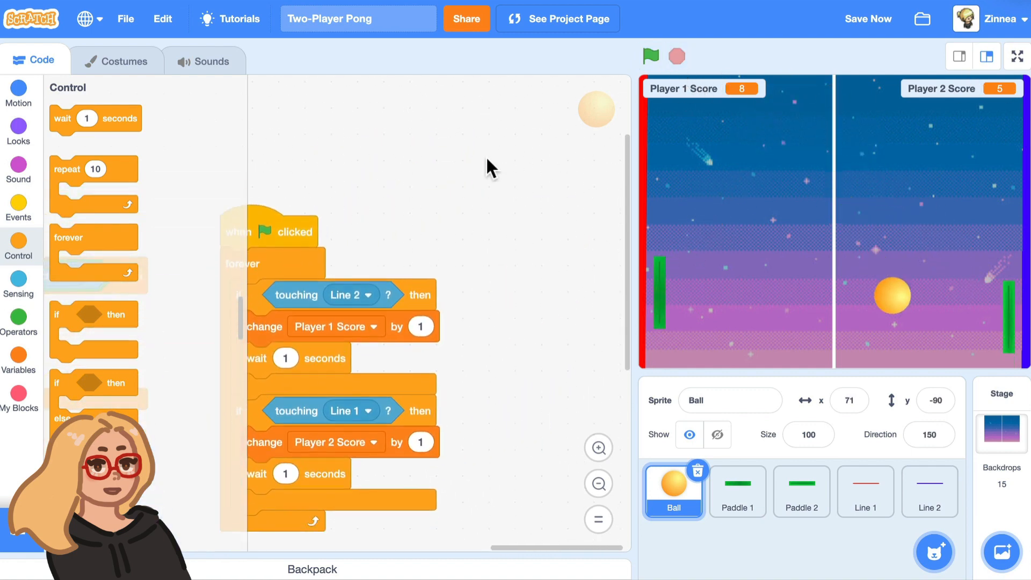
- Add a green-flag script setting Player 1 Score and Player 2 Score to 0
{"action": "left_click", "coordinate": [18, 208]}
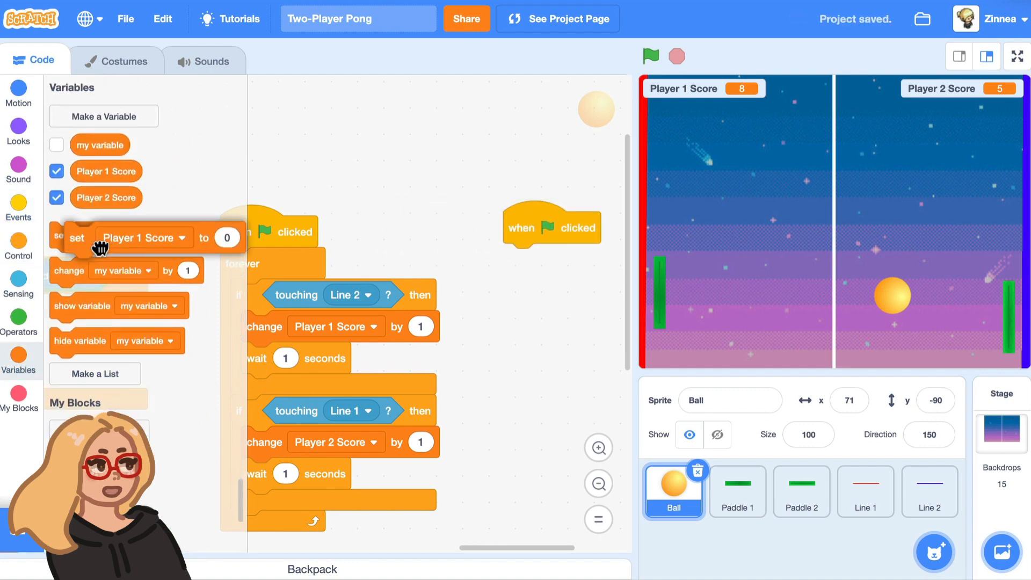
{"action": "left_click_drag", "start_coordinate": [77, 237], "coordinate": [412, 223]}
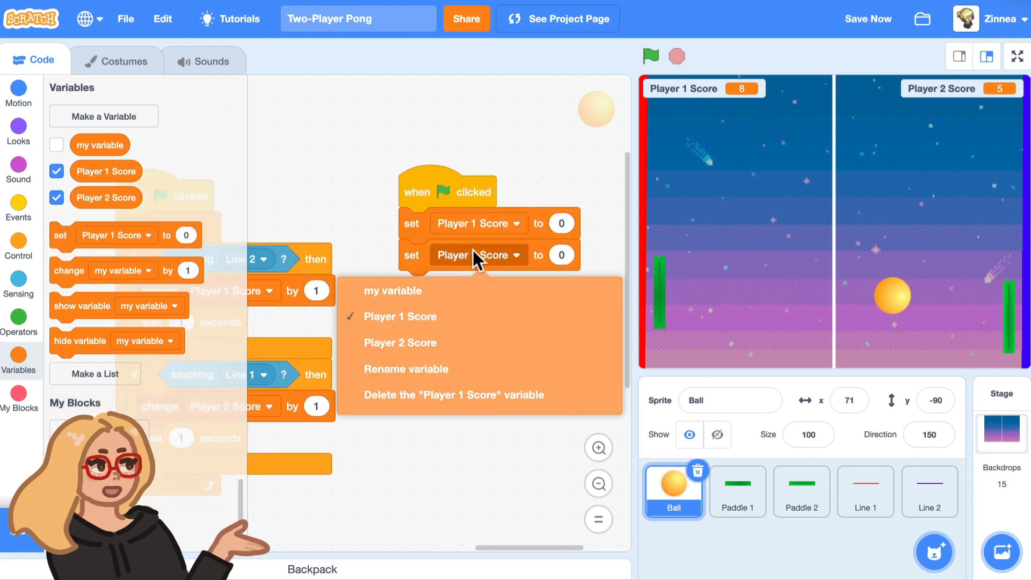
{"action": "left_click", "coordinate": [653, 54]}
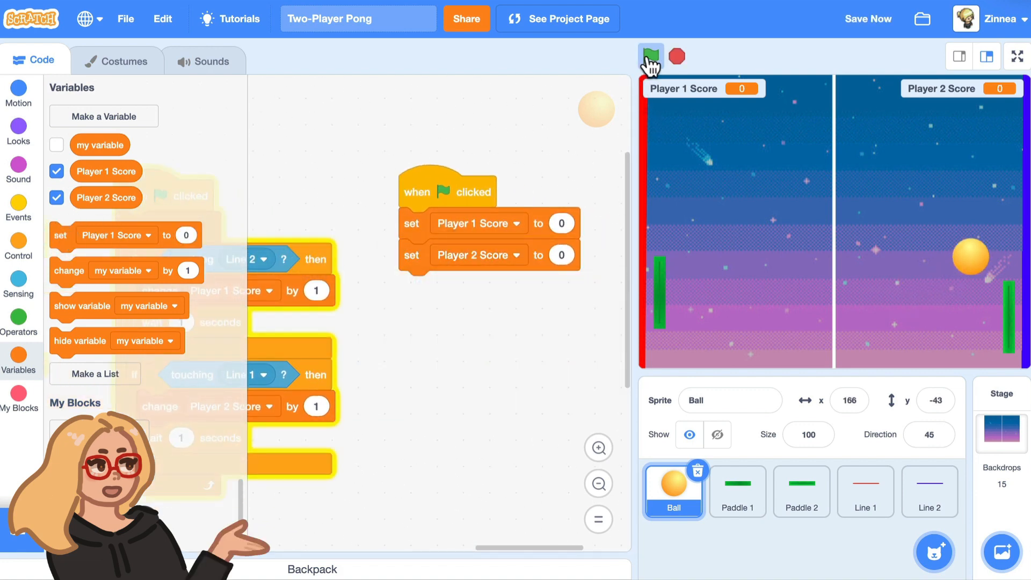
- Restart the game several times to confirm both scores reset to 0
{"action": "left_click", "coordinate": [652, 56]}
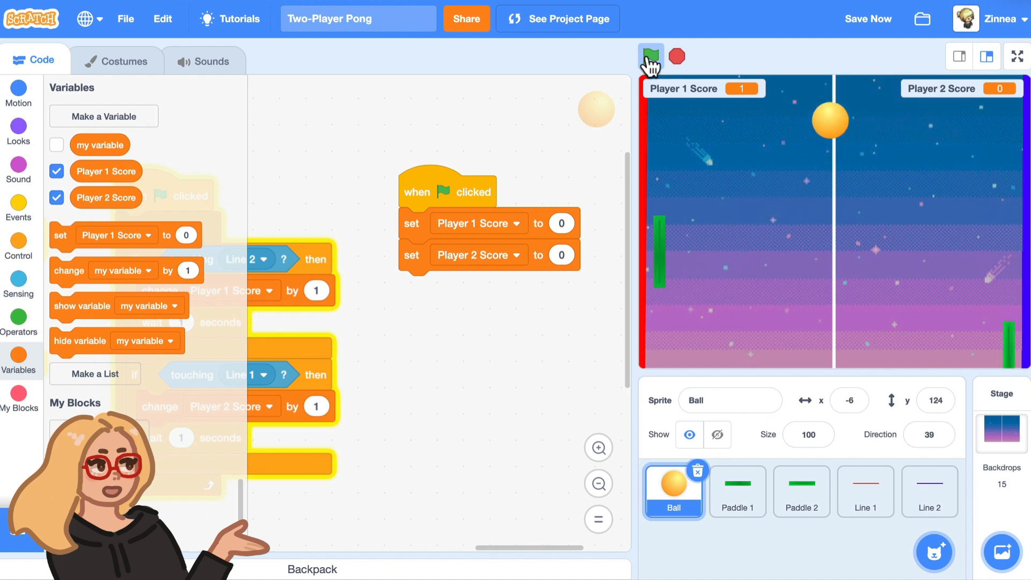
{"action": "left_click", "coordinate": [653, 56]}
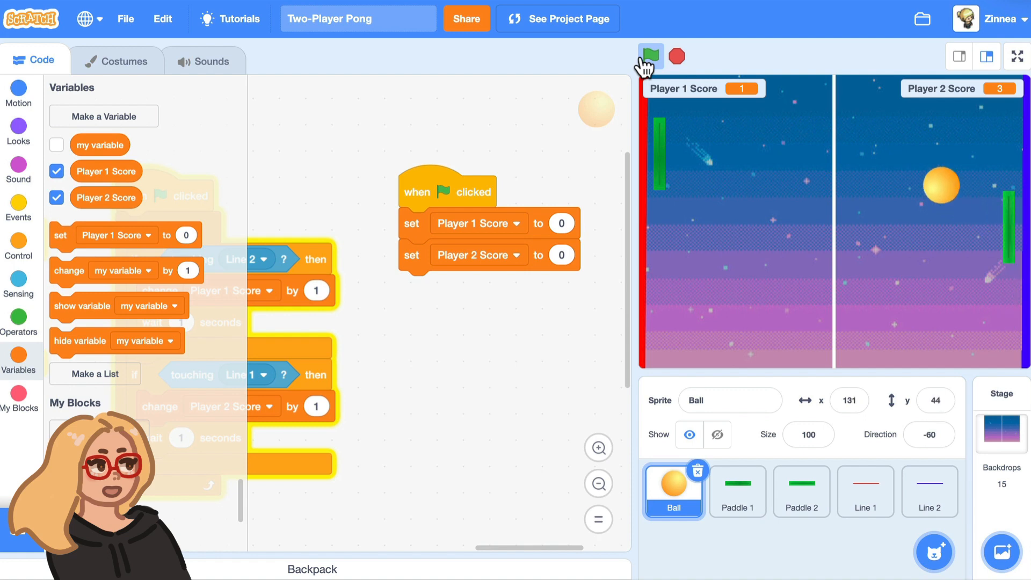
{"action": "left_click", "coordinate": [653, 55]}
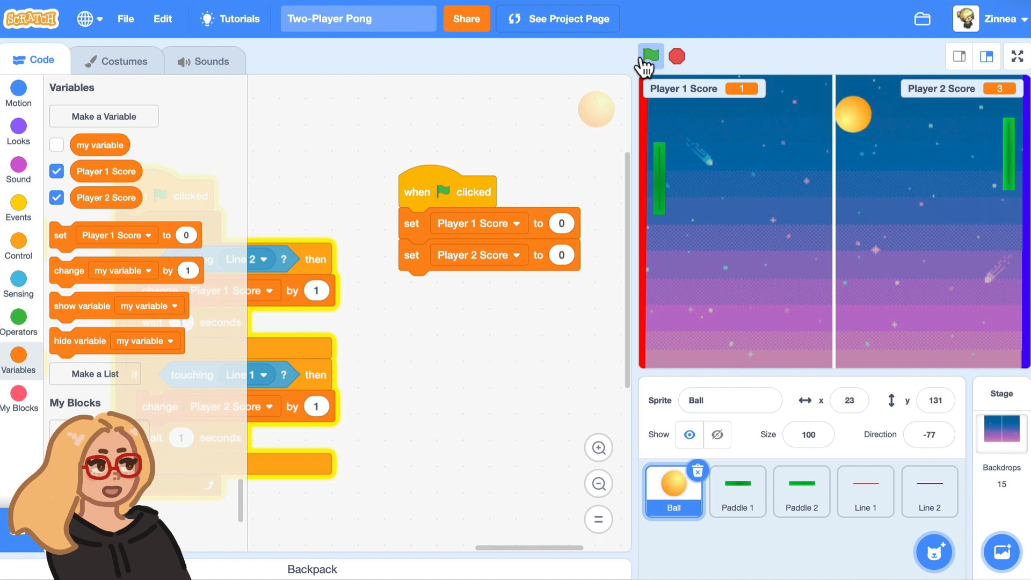